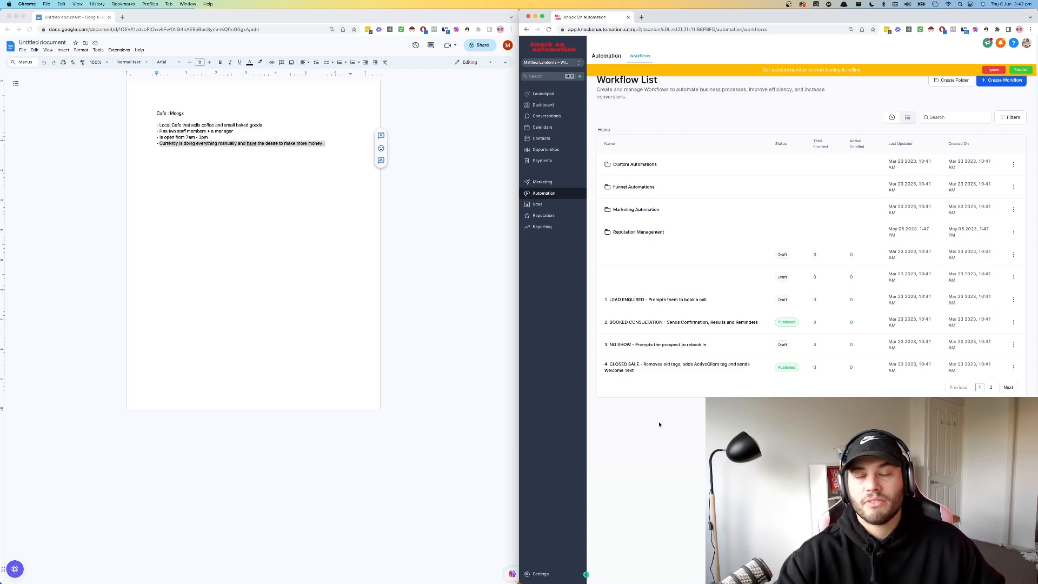
pyautogui.moveTo(685, 131)
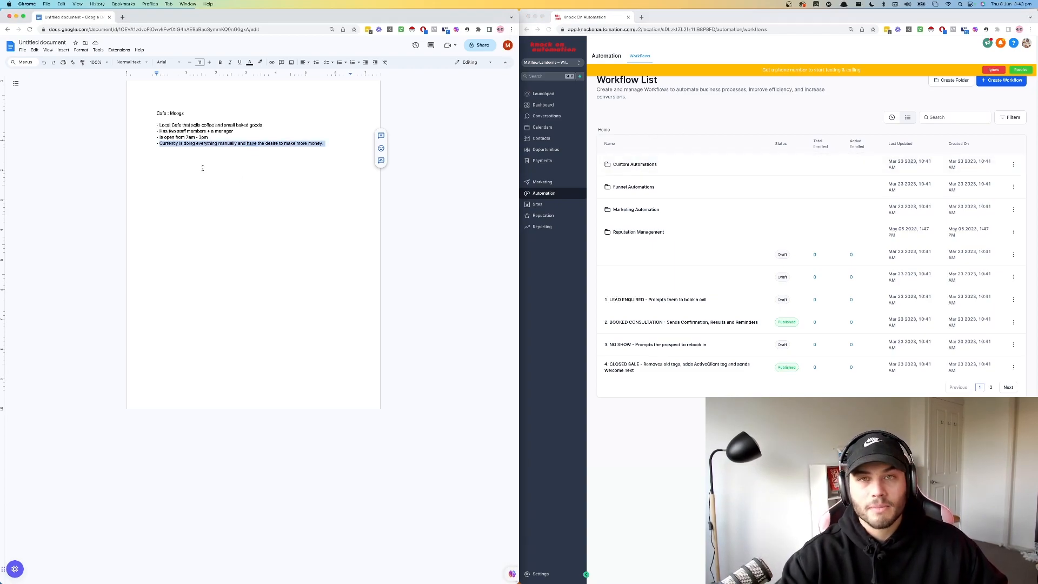
# Step: Add the to-do list: create a funnel, insert logo, basic lead form, tagging automation
pyautogui.write('- Create a funnel')
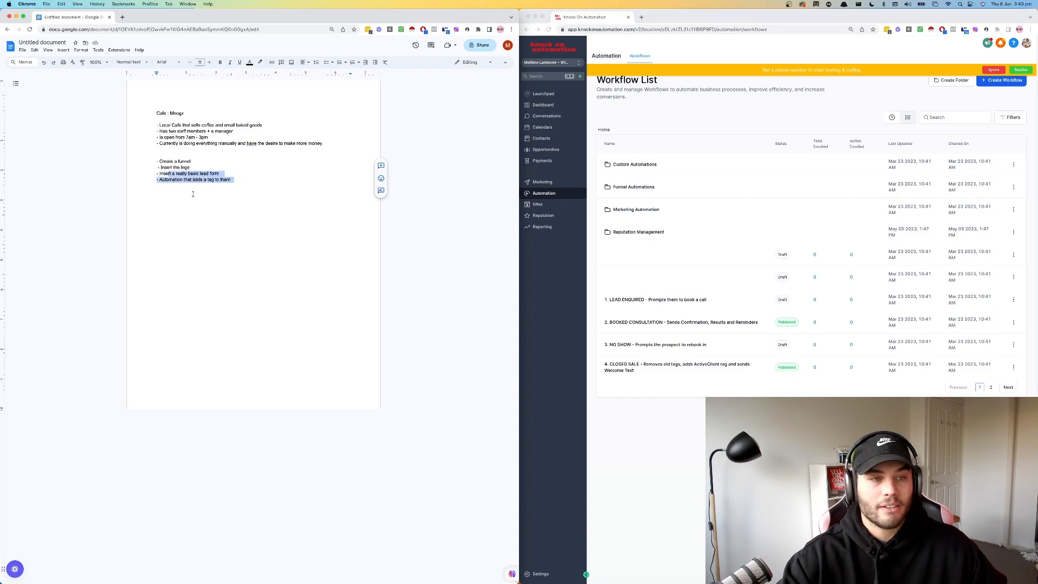
pyautogui.click(282, 197)
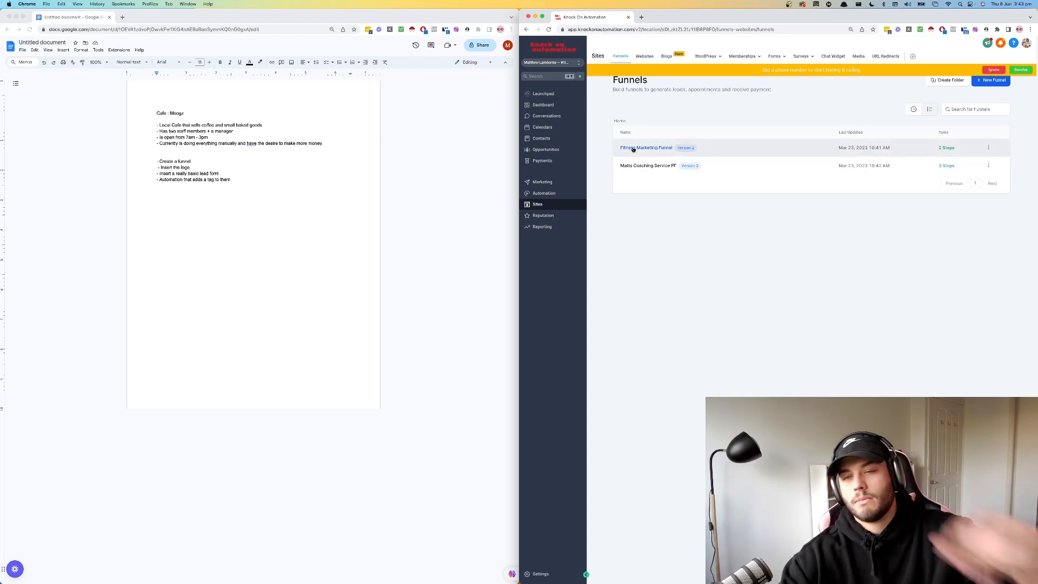
# Step: Create a new funnel named 'Cafe Funnel'
pyautogui.click(991, 80)
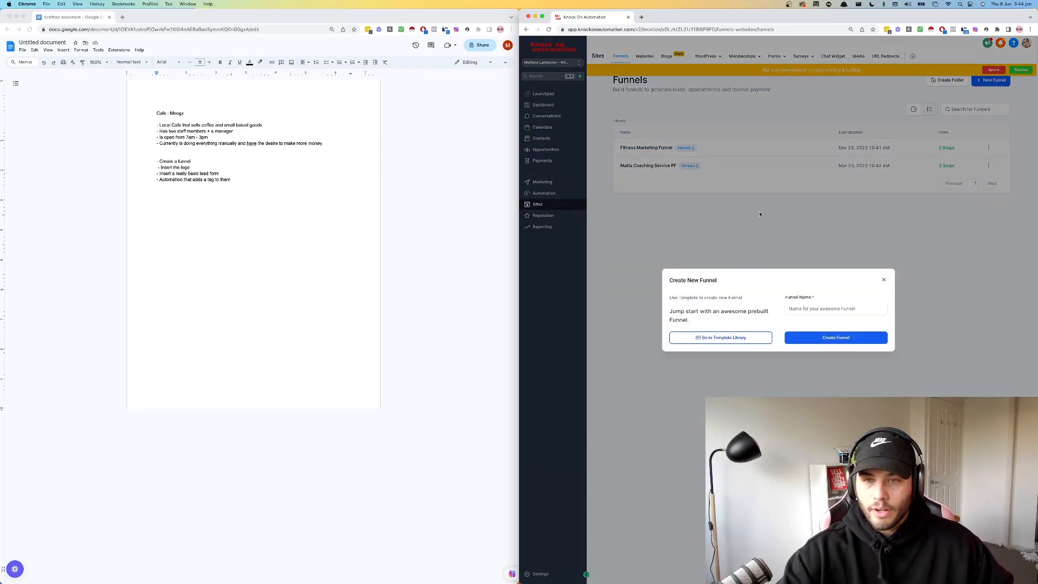
pyautogui.click(836, 337)
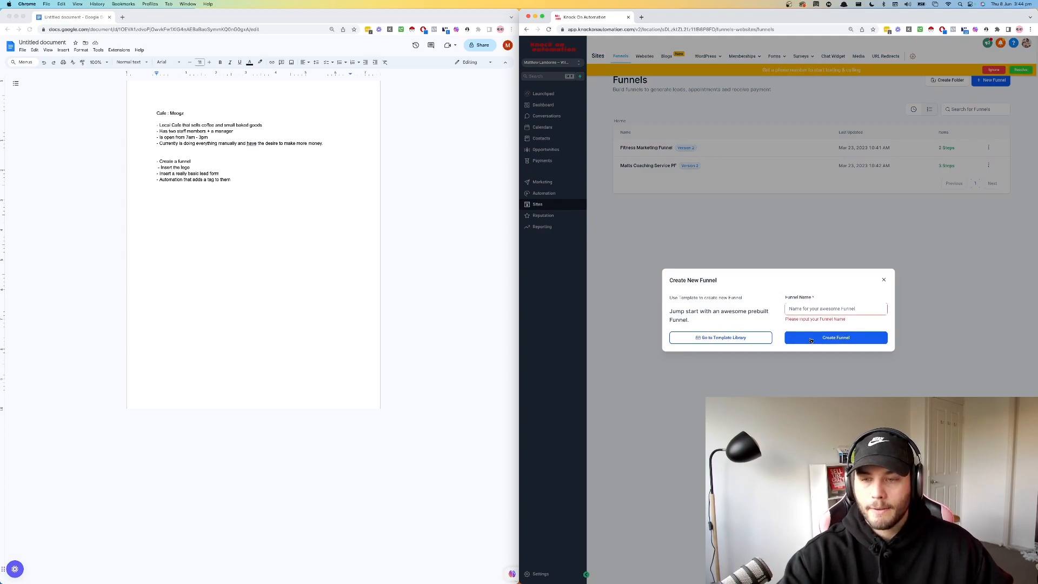
pyautogui.write('Cafe Funnel')
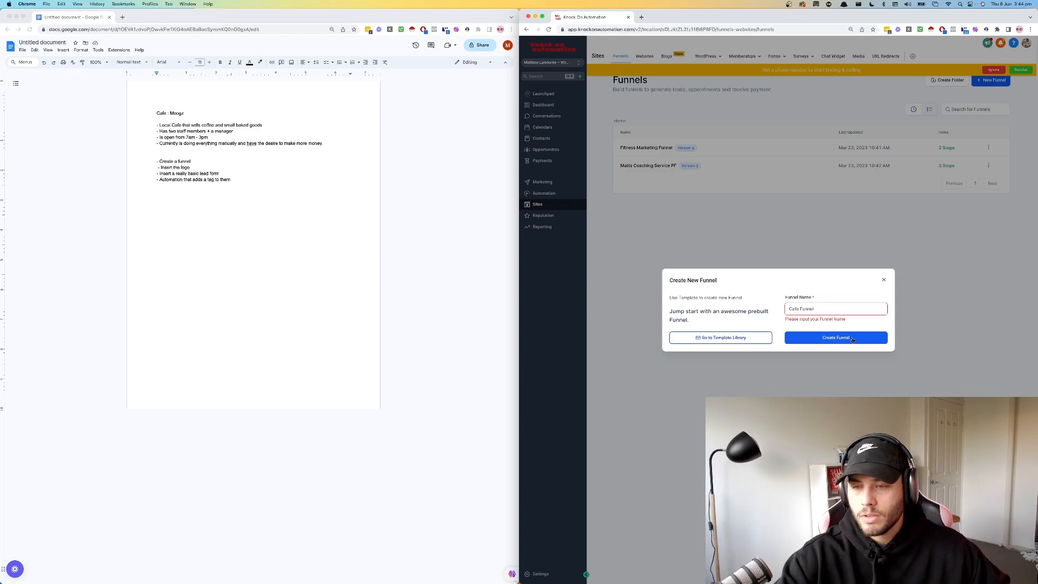
pyautogui.click(836, 338)
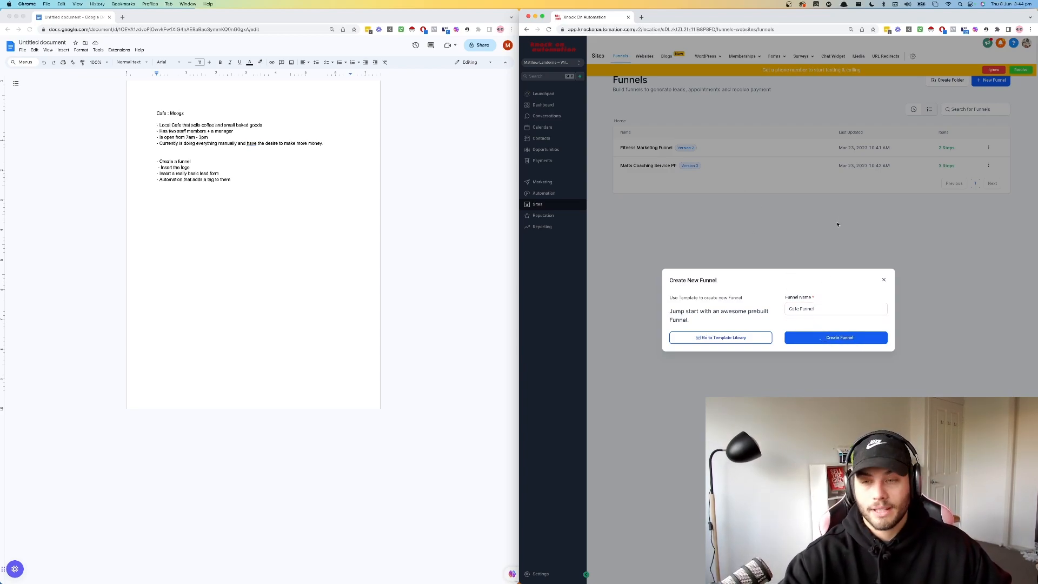
# Step: Add a first funnel step 'Cafe Mooga' with the path home
pyautogui.click(836, 337)
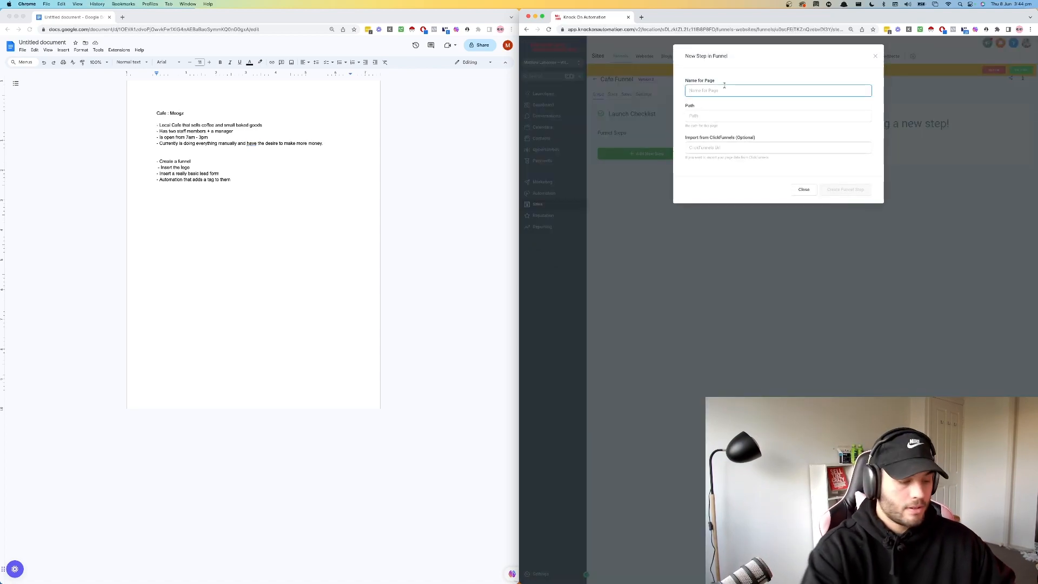
pyautogui.write('Cafe Moogz')
pyautogui.click(779, 115)
pyautogui.write('home')
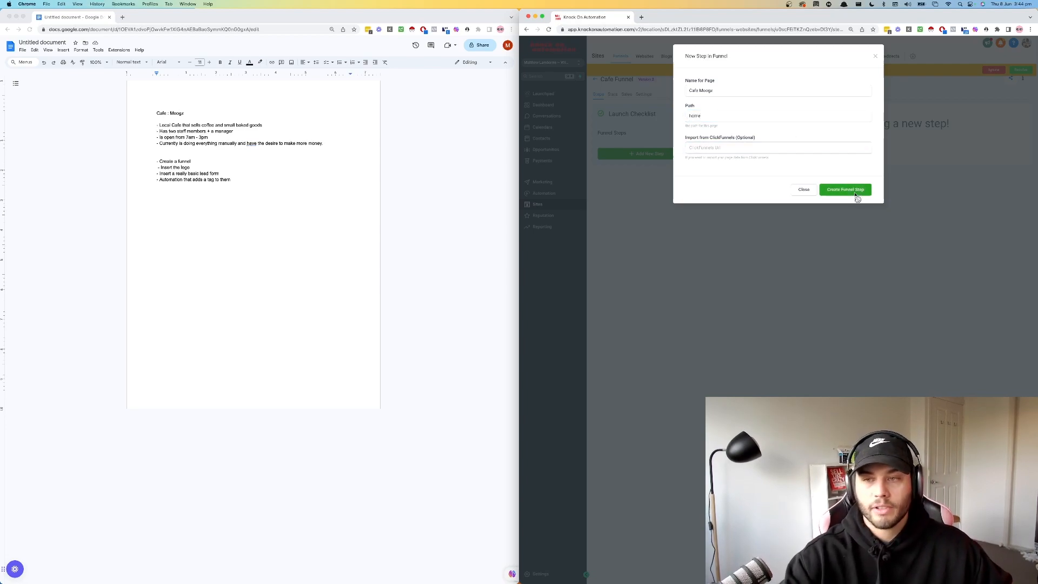
pyautogui.click(845, 189)
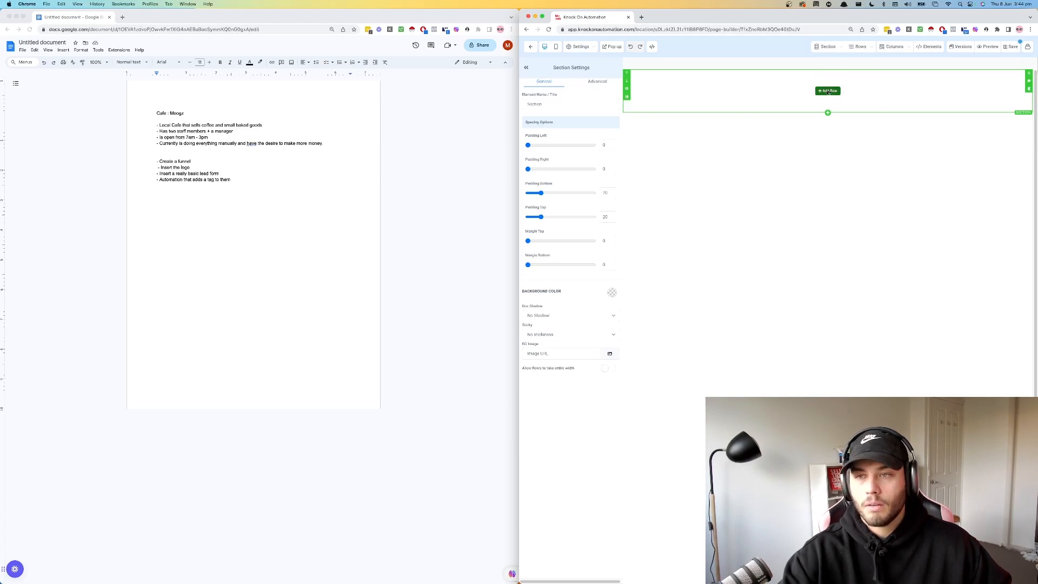
# Step: Set the first section's background image to the logo from the uploaded images folder
pyautogui.click(828, 90)
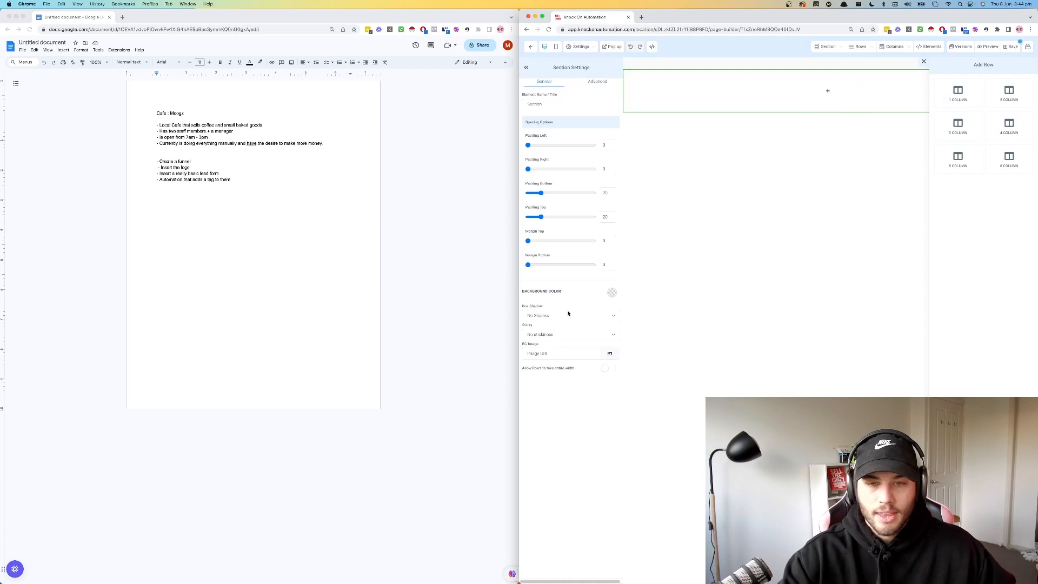
pyautogui.click(561, 353)
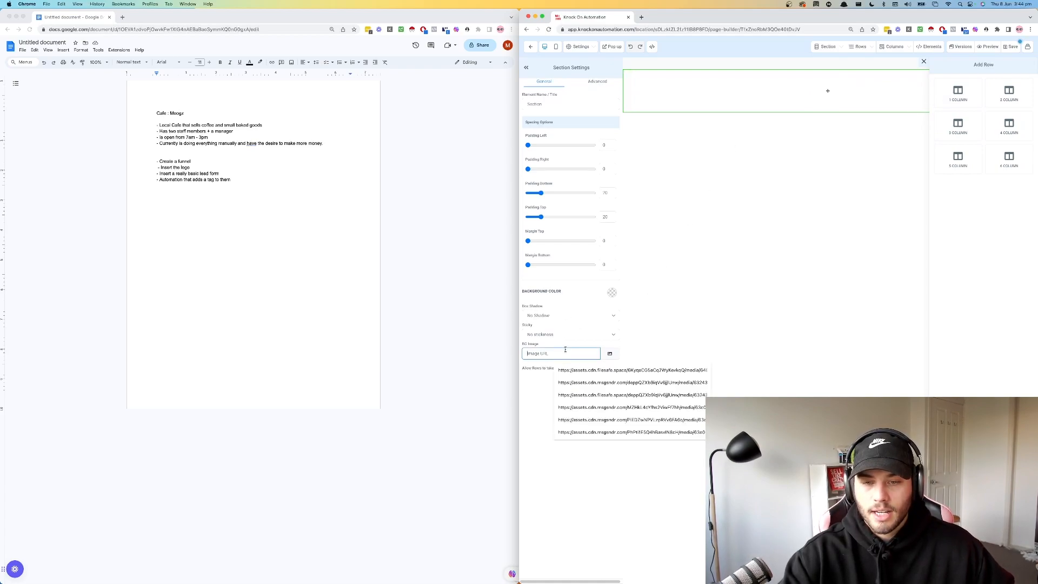
pyautogui.click(610, 353)
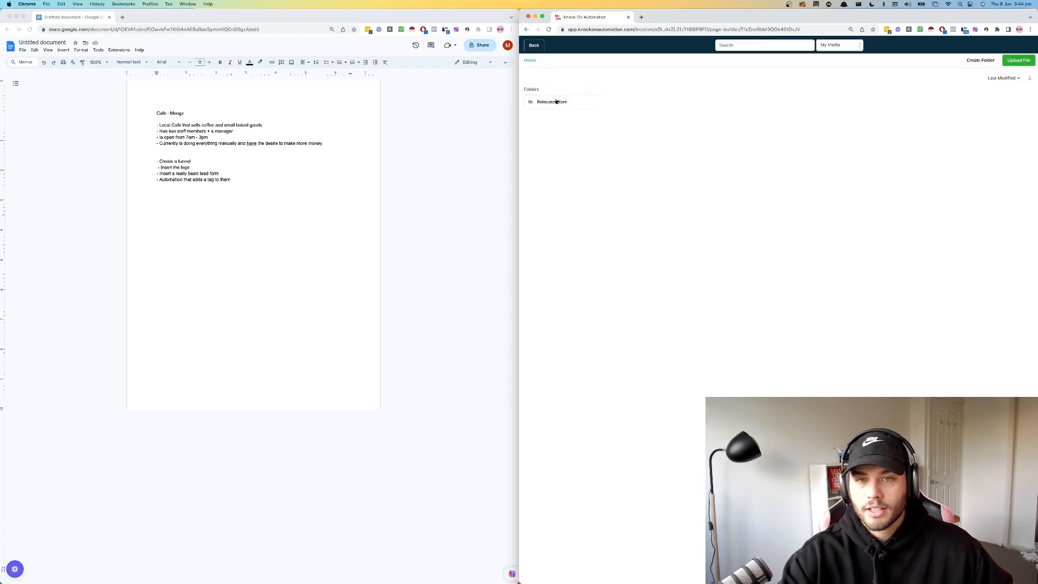
pyautogui.click(552, 101)
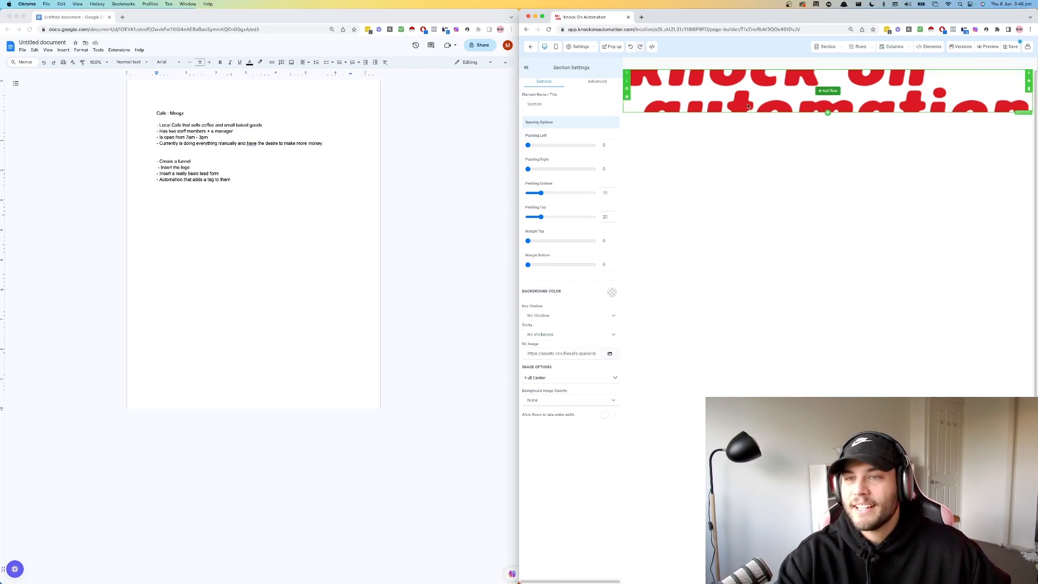
pyautogui.moveTo(834, 113)
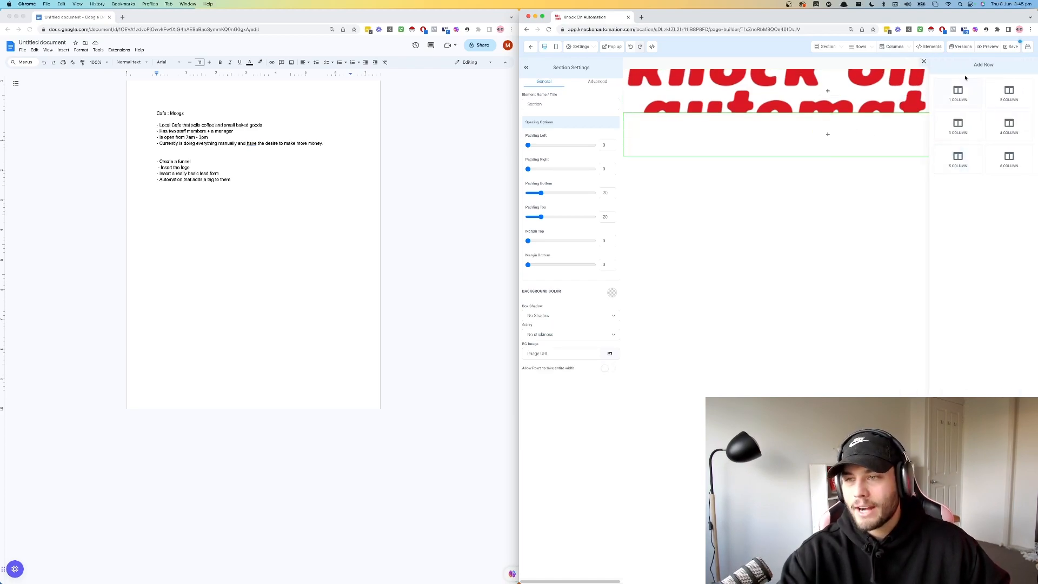
# Step: Add a single-column row with a form element, check SEO metadata, and exit the builder
pyautogui.click(957, 92)
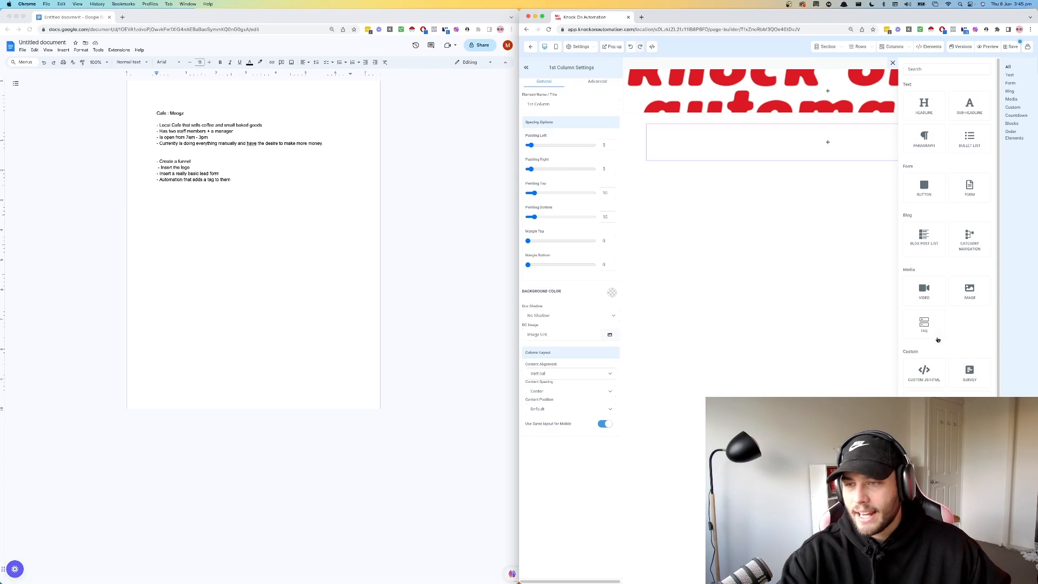
pyautogui.scroll(-3)
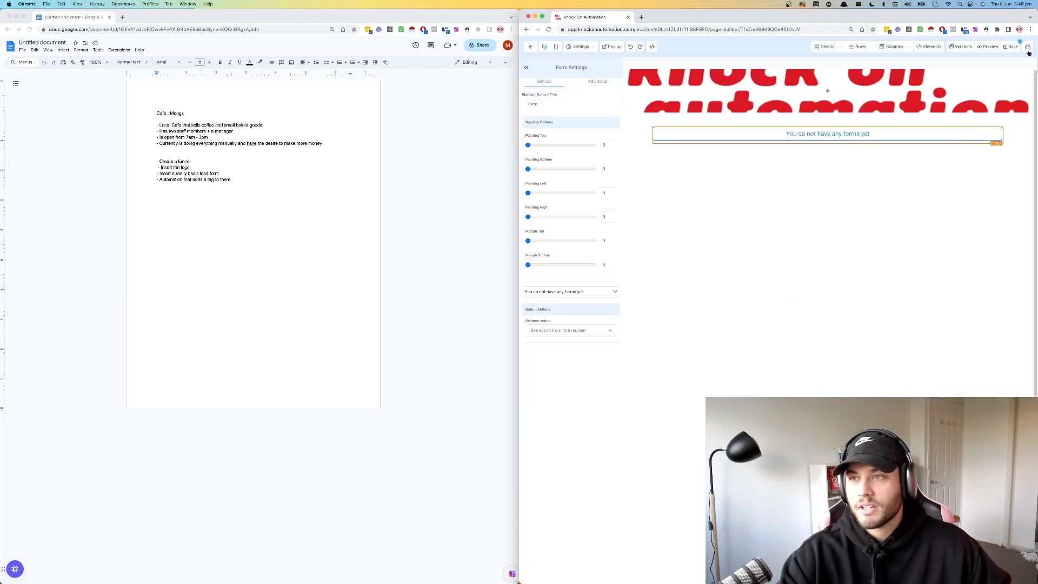
pyautogui.click(1028, 52)
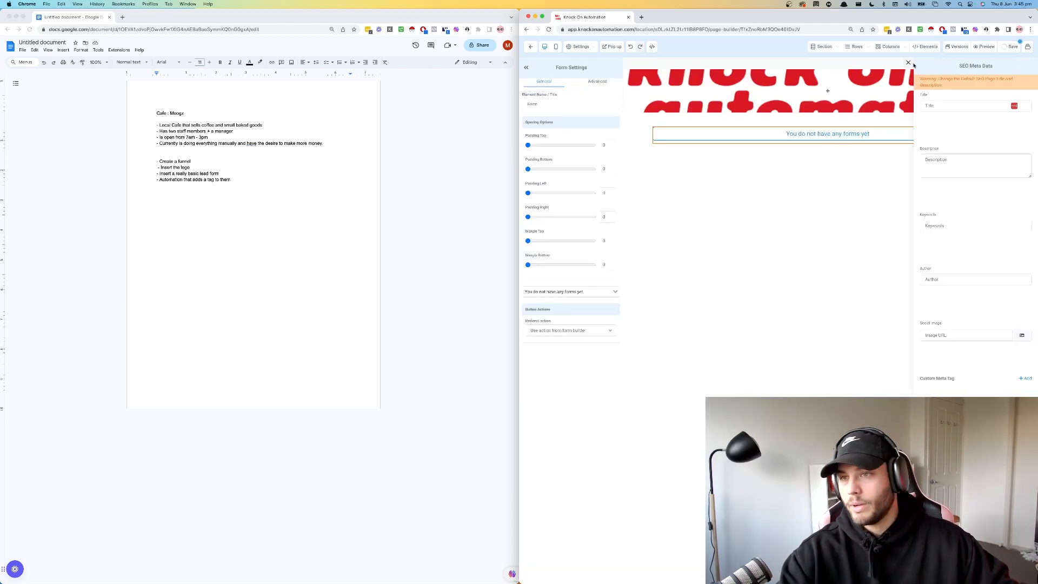
pyautogui.click(909, 63)
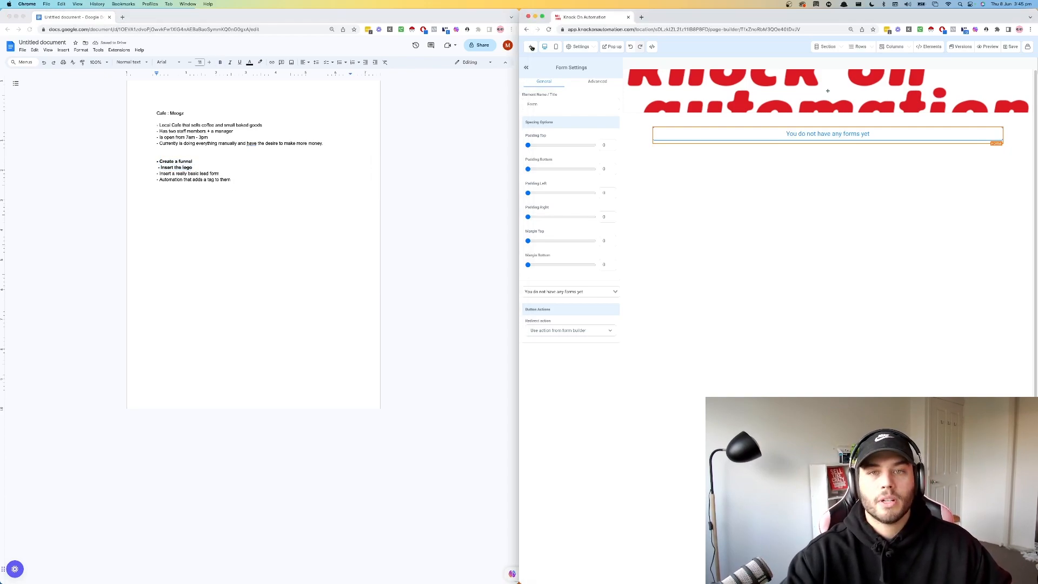
pyautogui.click(531, 46)
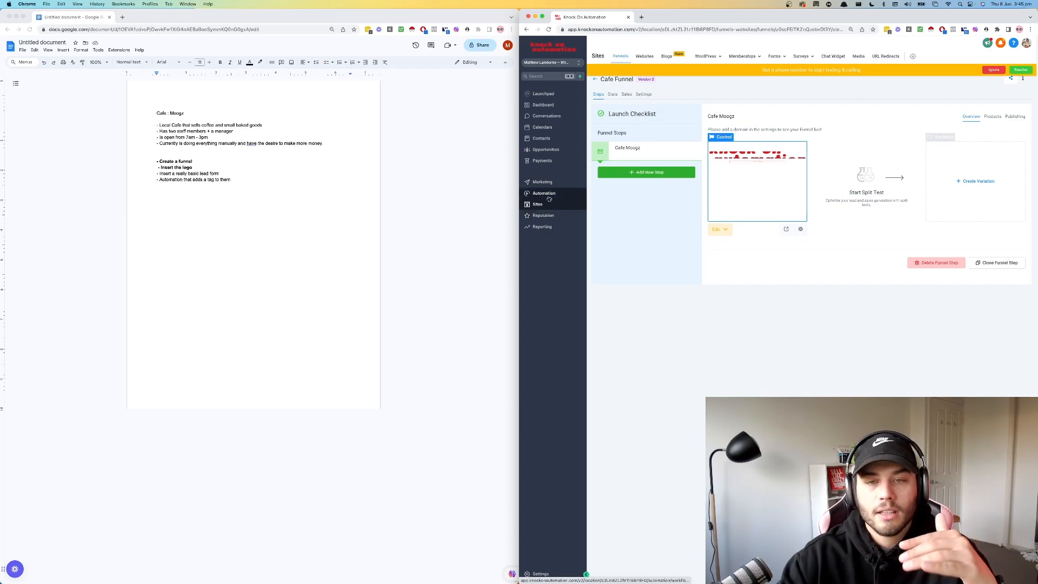
# Step: Return to the funnels list and open the Forms builder list
pyautogui.click(544, 193)
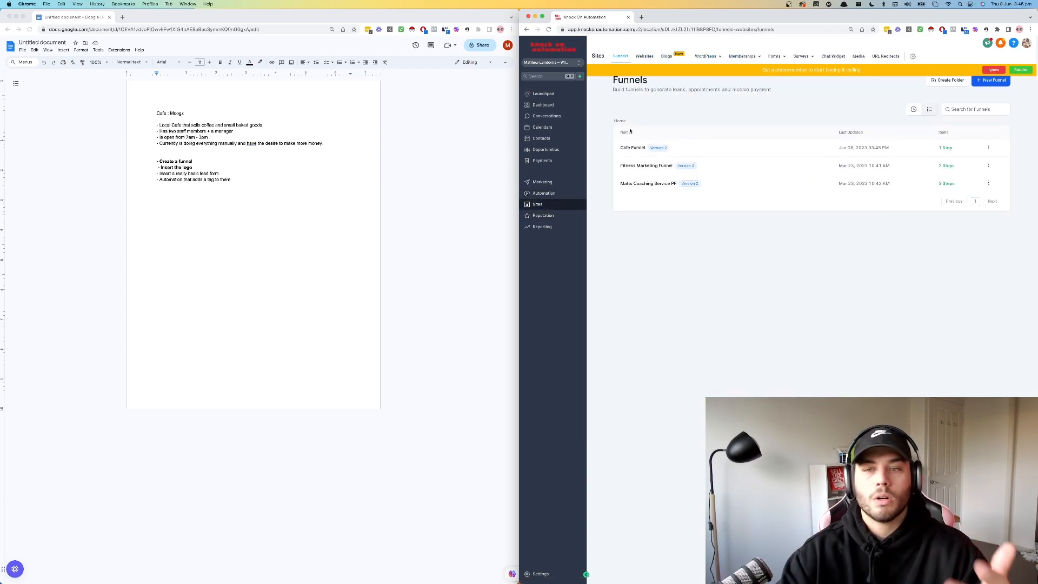
pyautogui.moveTo(726, 63)
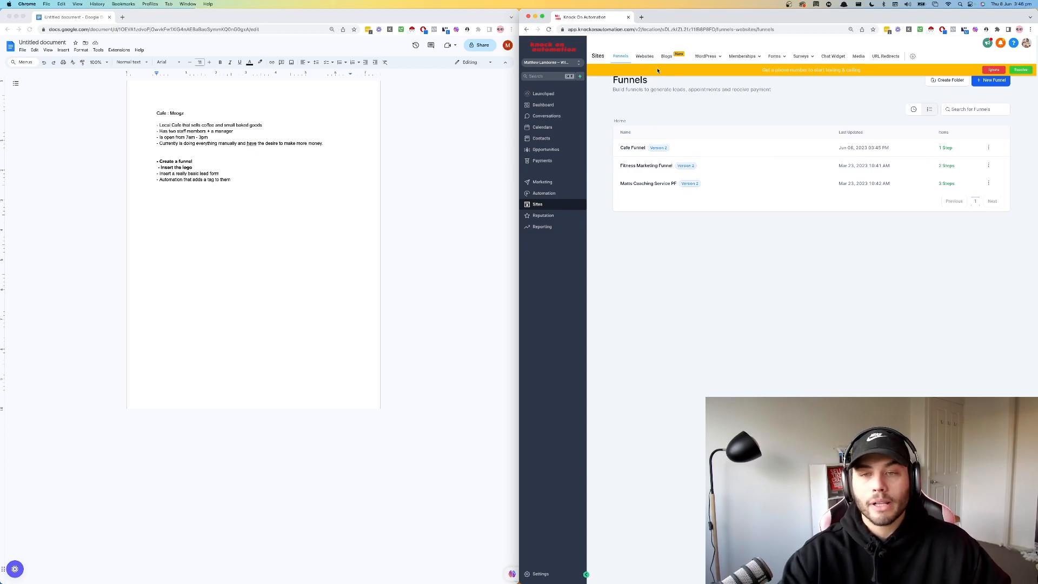
pyautogui.click(801, 56)
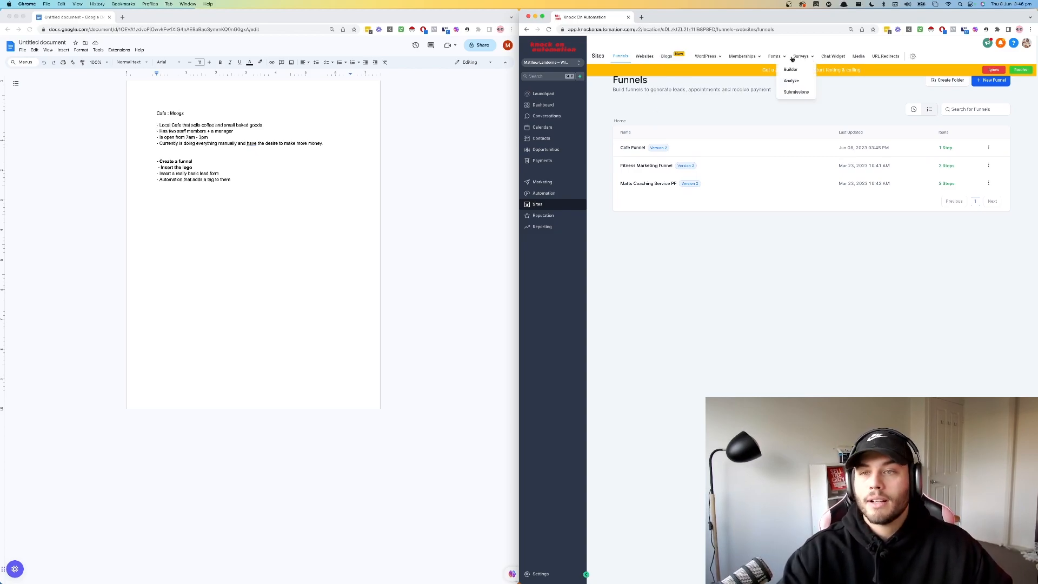
pyautogui.click(775, 56)
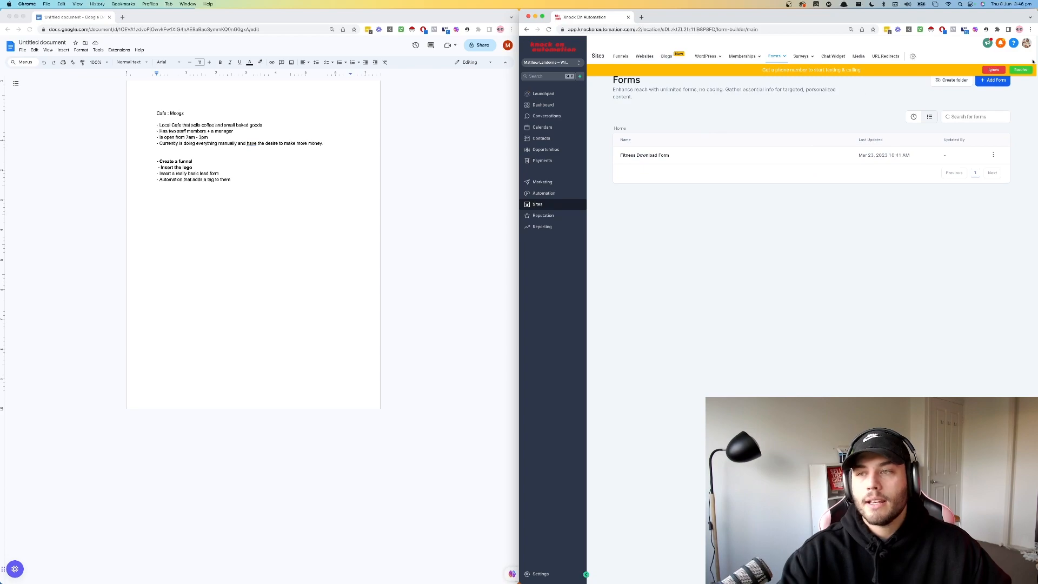
# Step: Build a new Cafe form with a submit button and a 'Thank you!' submit message
pyautogui.click(993, 80)
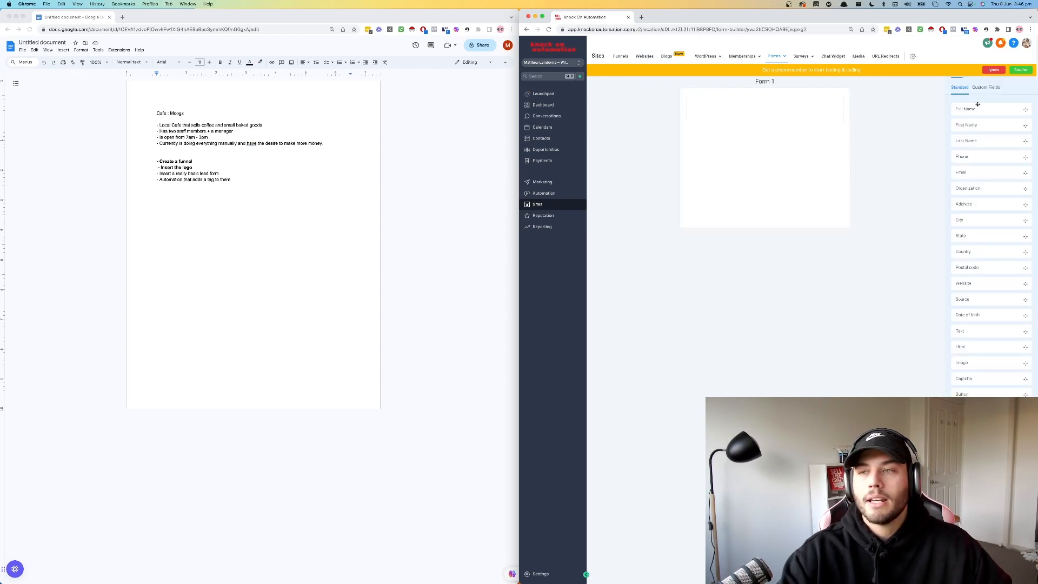
pyautogui.moveTo(800, 113)
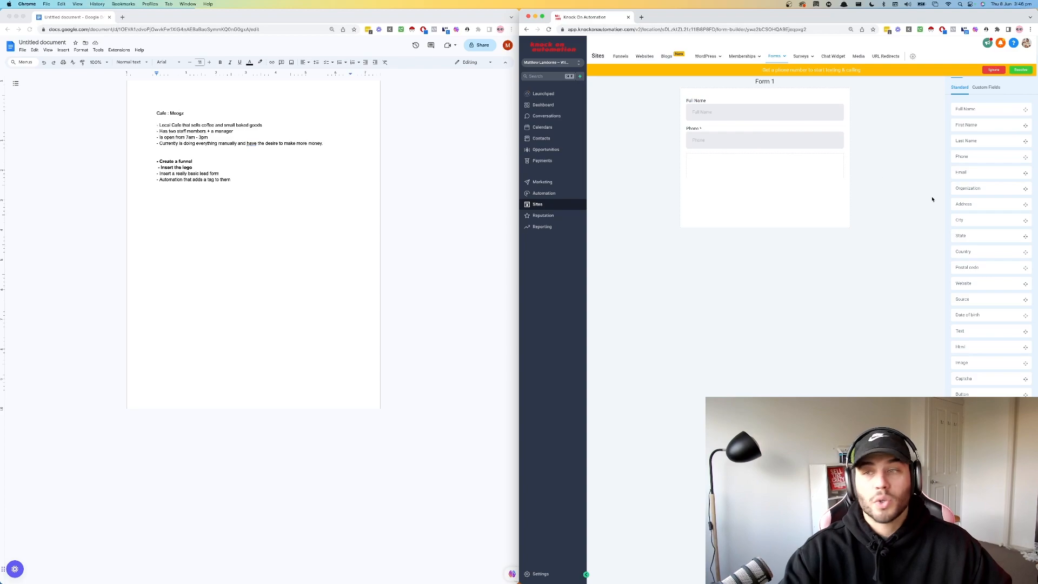
pyautogui.moveTo(807, 174)
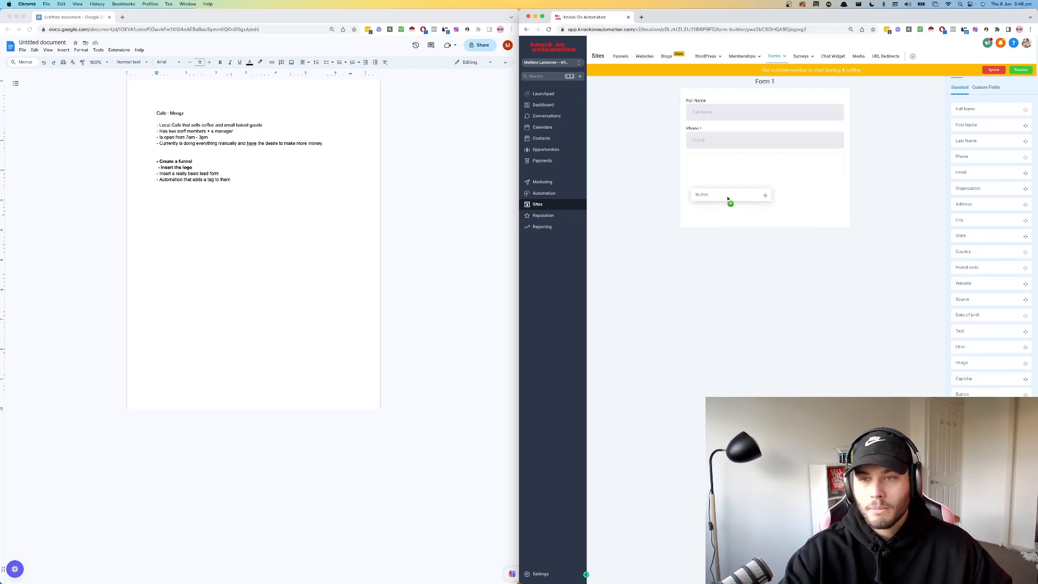
pyautogui.click(702, 194)
pyautogui.write('Cafe form')
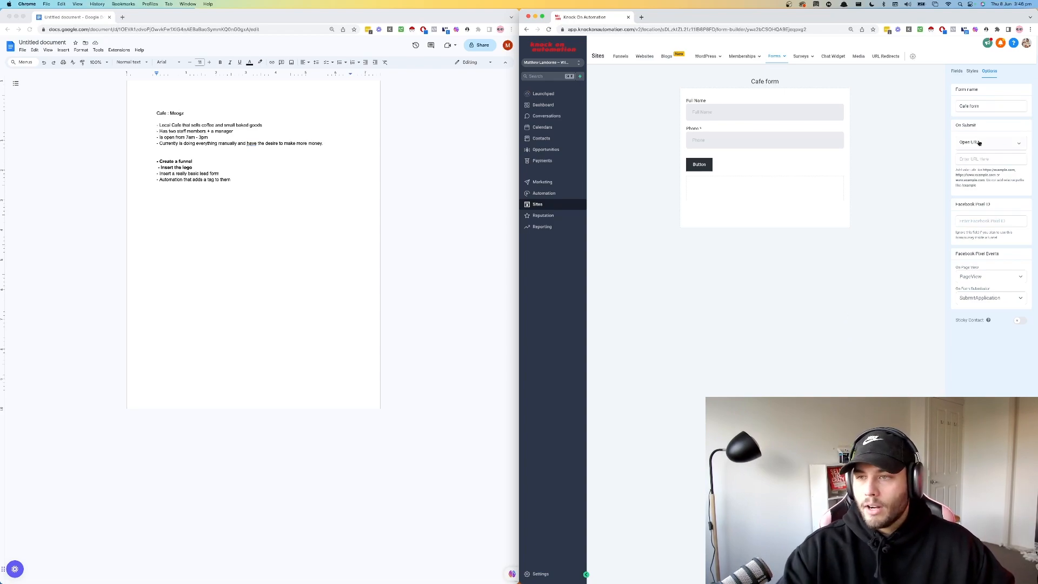
pyautogui.click(991, 143)
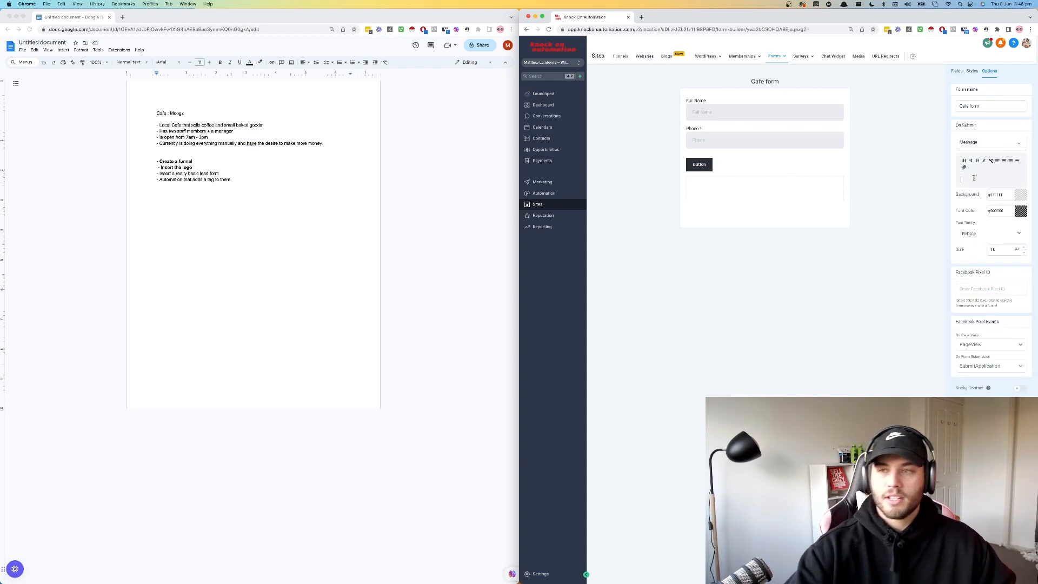
pyautogui.write('Thank you!')
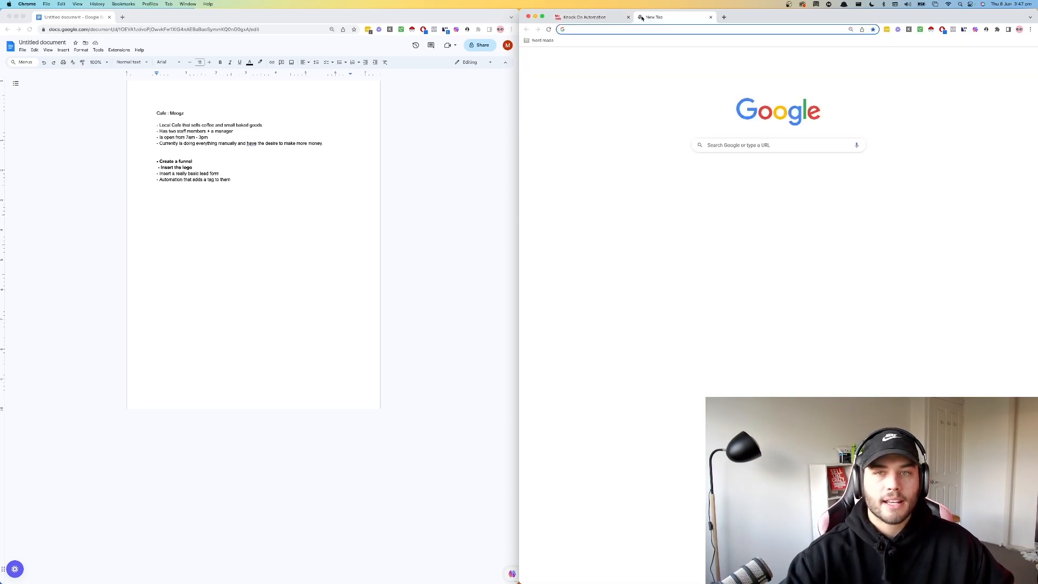
# Step: Search 'qr' and open QR.io's link QR code generator in a separate tab
pyautogui.write('qr code generator')
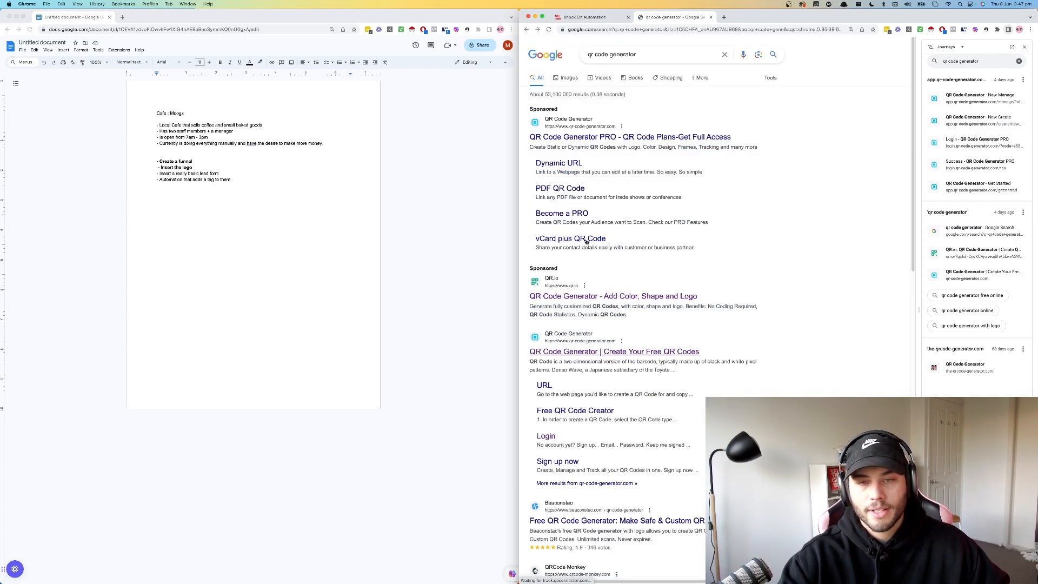
pyautogui.click(583, 16)
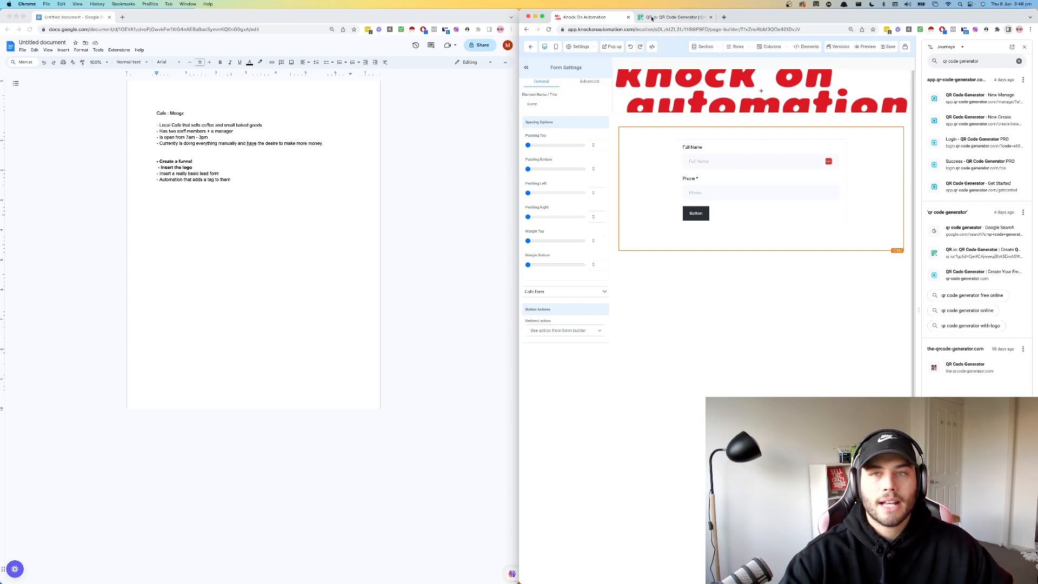
pyautogui.click(672, 17)
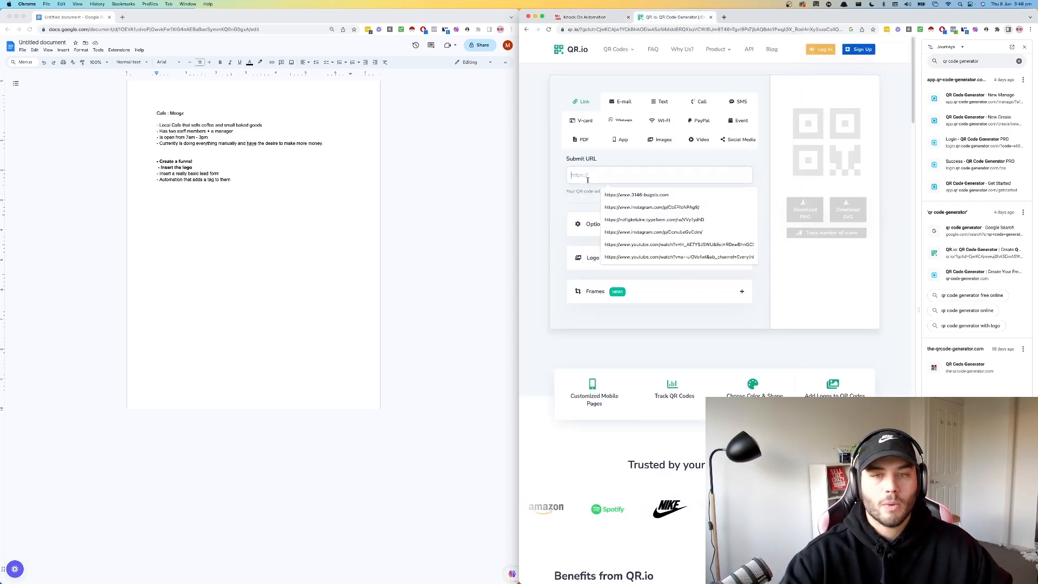
pyautogui.click(581, 17)
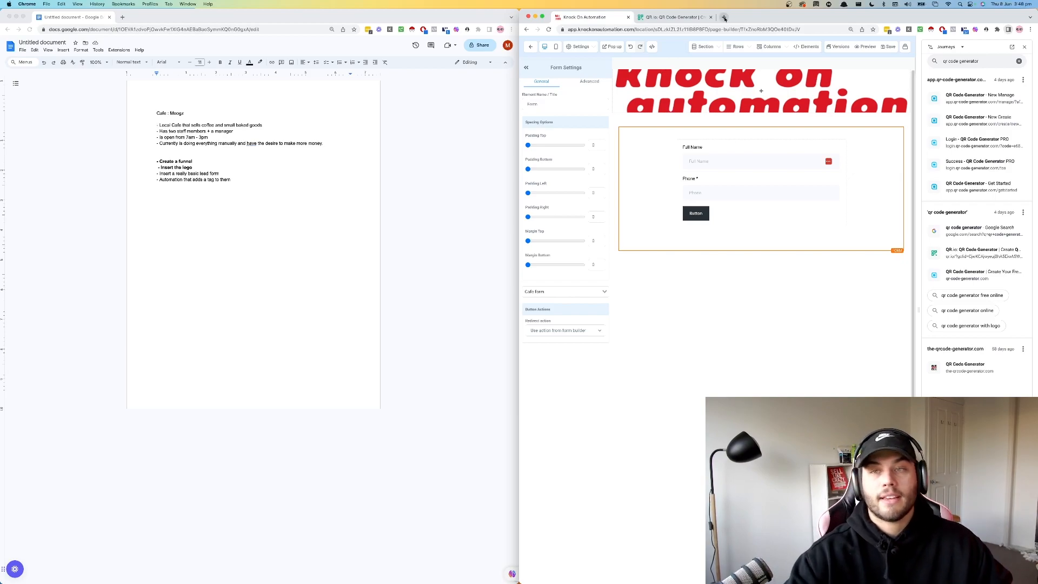
# Step: Browse Canva giveaway story templates in a new tab, then go back to the funnel page
pyautogui.click(728, 17)
pyautogui.write('canva.com')
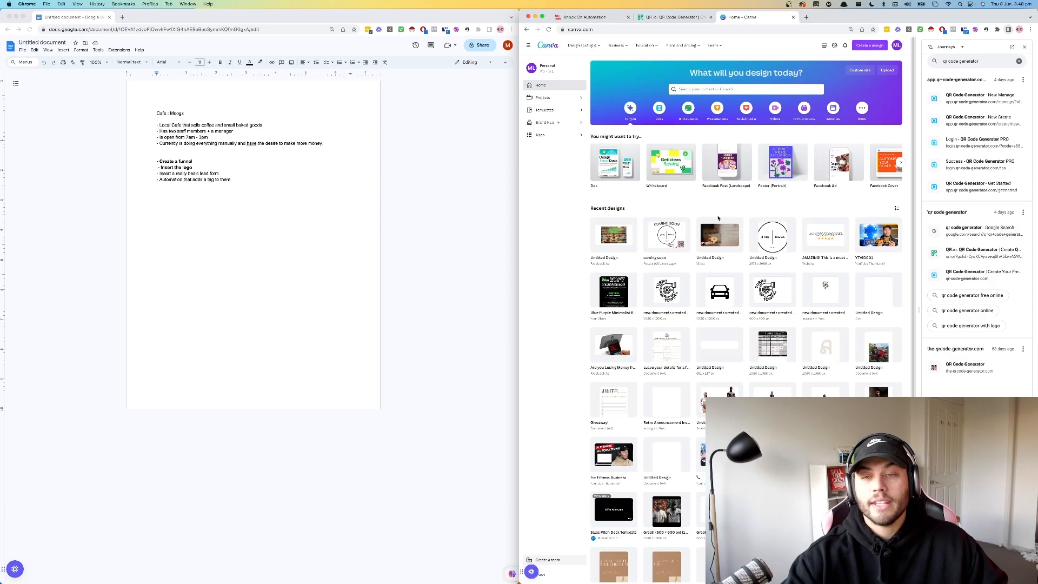
pyautogui.scroll(-3)
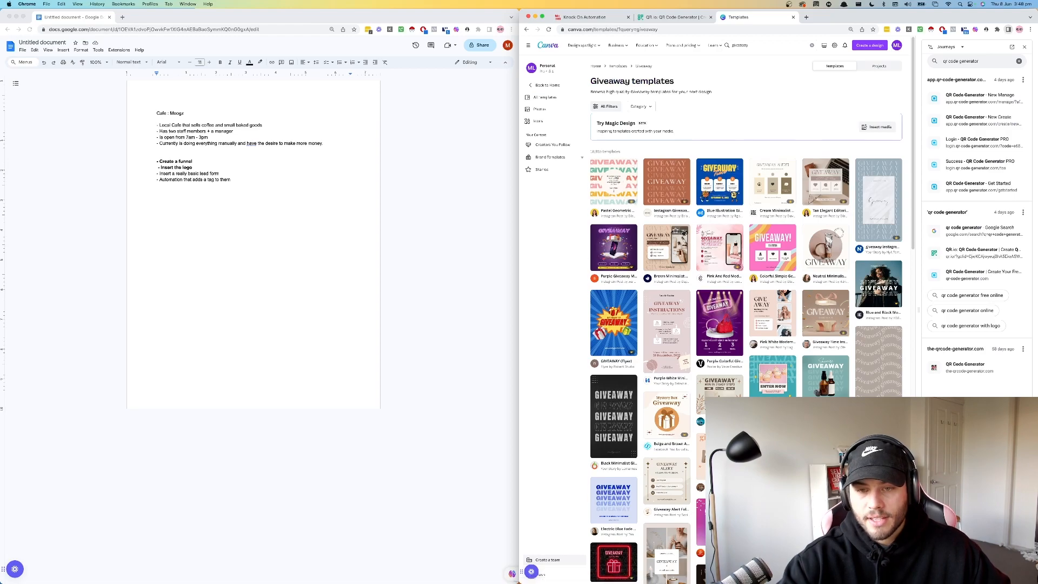
pyautogui.scroll(-3)
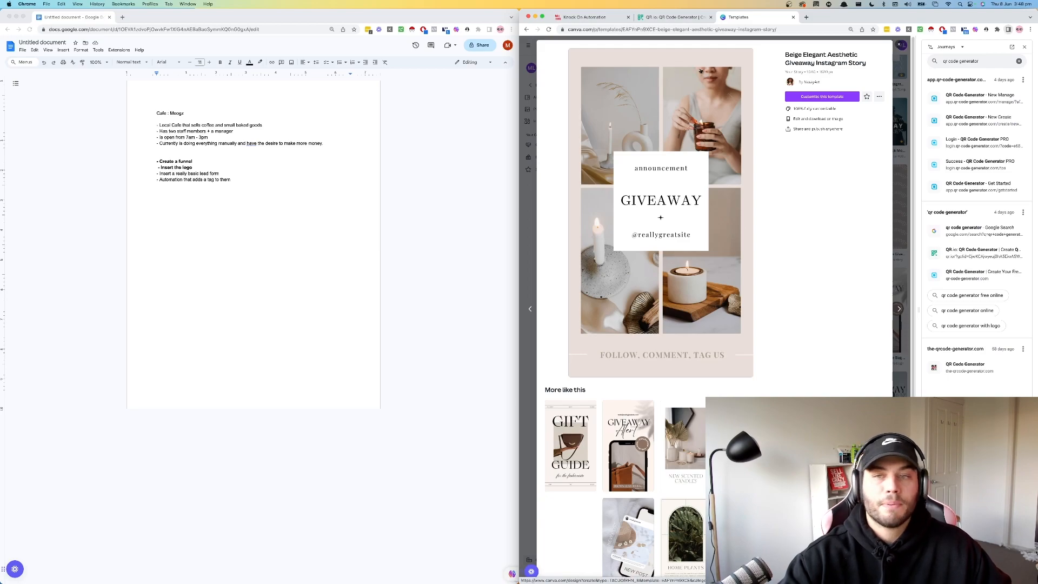
pyautogui.moveTo(689, 168)
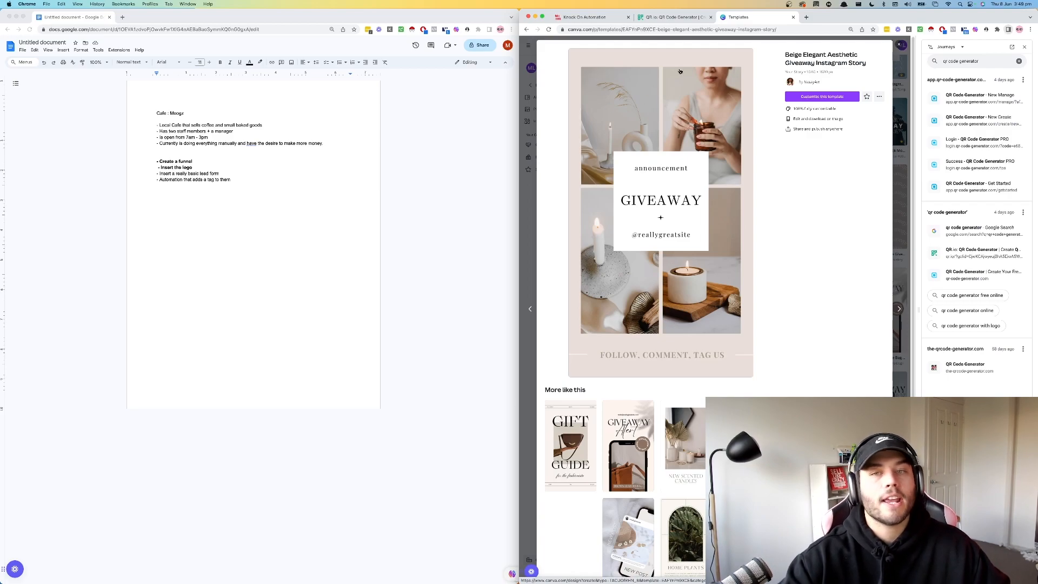
pyautogui.moveTo(673, 293)
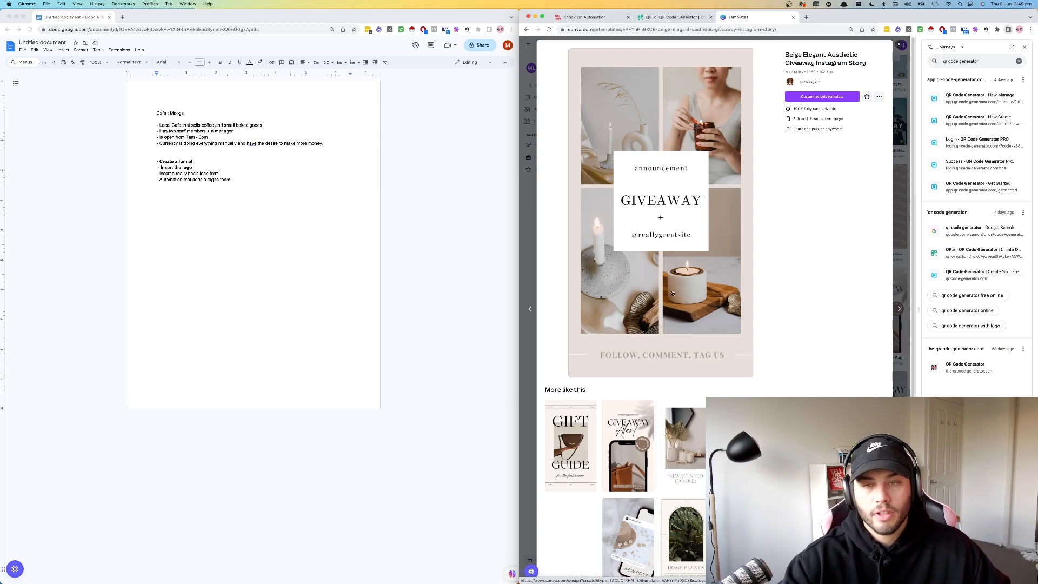
pyautogui.click(579, 17)
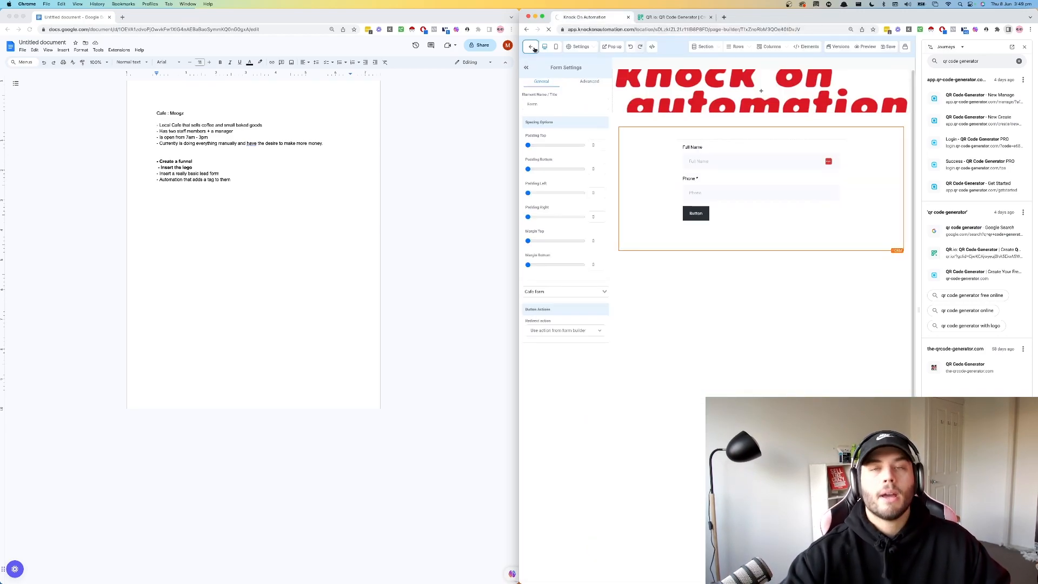
# Step: Exit the page builder, go to Workflows, and create a workflow from scratch
pyautogui.click(530, 46)
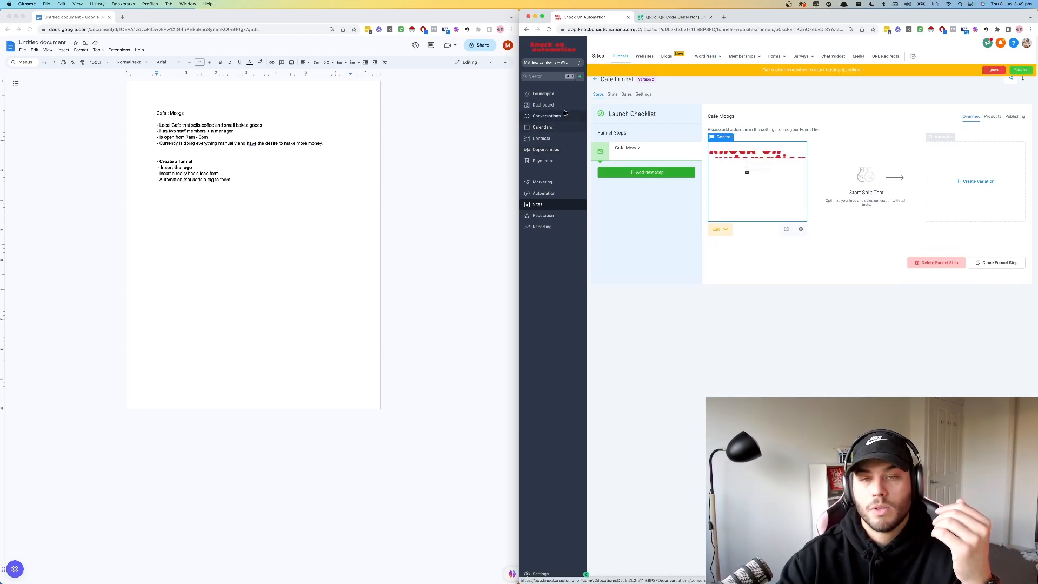
pyautogui.click(546, 116)
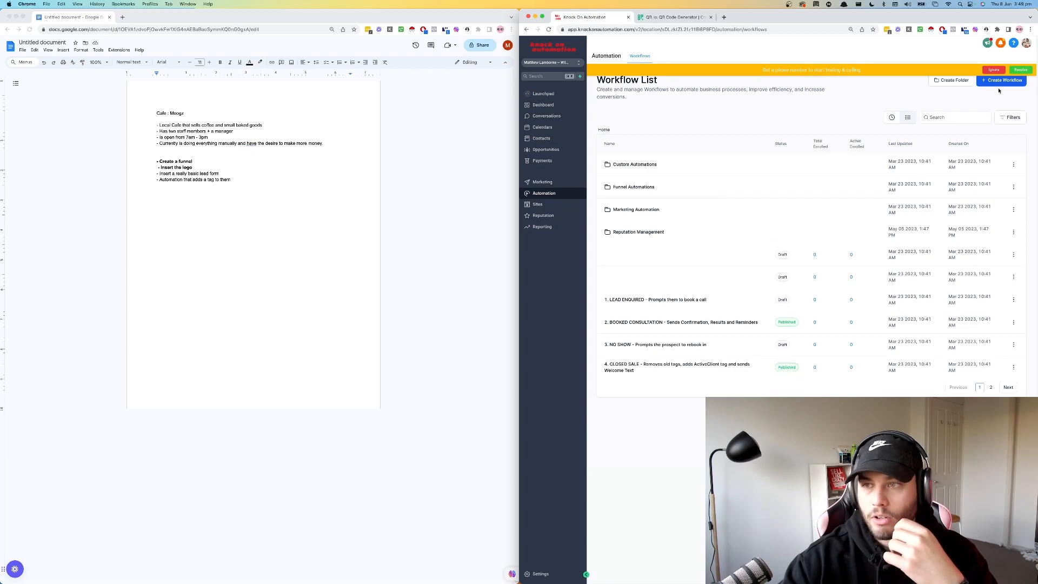
pyautogui.click(1001, 80)
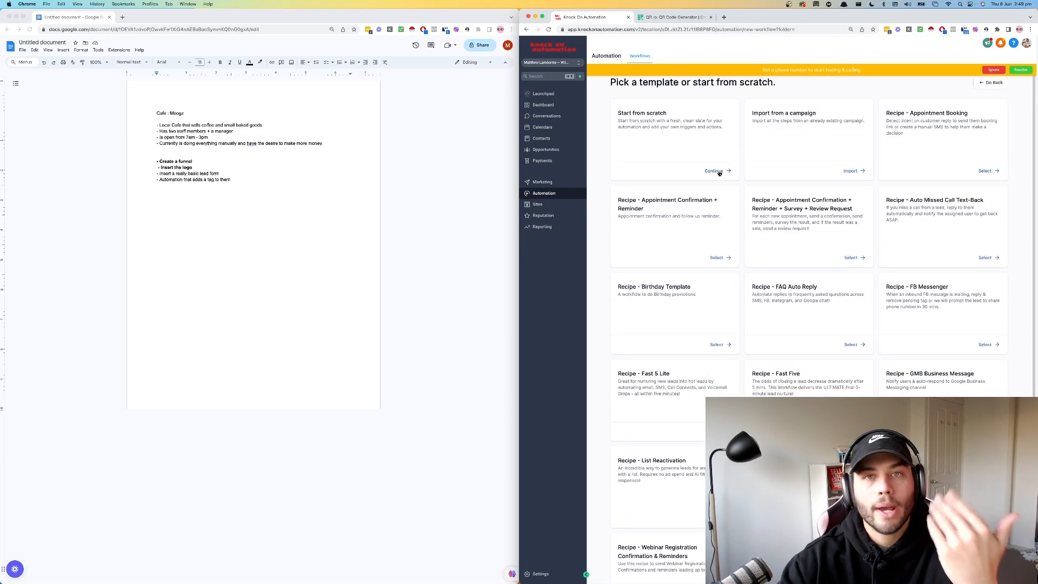
pyautogui.click(714, 171)
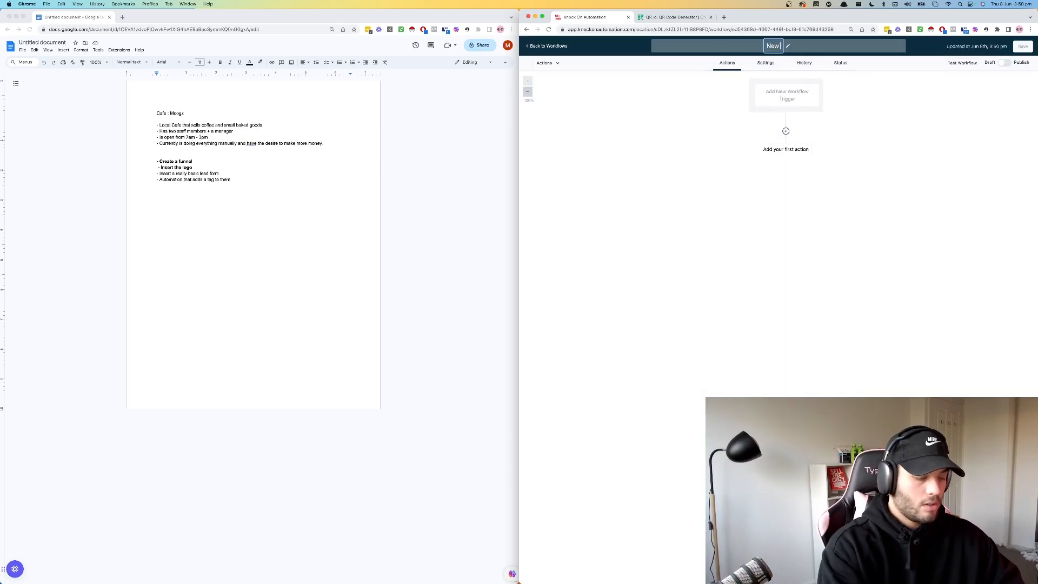
# Step: Name the workflow 'New Cafe Return Customer' and add a Form Submitted trigger
pyautogui.write('New Cafe Return')
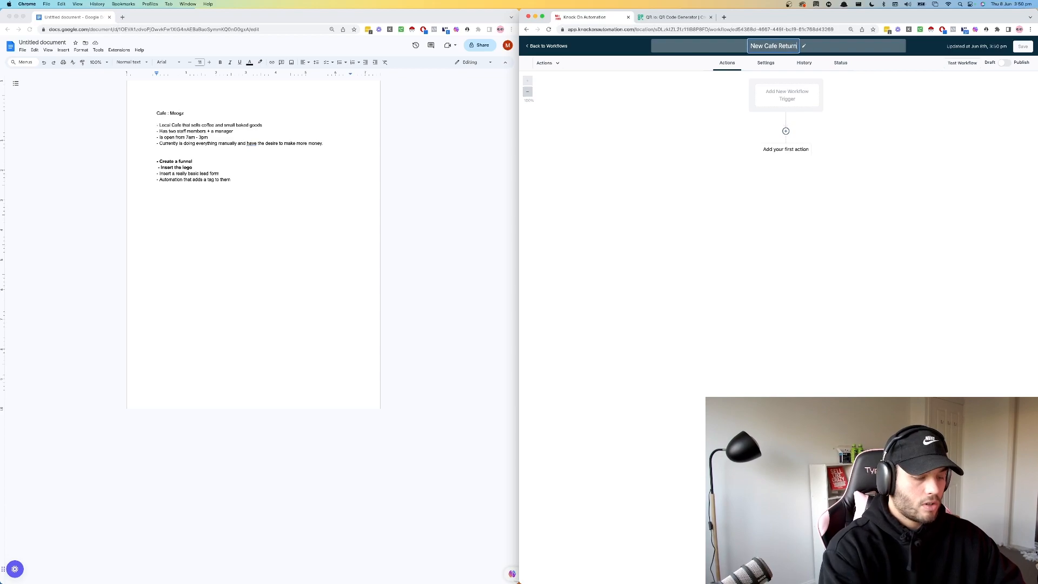
pyautogui.write('Customer')
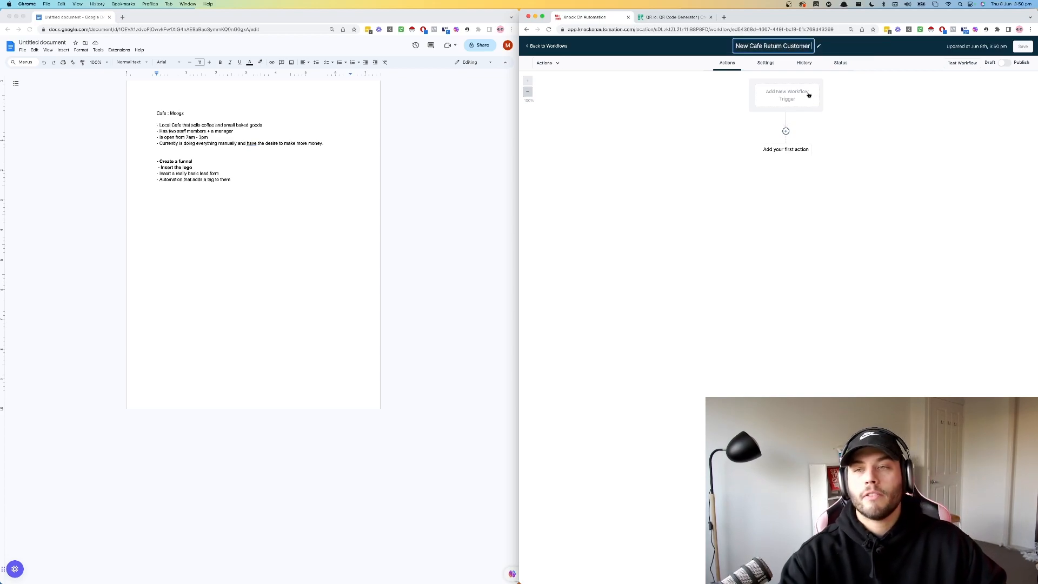
pyautogui.click(786, 95)
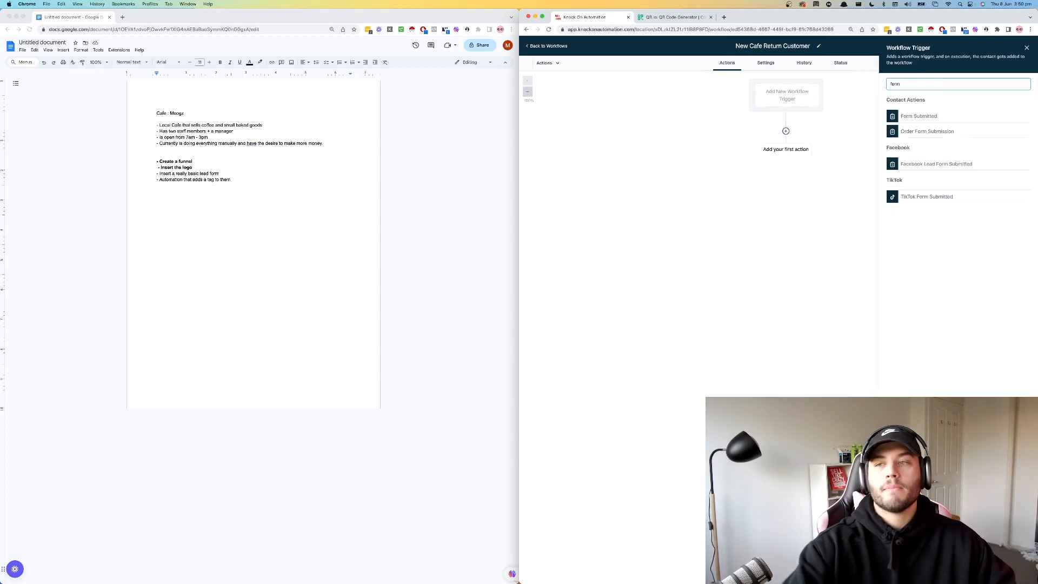
pyautogui.click(918, 116)
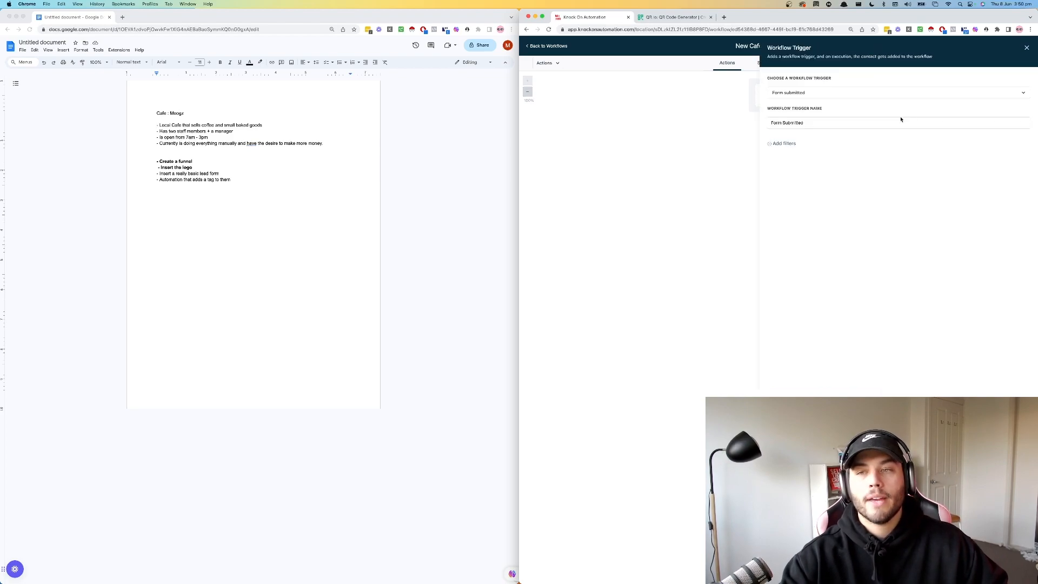
pyautogui.click(781, 143)
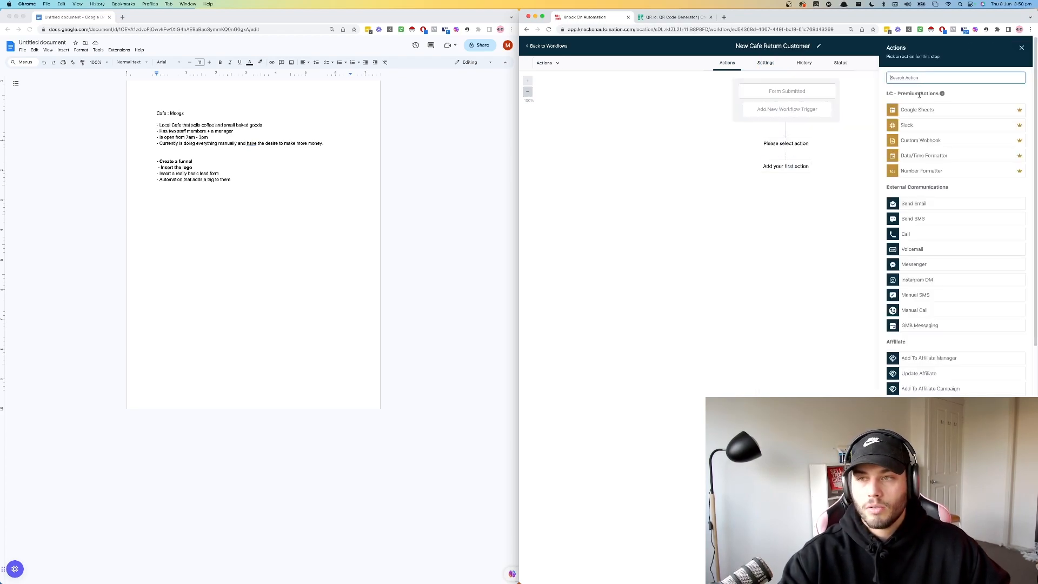
# Step: Add an Add Contact Tag action with a new tag and save the workflow
pyautogui.write('cont')
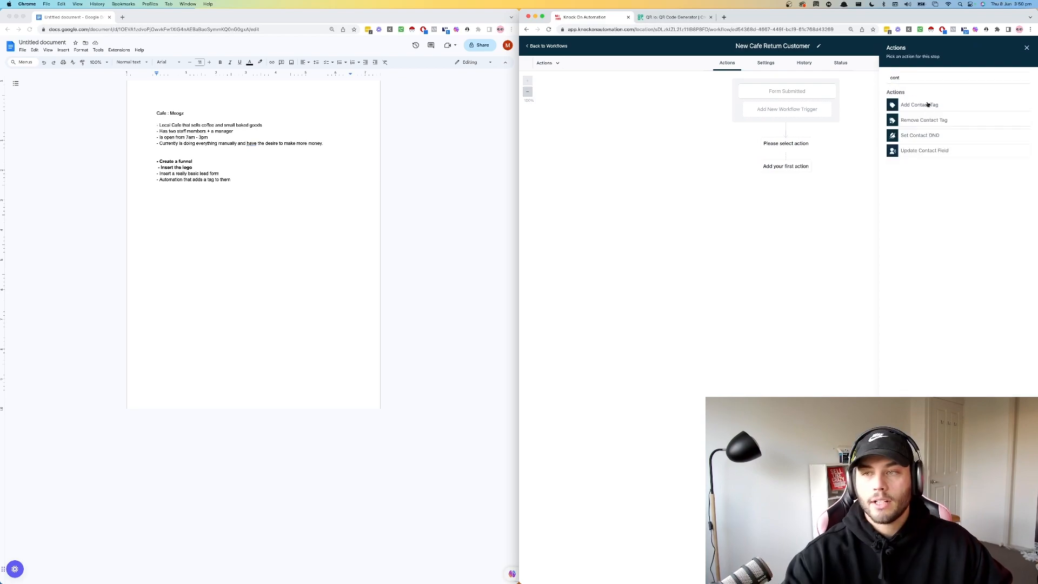
pyautogui.click(920, 104)
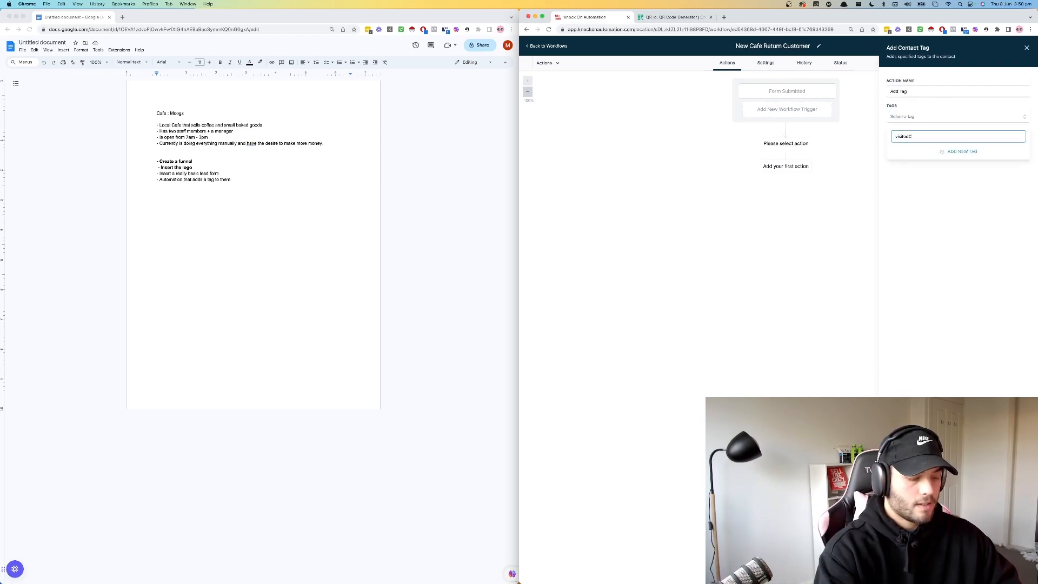
pyautogui.click(962, 151)
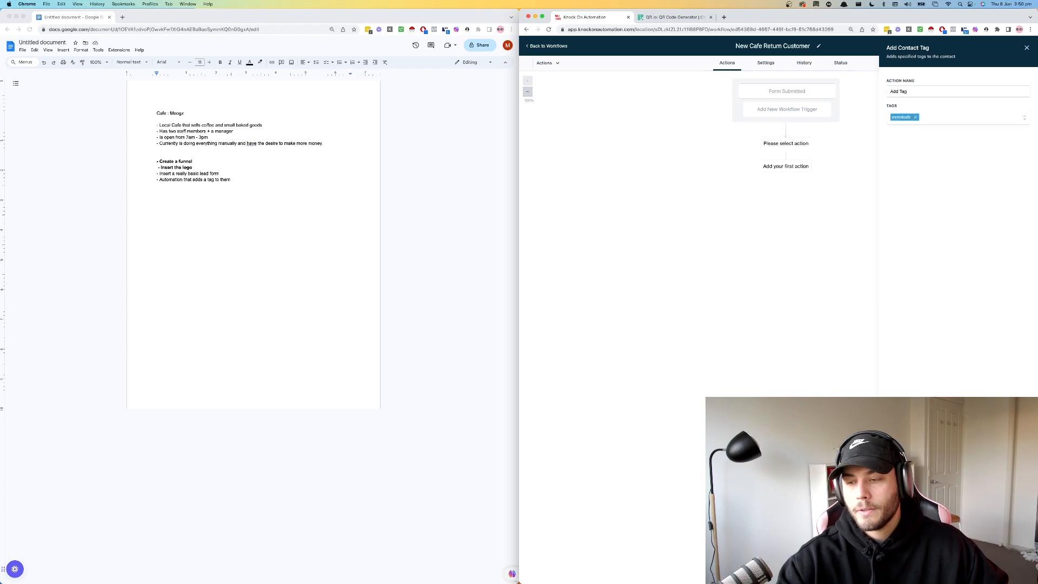
pyautogui.click(1027, 48)
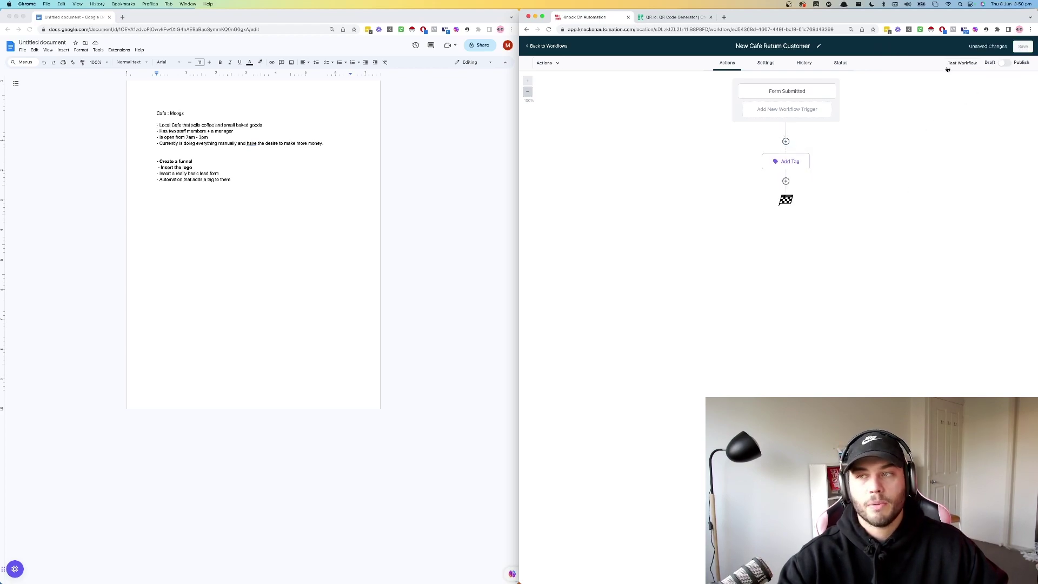
pyautogui.click(1024, 60)
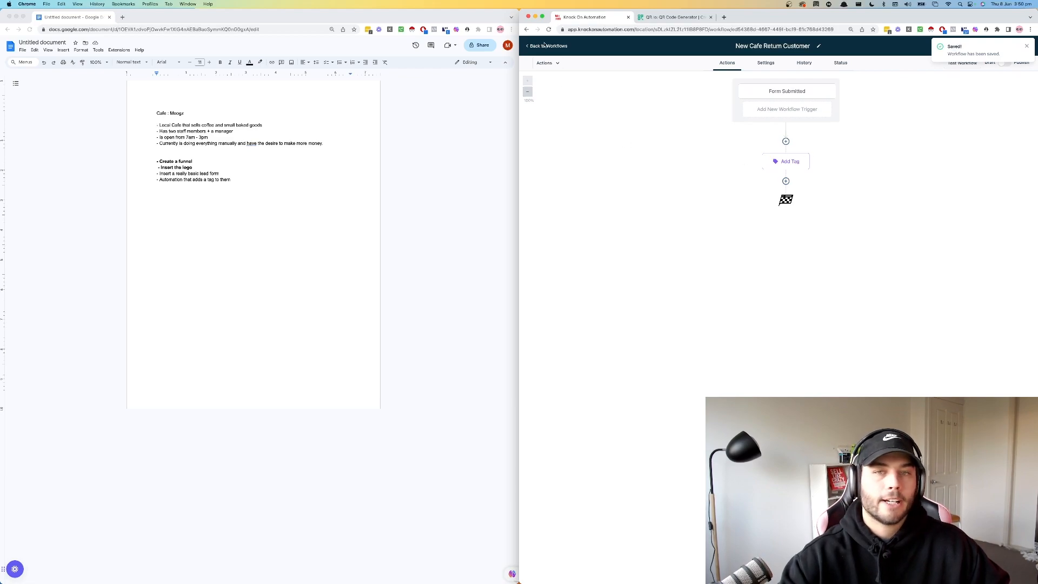
# Step: Create another new workflow triggered when a contact gets a tag
pyautogui.click(541, 45)
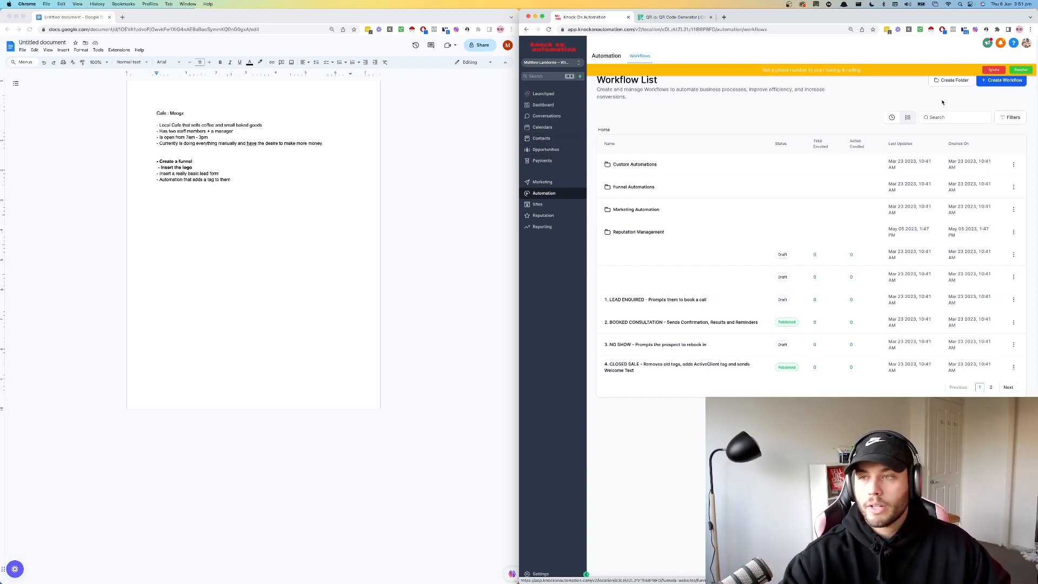
pyautogui.click(1002, 80)
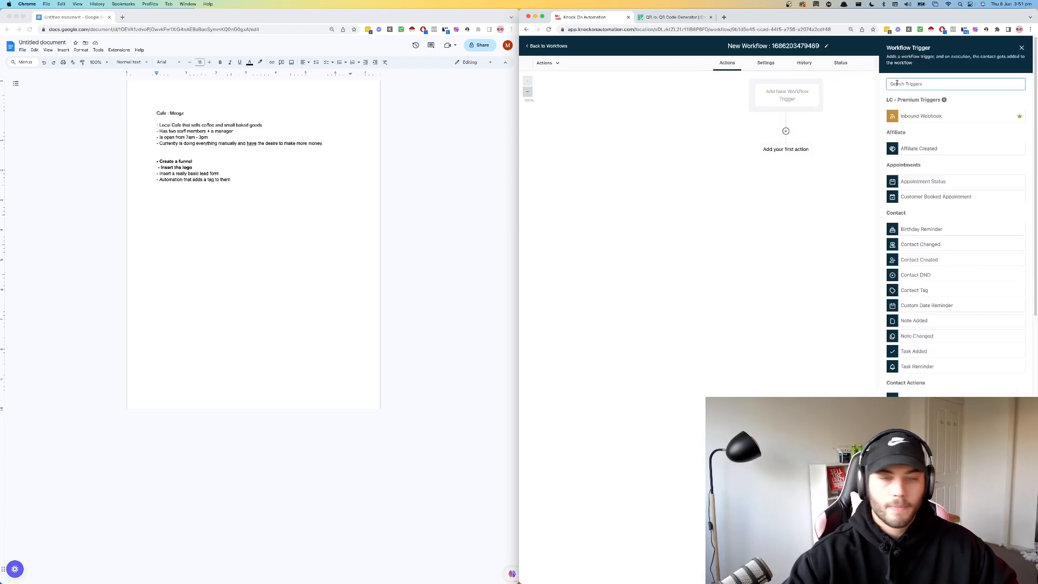
pyautogui.write('tag')
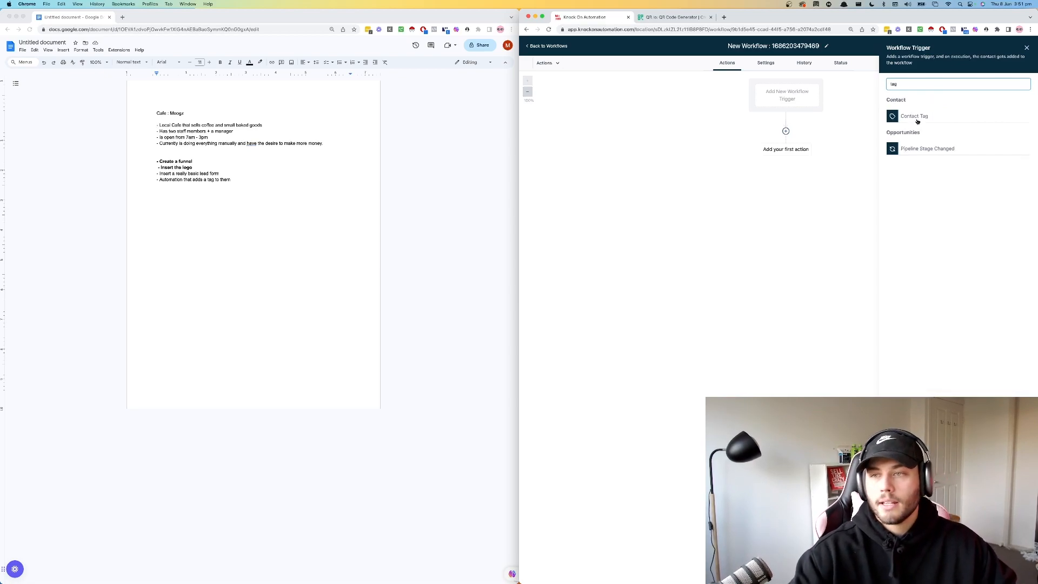
pyautogui.click(914, 115)
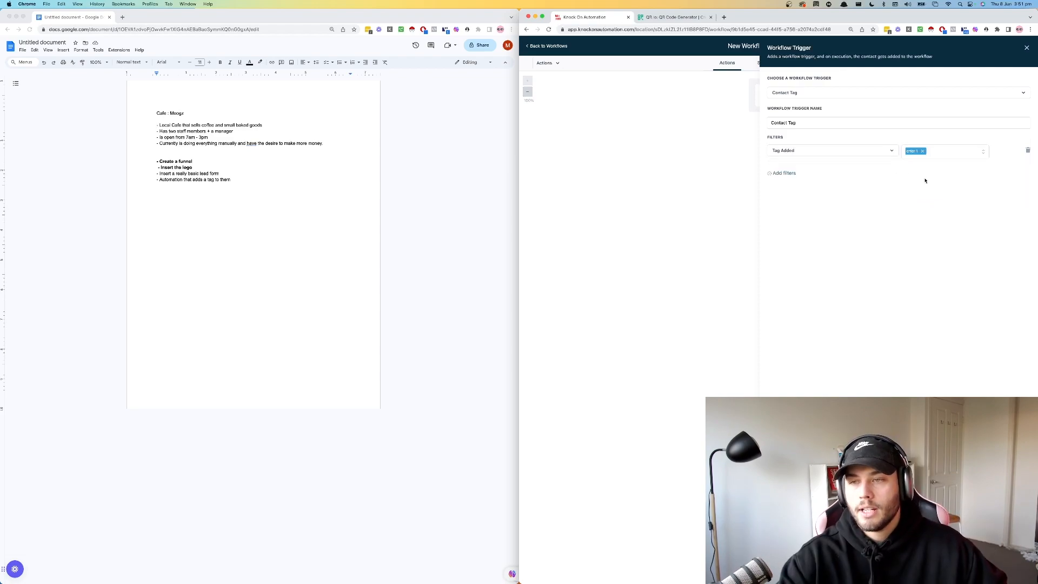
# Step: Add an If/Else condition checking whether the contact's tags include the cafe tag
pyautogui.click(783, 173)
pyautogui.write('if')
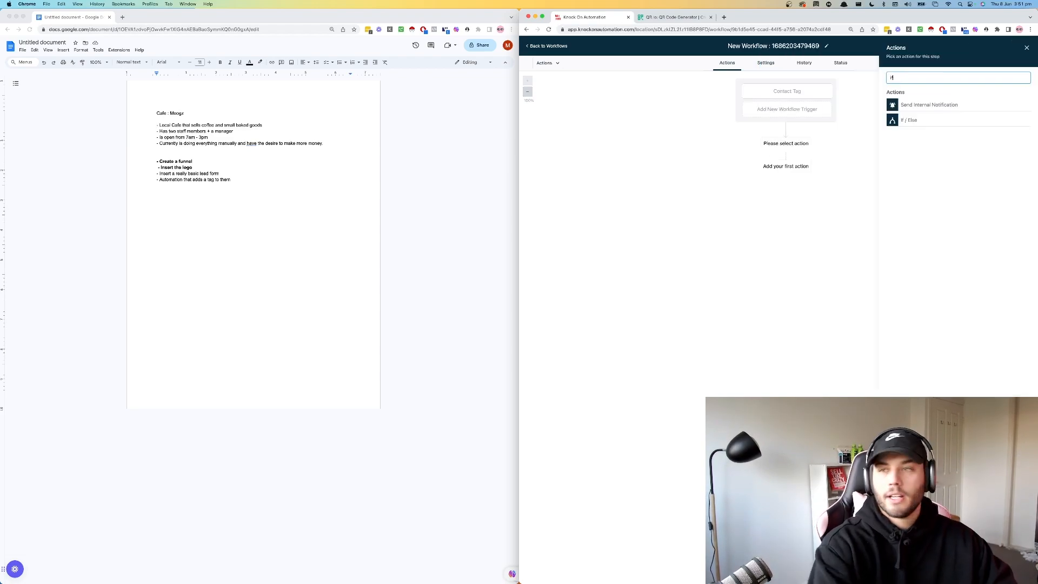
pyautogui.click(909, 120)
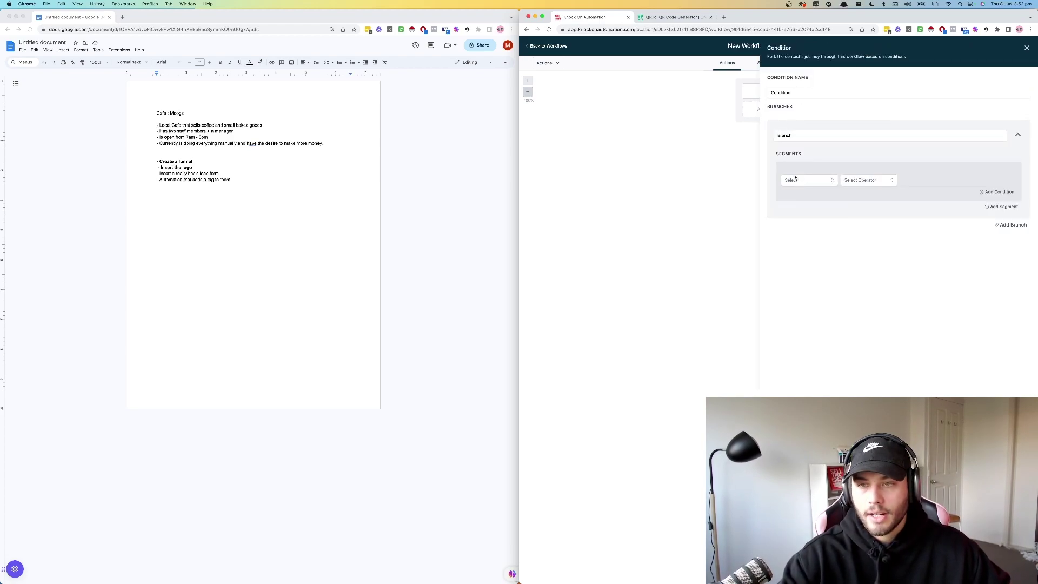
pyautogui.click(807, 179)
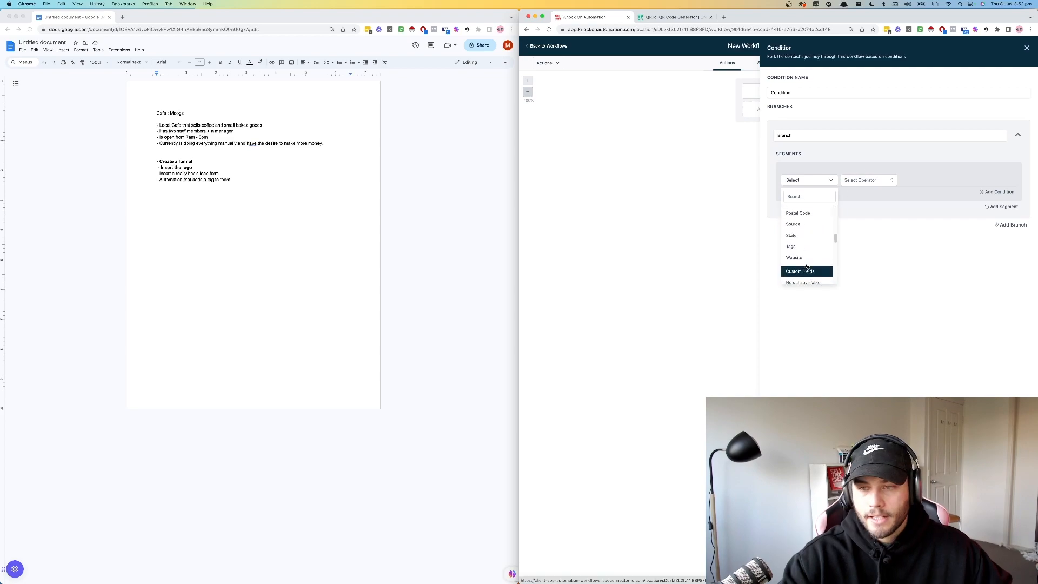
pyautogui.click(790, 246)
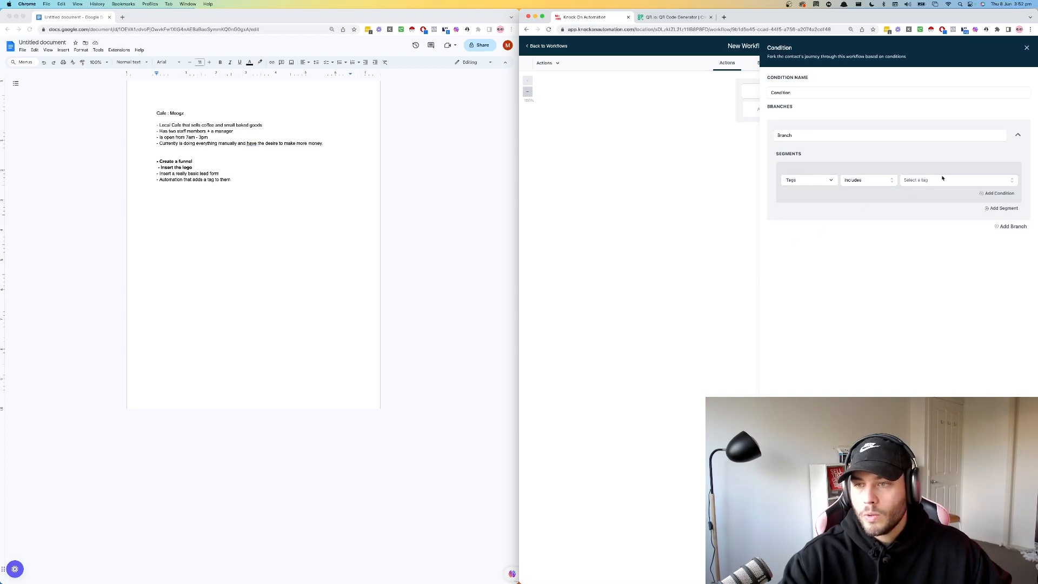
pyautogui.write('caf')
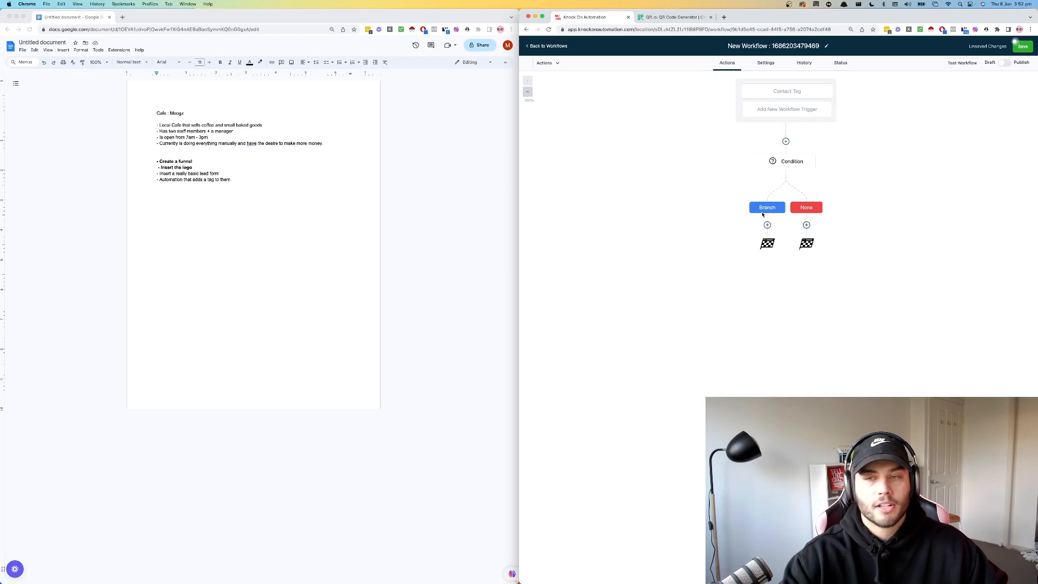
# Step: Add a Branch SMS: 'MOOGZ CAFE wants to say thanks!' with a coupon code for the next coffee
pyautogui.click(767, 225)
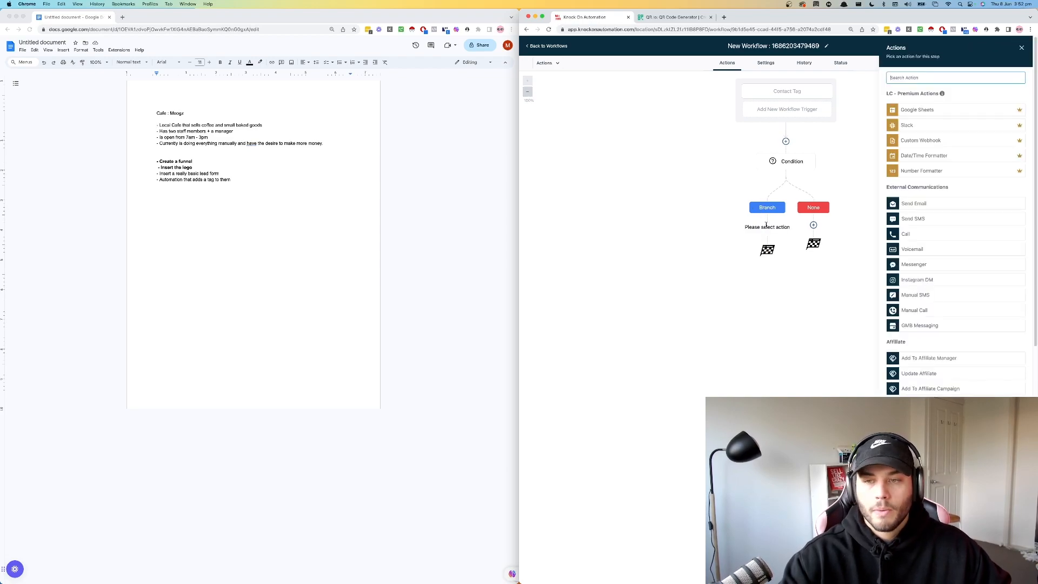
pyautogui.click(913, 218)
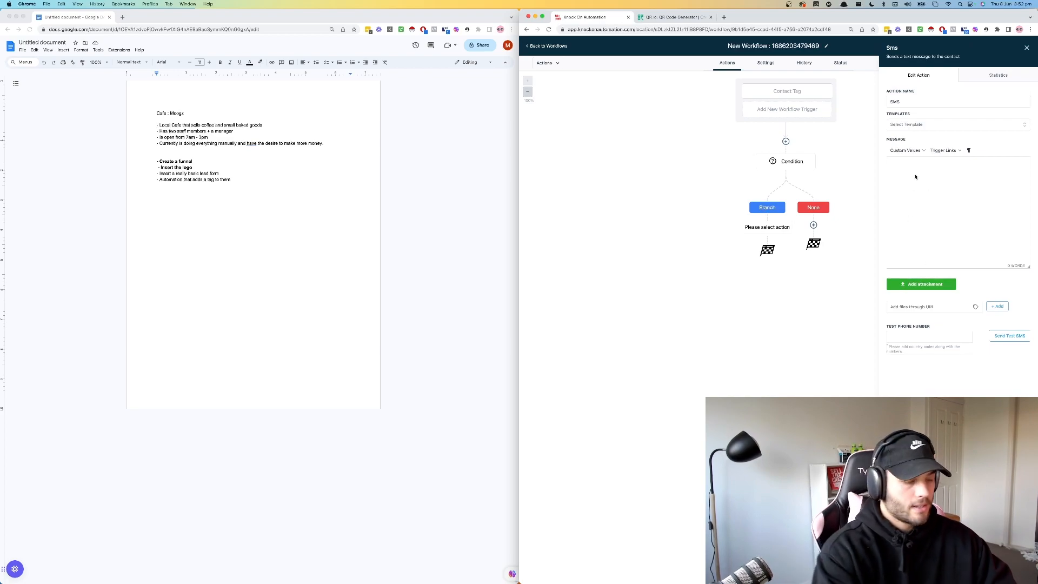
pyautogui.write('MOOGZ CAFE')
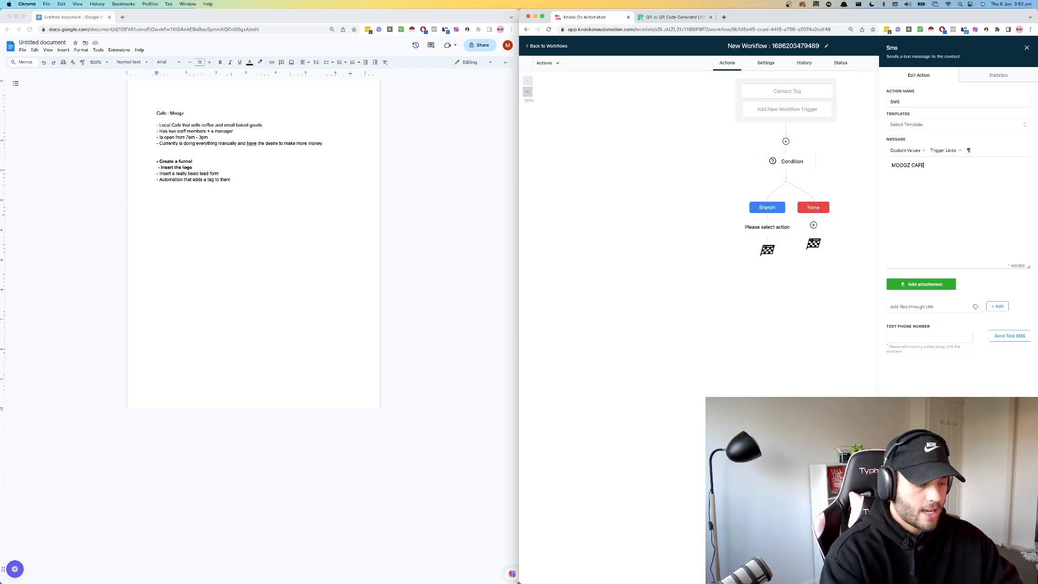
pyautogui.write('wants to say')
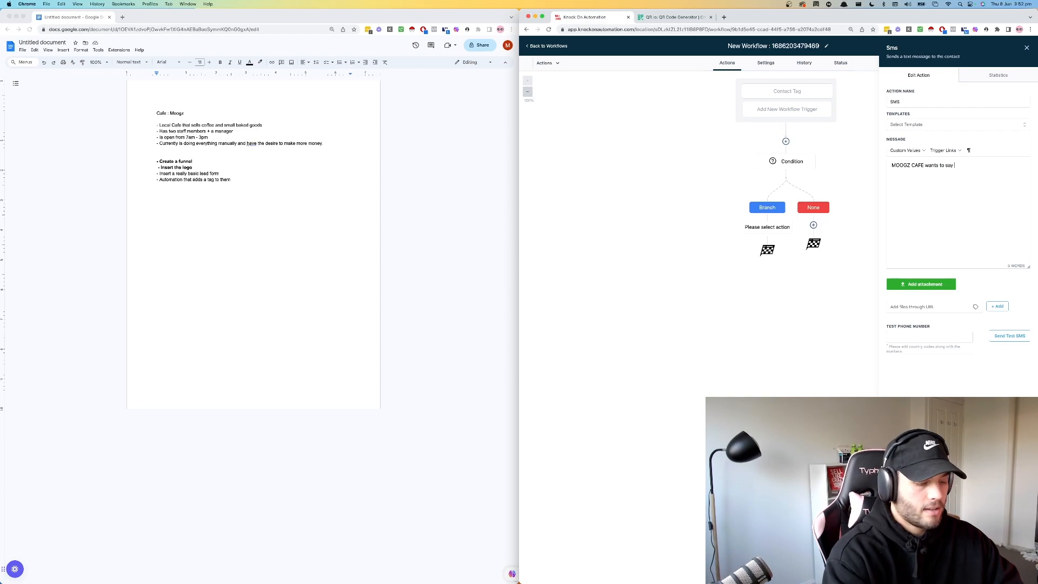
pyautogui.write('thanks! Thank you for visiting us r')
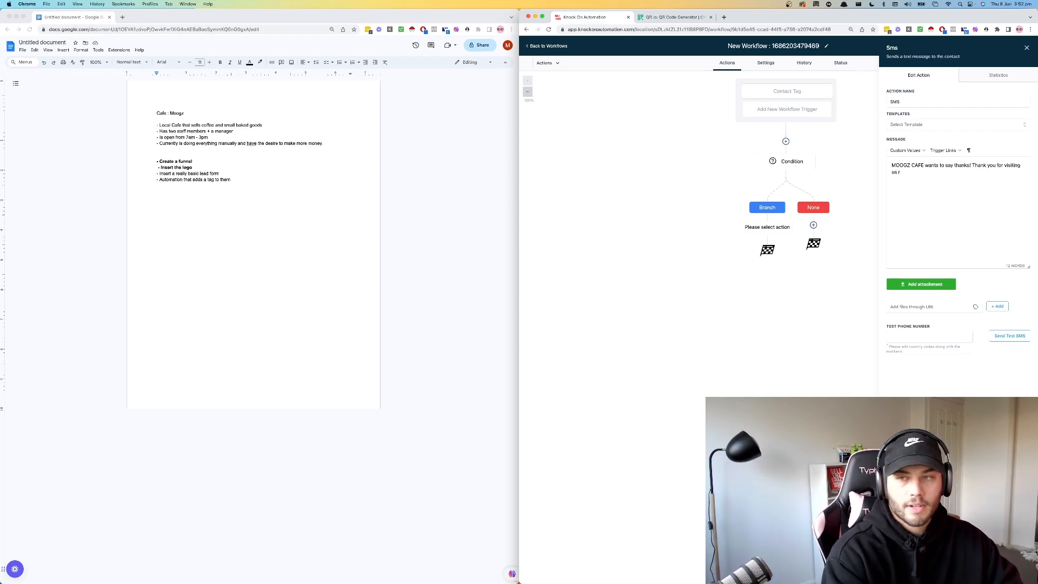
pyautogui.write('ecently, we ho')
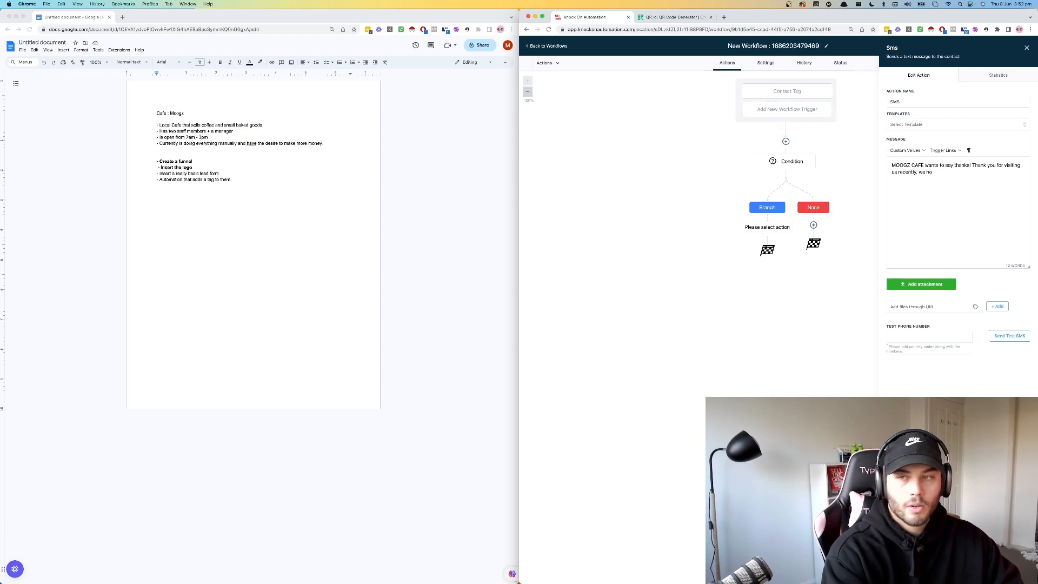
pyautogui.write('we hope you had a')
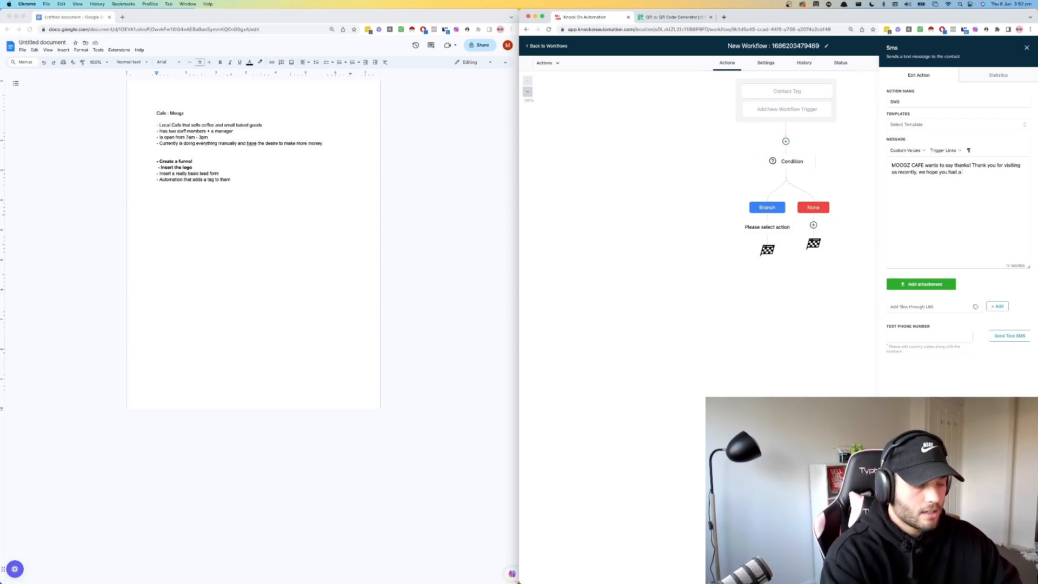
pyautogui.write('great time, here')
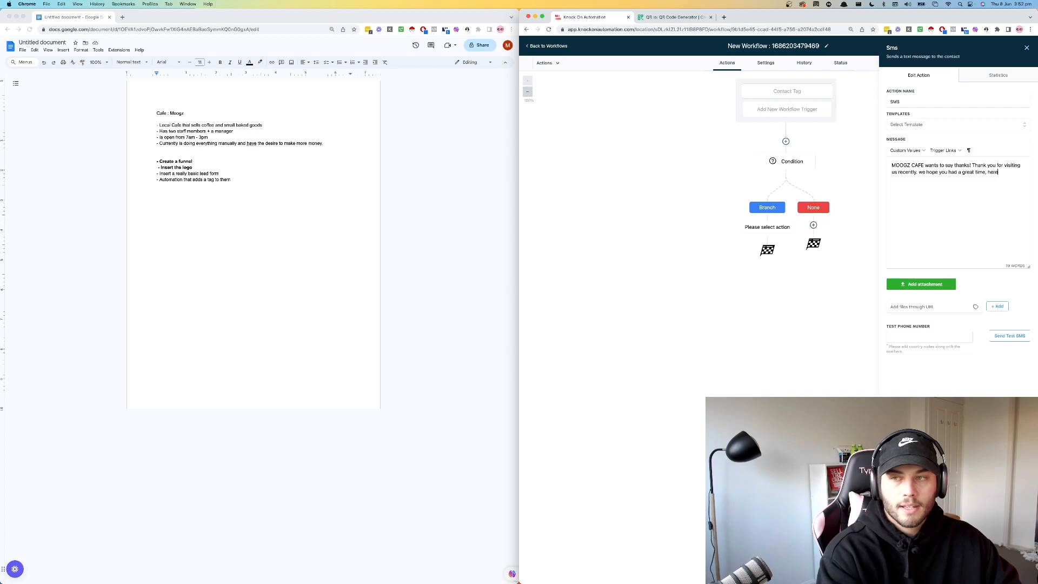
pyautogui.write('heres a coupon for 20% off y')
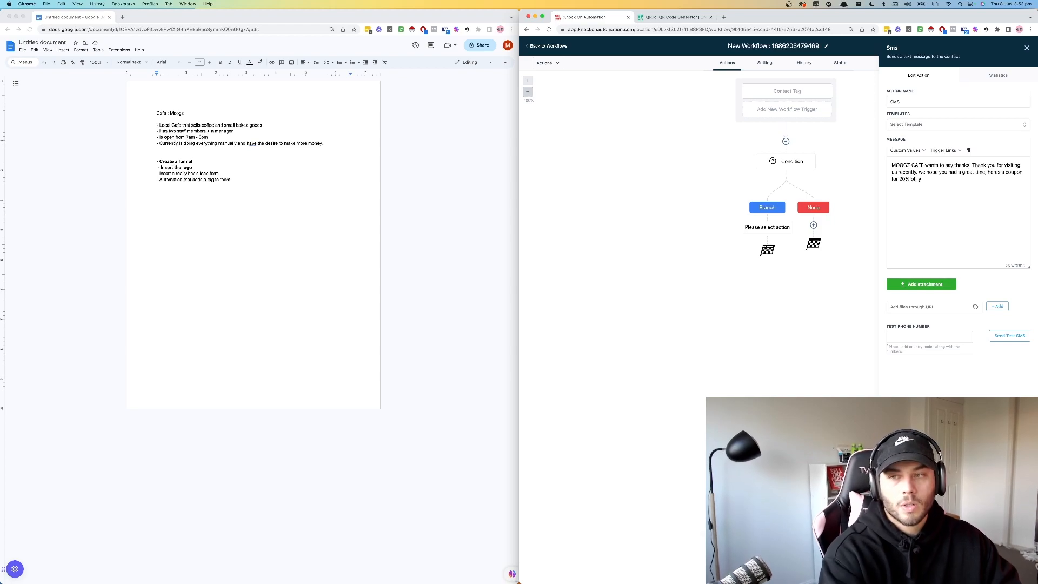
pyautogui.write('our next coffee. Show')
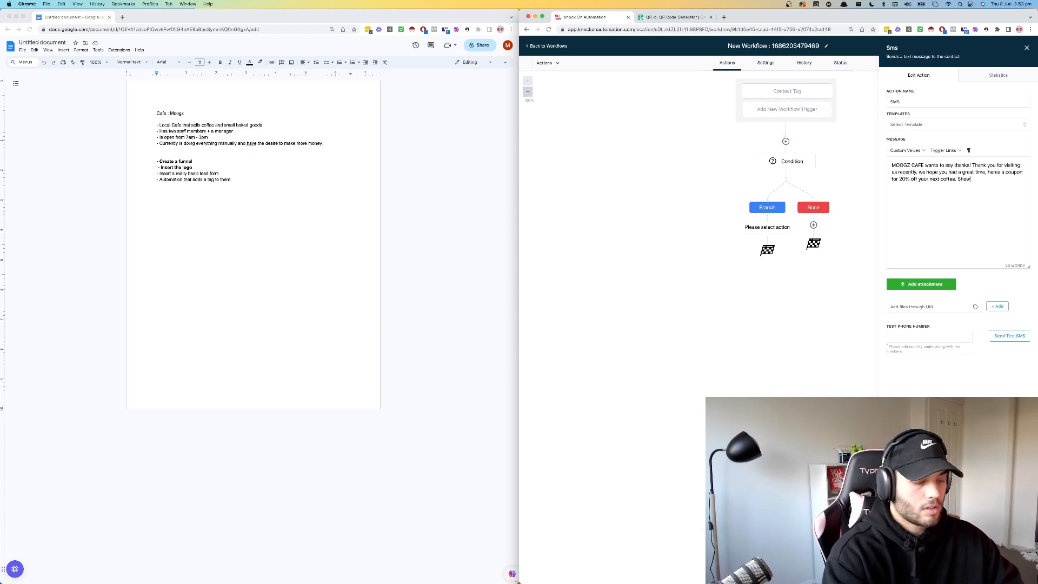
pyautogui.write('the code 20 OFF to redeem')
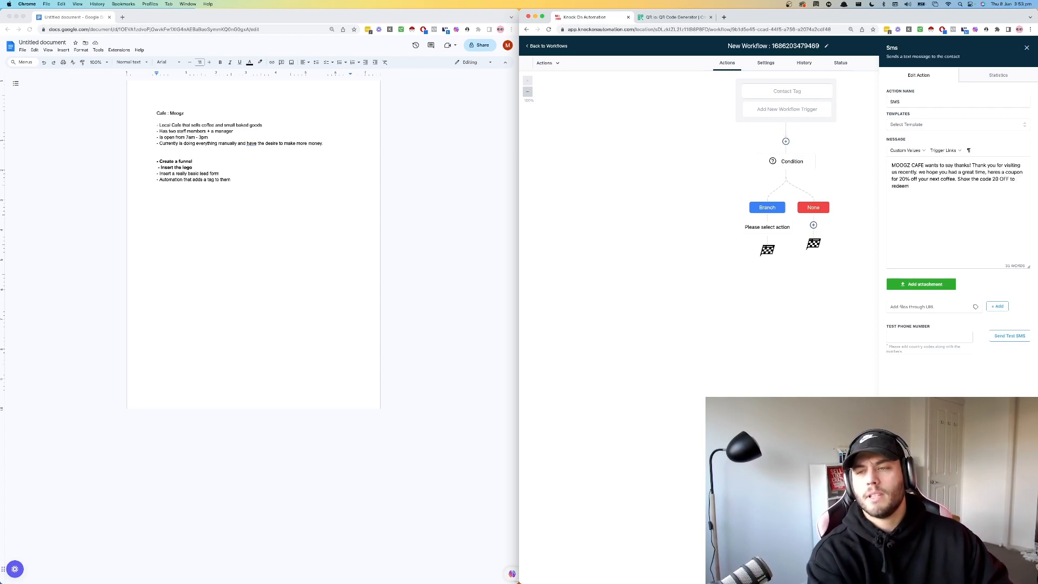
pyautogui.moveTo(950, 360)
pyautogui.write('Offer 1')
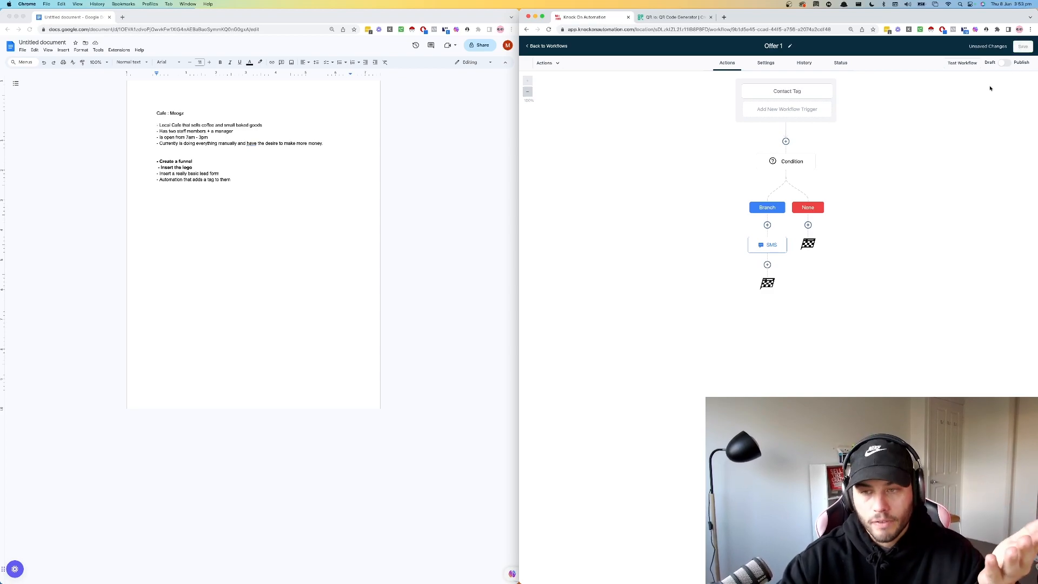
# Step: Save the Offer 1 workflow with its Branch SMS step
pyautogui.click(1022, 45)
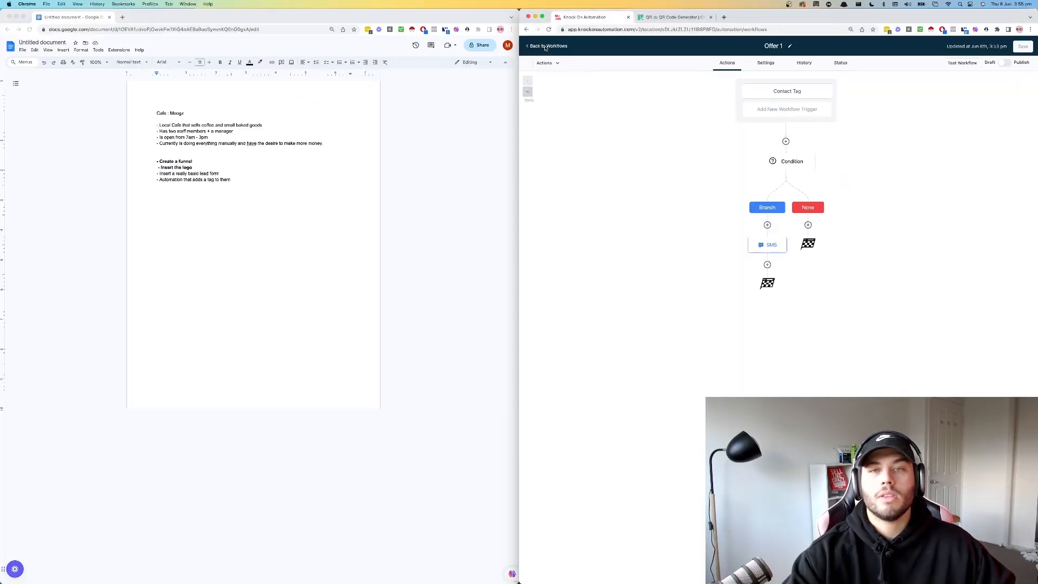
# Step: Go back from the Offer 1 builder to the Workflow List
pyautogui.click(547, 46)
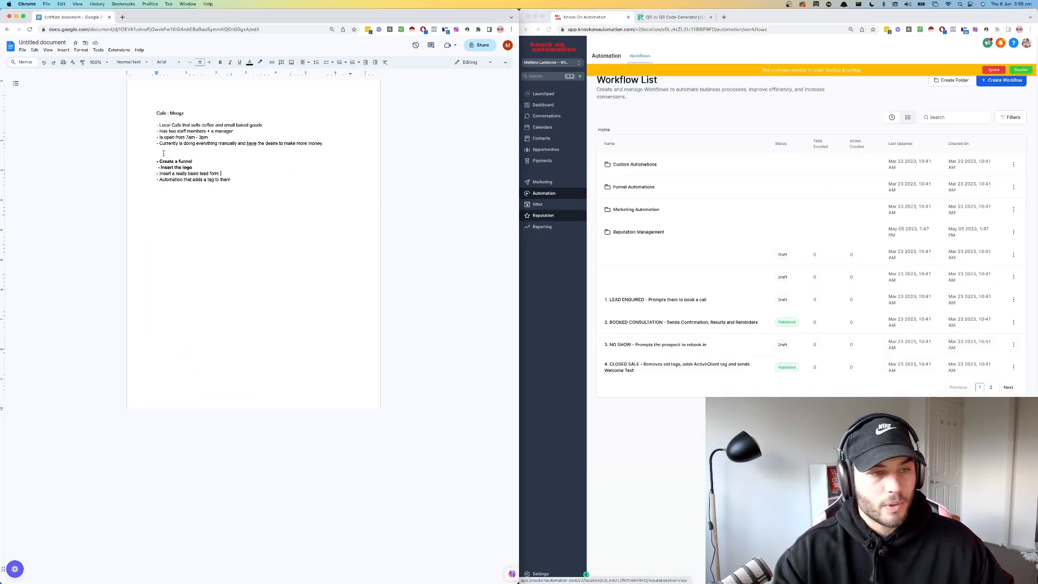
# Step: Open New Cafe Return Customer and add a Wait step after the tagging action
pyautogui.doubleClick(176, 161)
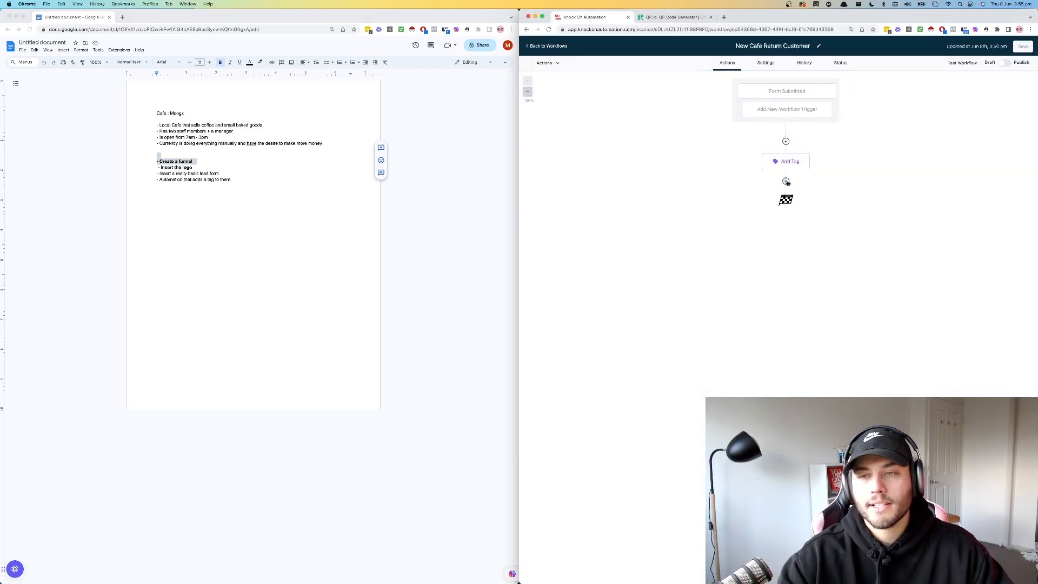
pyautogui.click(785, 181)
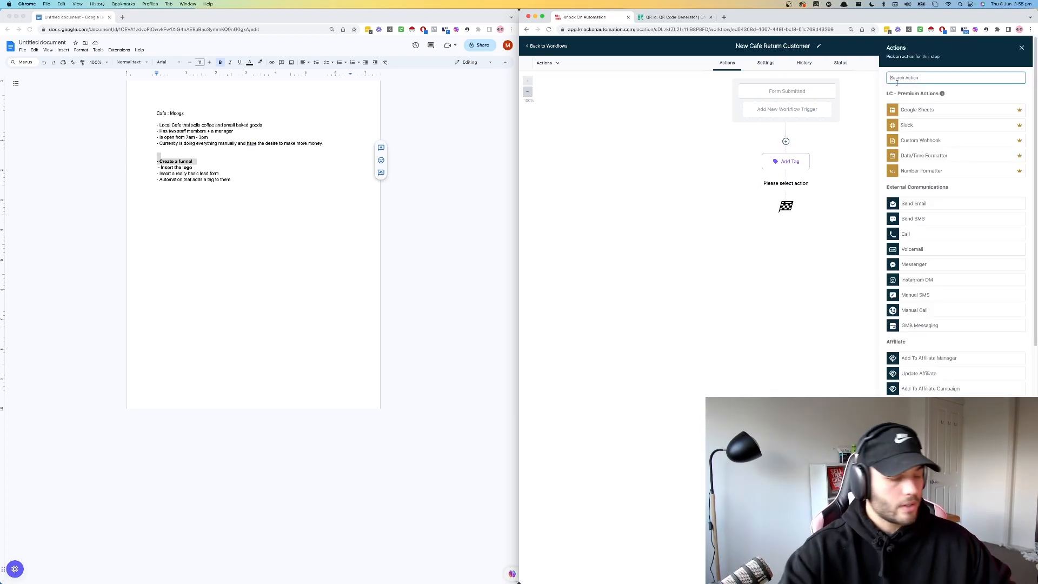
pyautogui.write('wait')
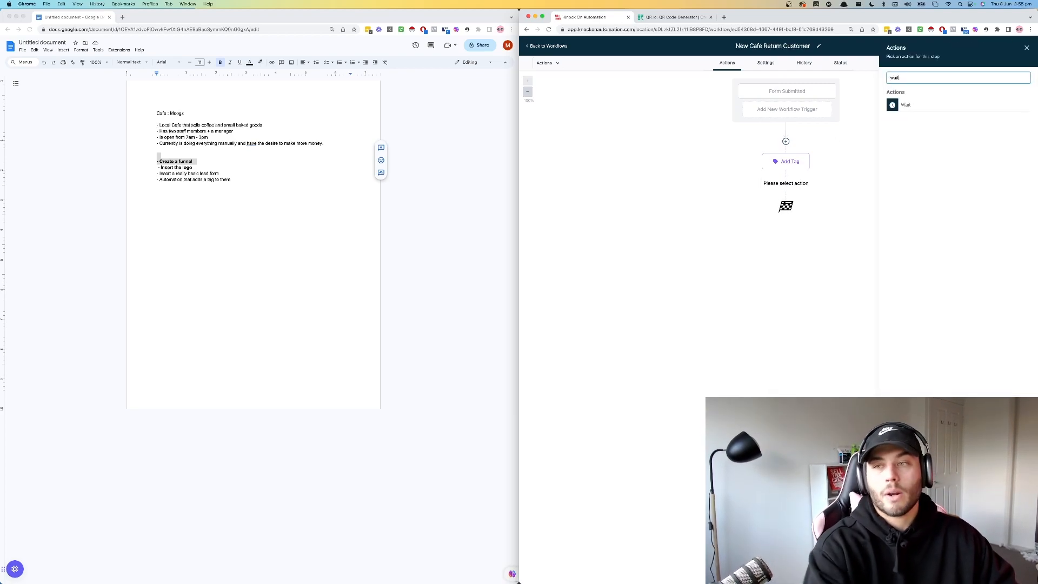
pyautogui.click(906, 105)
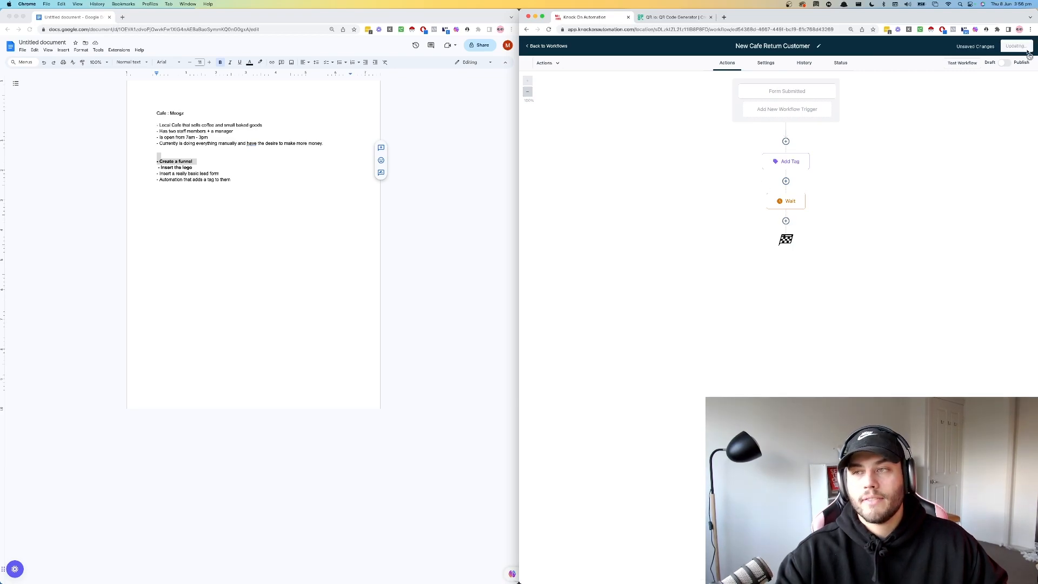
# Step: Add a step creating the new 'review' tag after the wait, then return to workflows
pyautogui.click(785, 220)
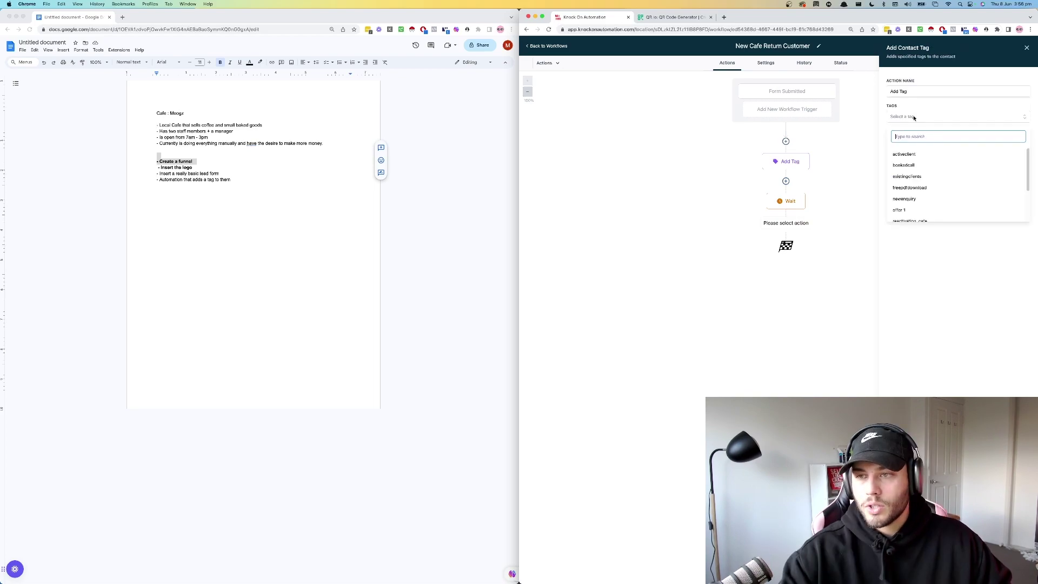
pyautogui.write('reviewrequest')
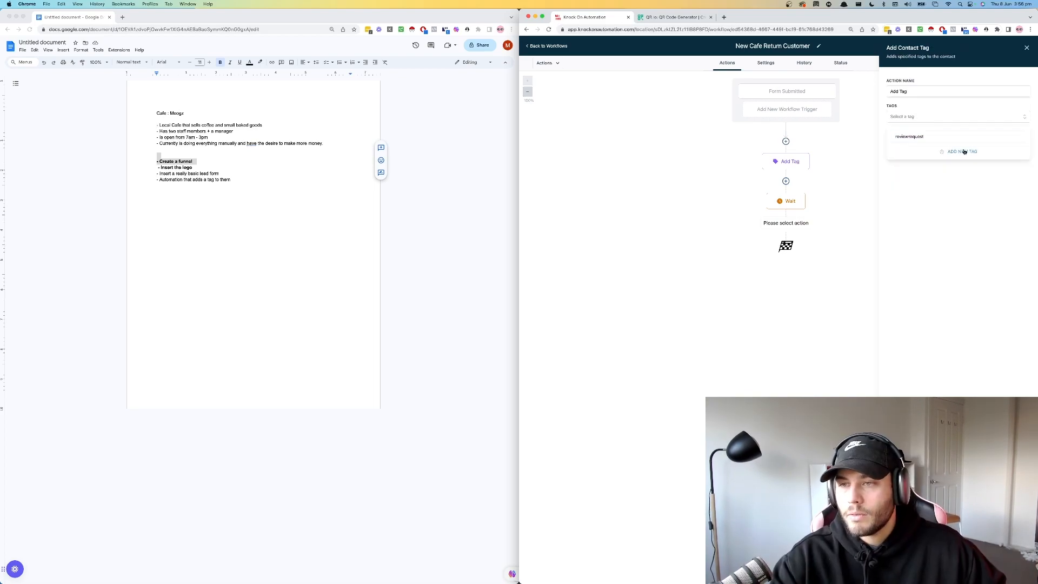
pyautogui.click(909, 136)
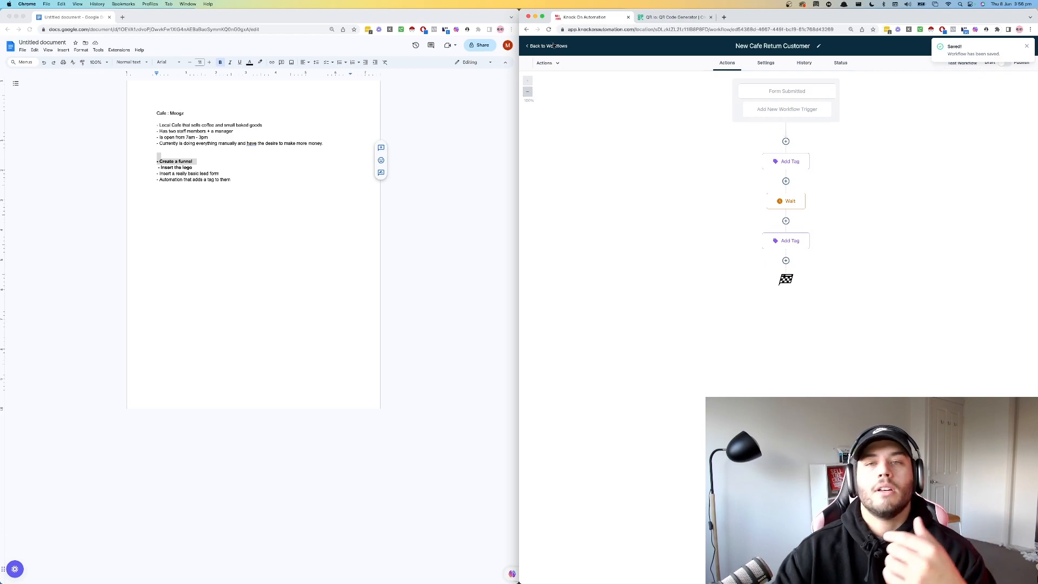
pyautogui.click(547, 46)
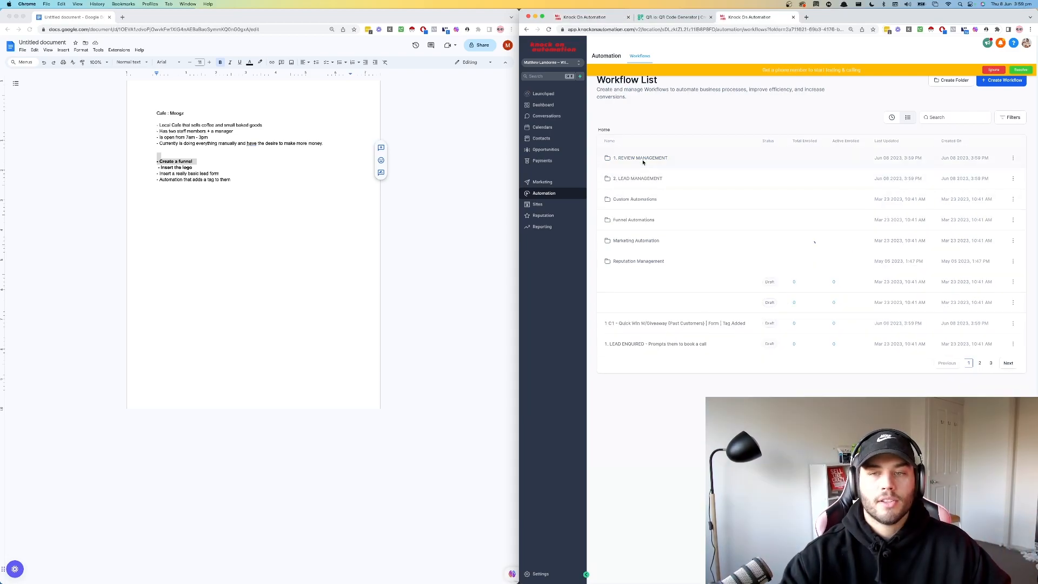
# Step: Trigger the TruReview campaign on opportunity status 'won' or the 'request review' tag
pyautogui.click(641, 158)
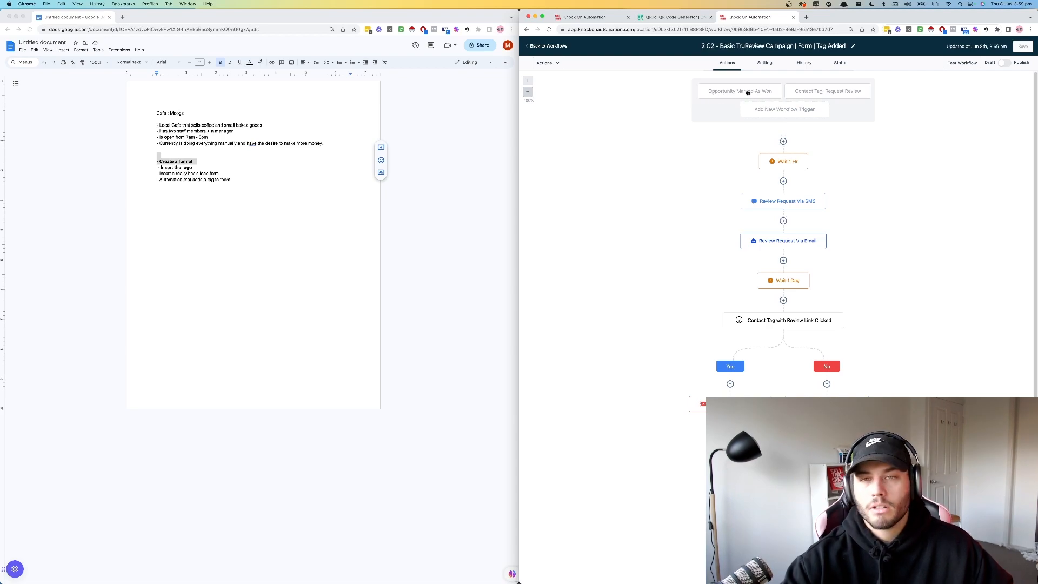
pyautogui.click(740, 91)
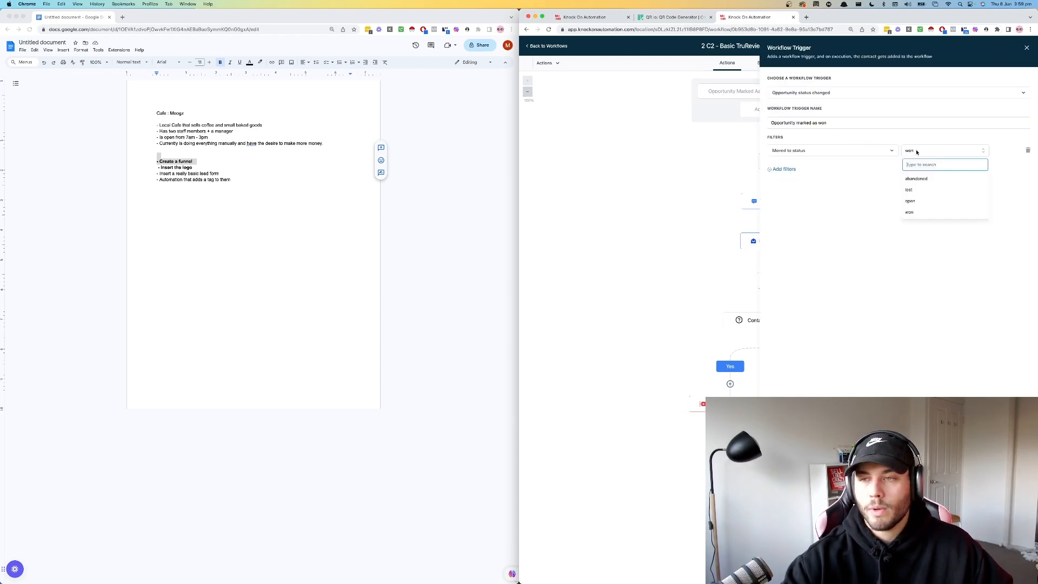
pyautogui.moveTo(919, 180)
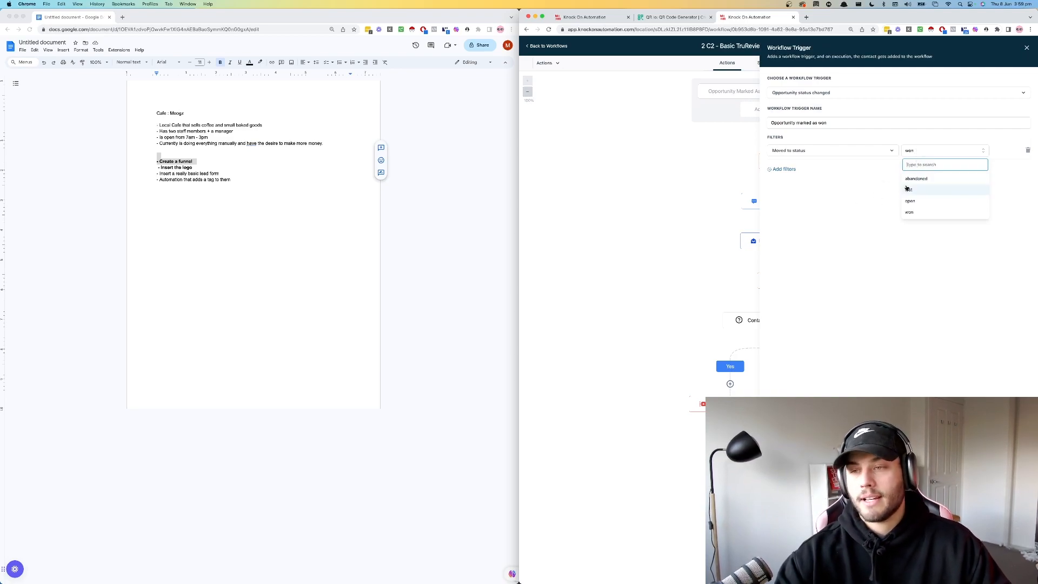
pyautogui.click(1028, 150)
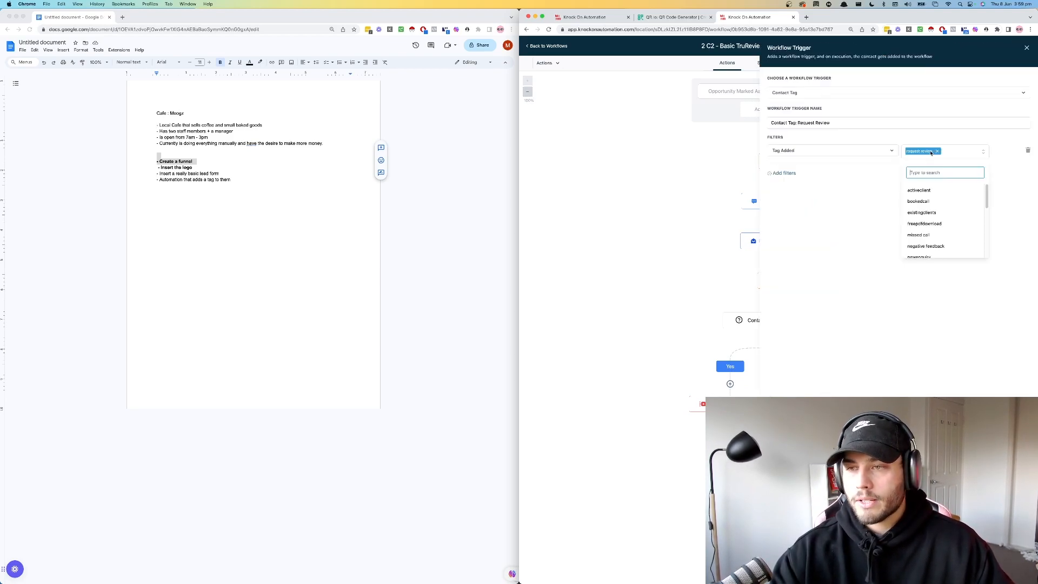
pyautogui.write('revie')
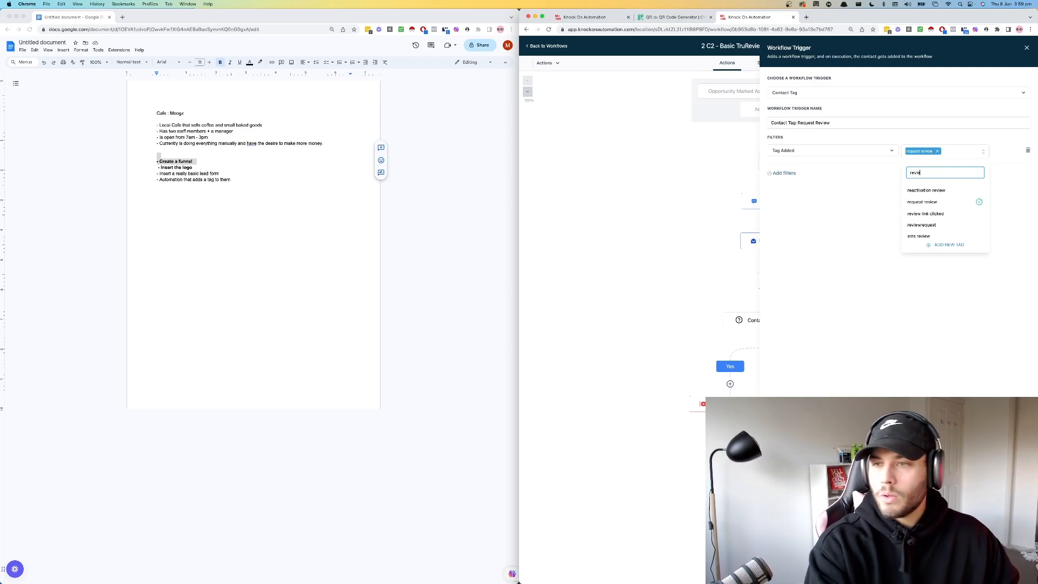
pyautogui.click(922, 225)
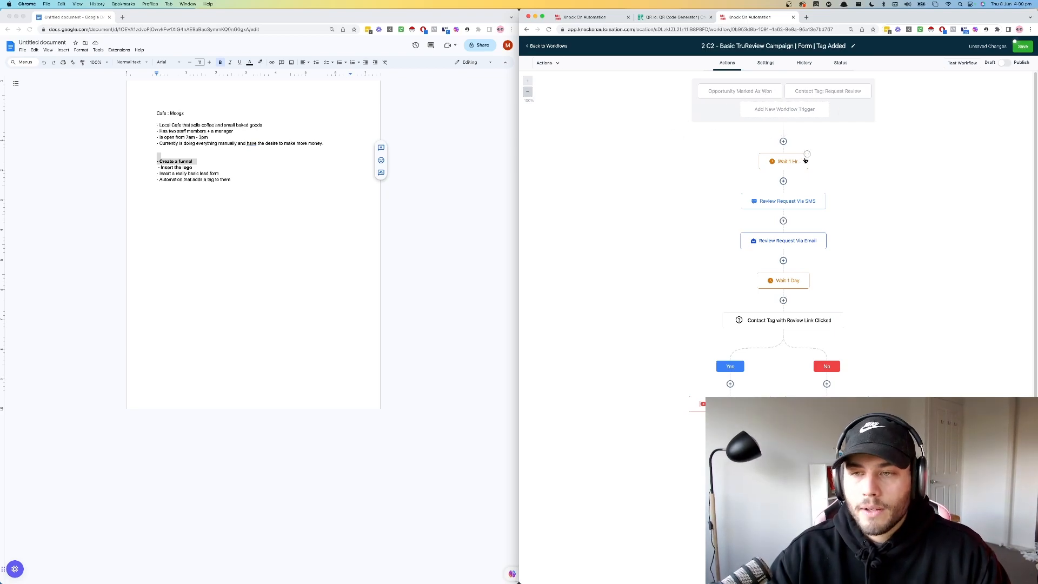
# Step: Delete the Wait 1 Hr step and start rewording the review SMS with 'cafe here,'
pyautogui.click(807, 154)
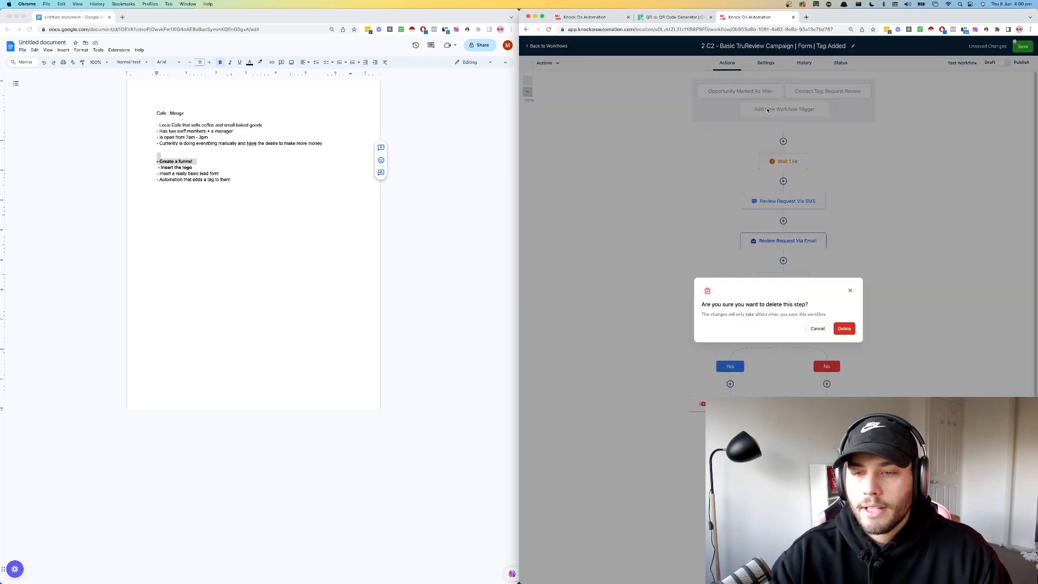
pyautogui.click(845, 328)
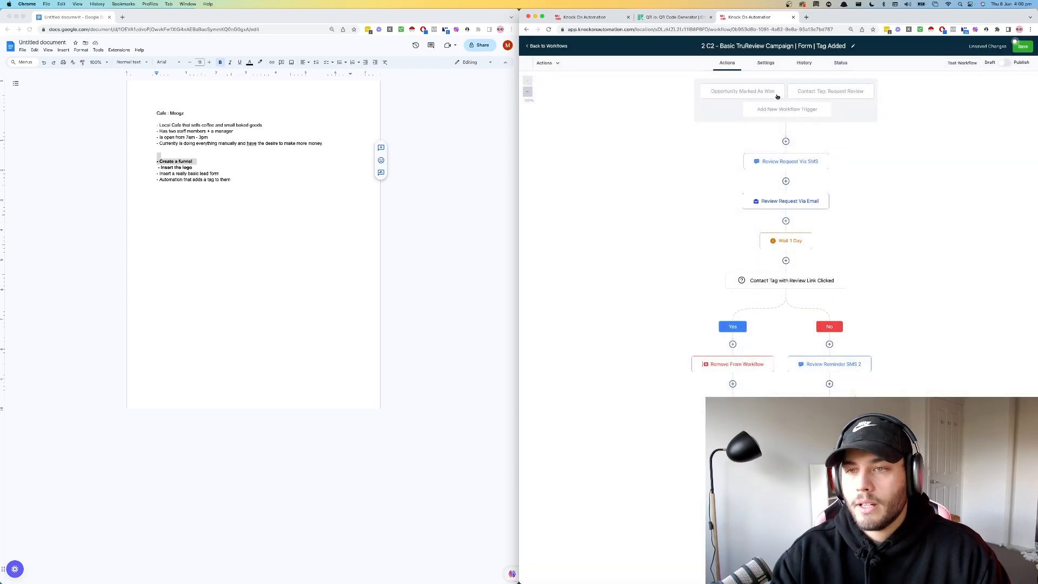
pyautogui.click(786, 161)
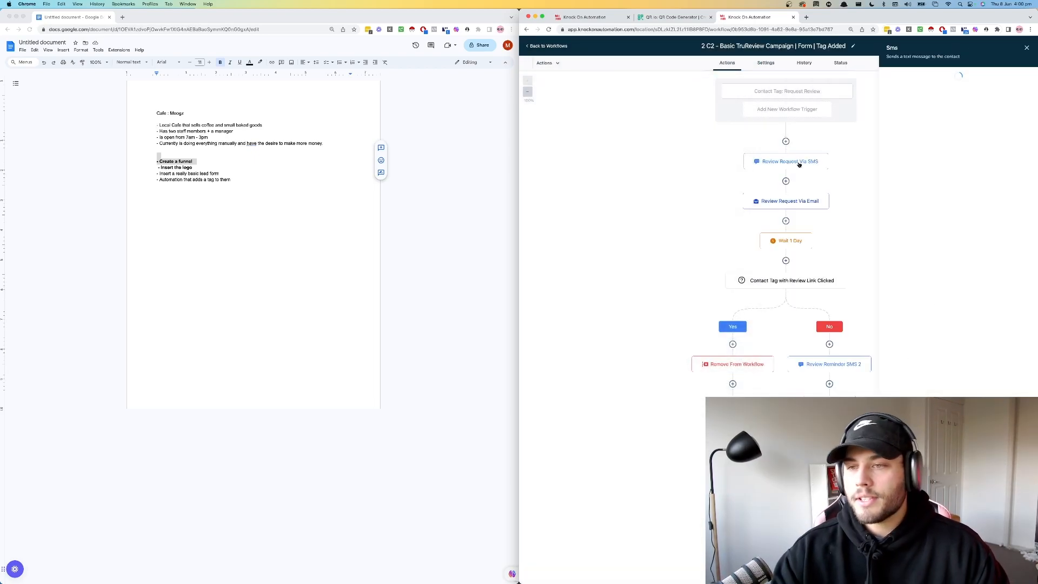
pyautogui.click(786, 161)
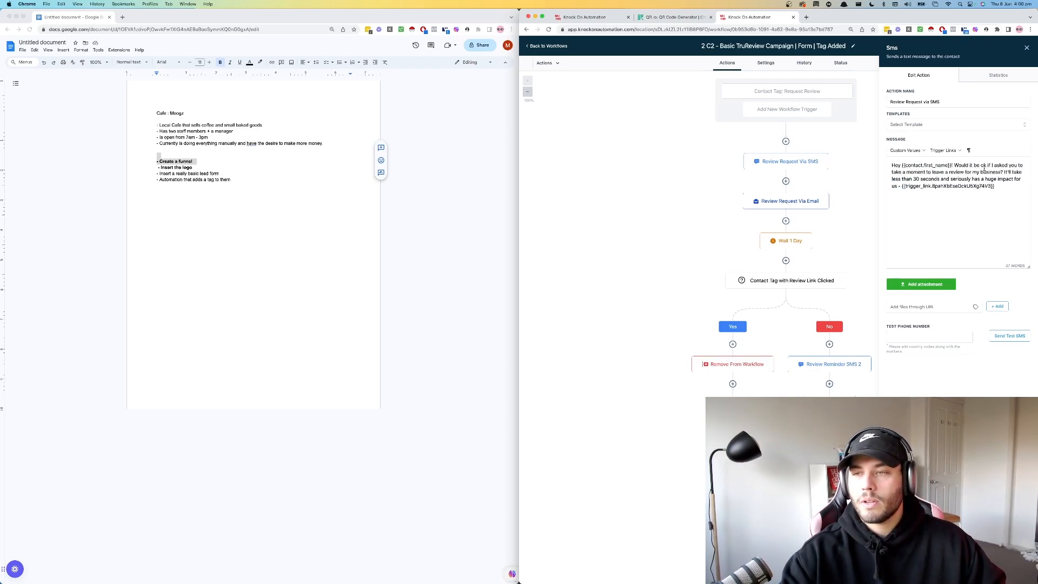
pyautogui.moveTo(953, 165); pyautogui.dragTo(972, 179)
pyautogui.write('Moog')
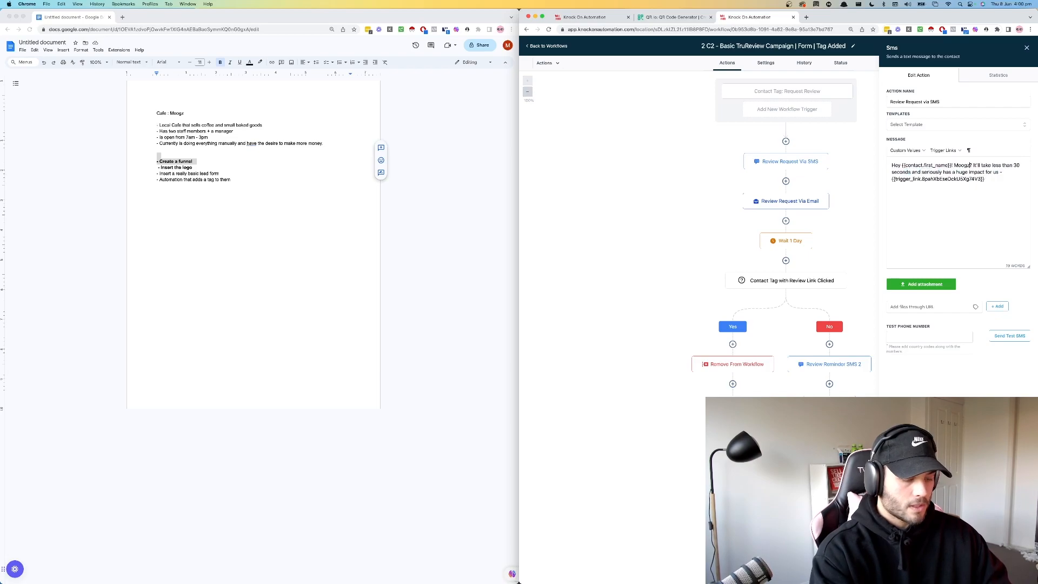
pyautogui.write('cafe here, How was your coffee')
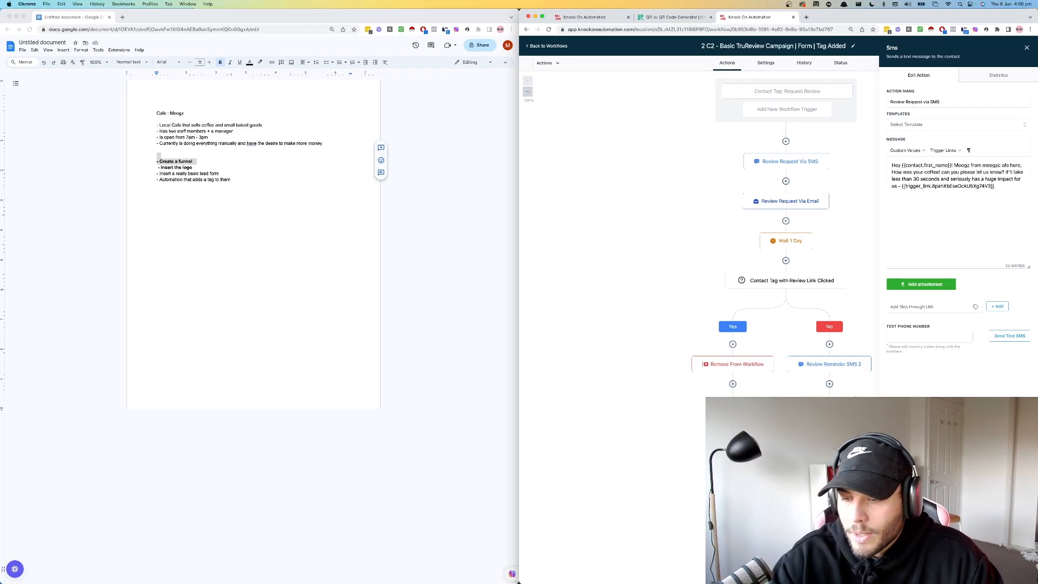
# Step: Delete the Review Request Via Email action and recheck the review SMS steps
pyautogui.click(1028, 48)
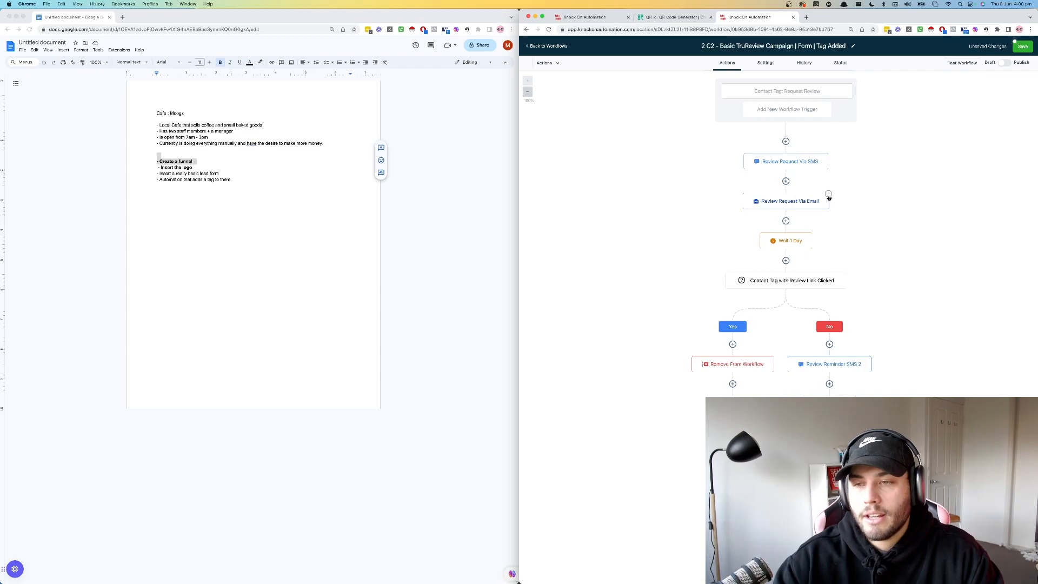
pyautogui.click(828, 194)
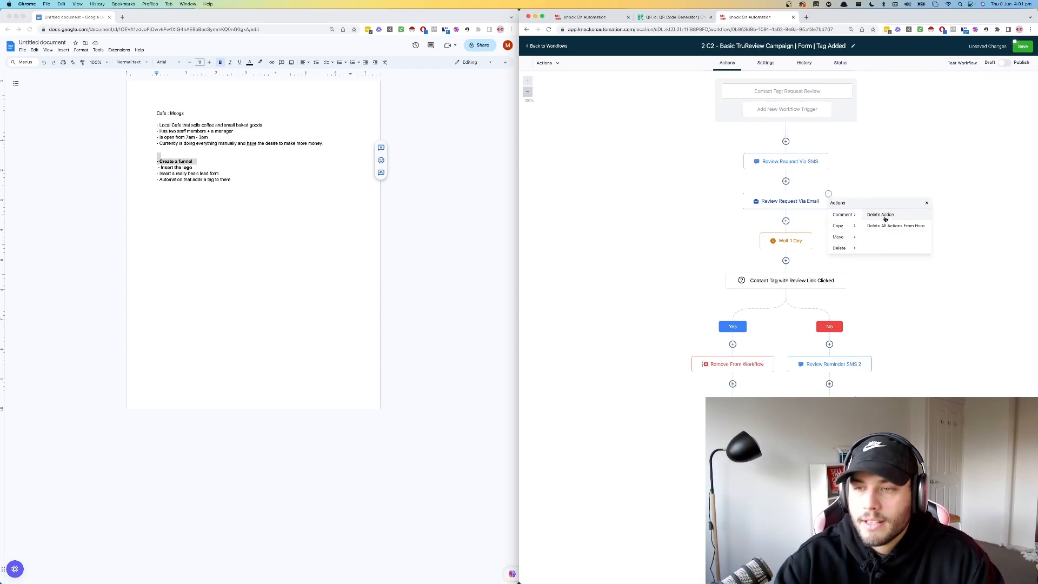
pyautogui.click(880, 215)
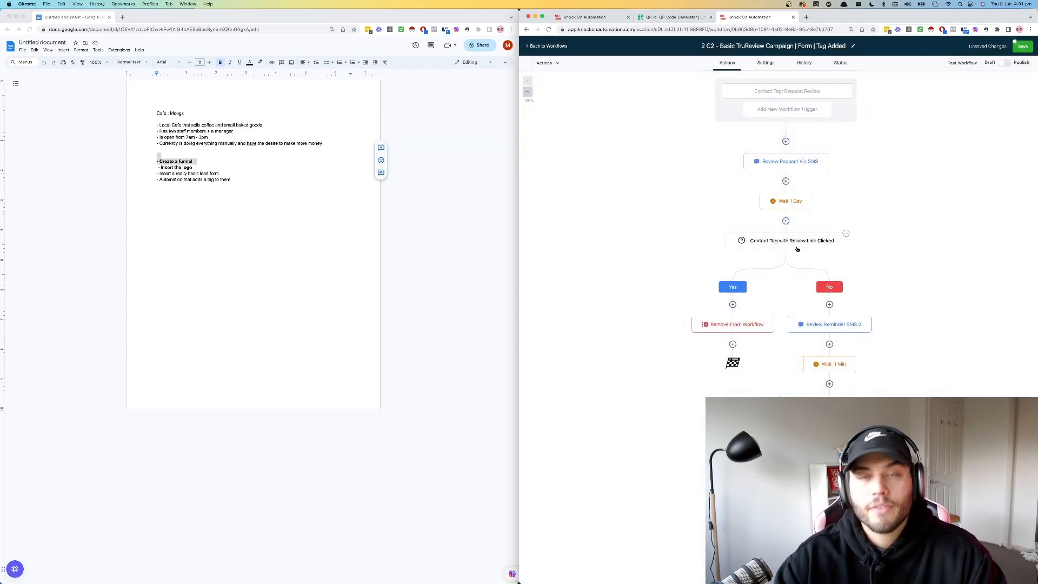
pyautogui.click(829, 324)
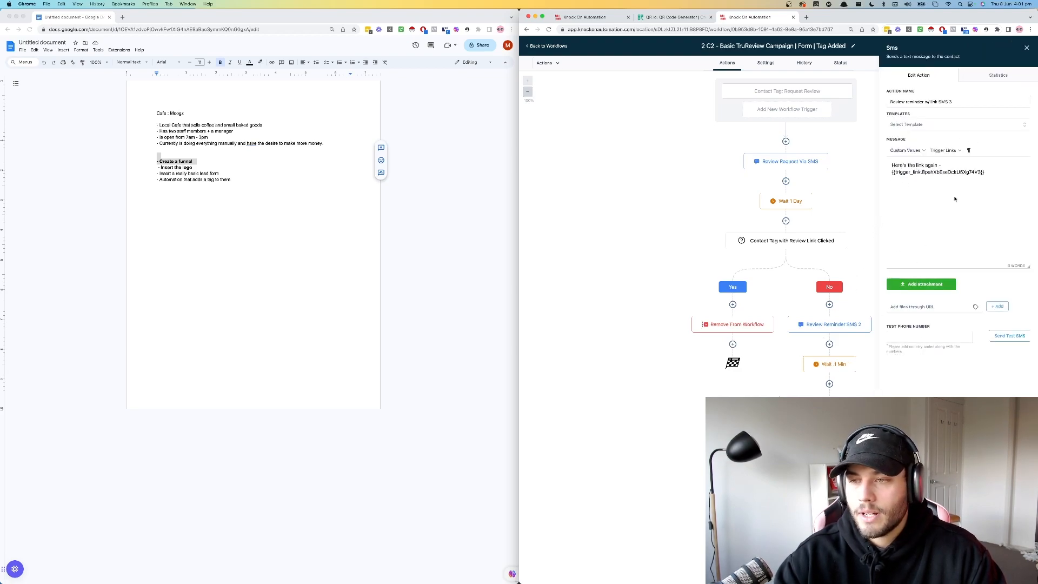
pyautogui.click(789, 161)
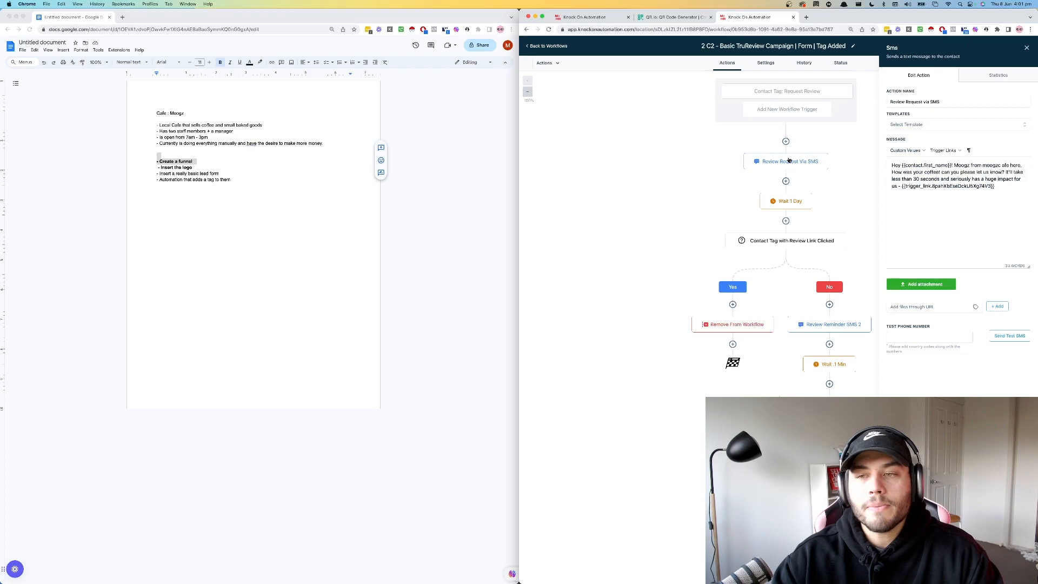
pyautogui.moveTo(859, 200)
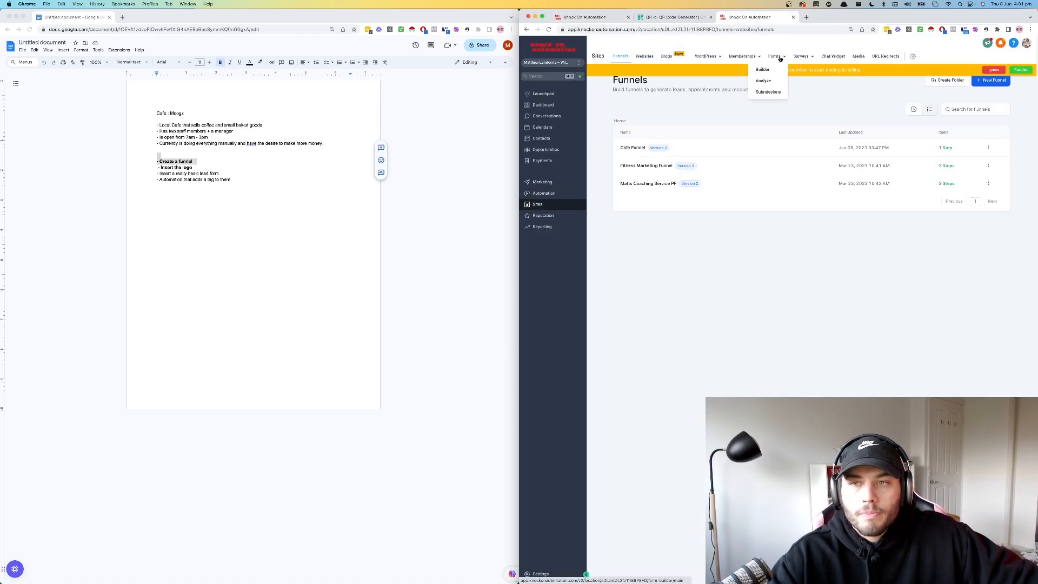
# Step: Preview the 'How would you rate us?' form, accepting the script warning, and give four stars
pyautogui.click(763, 69)
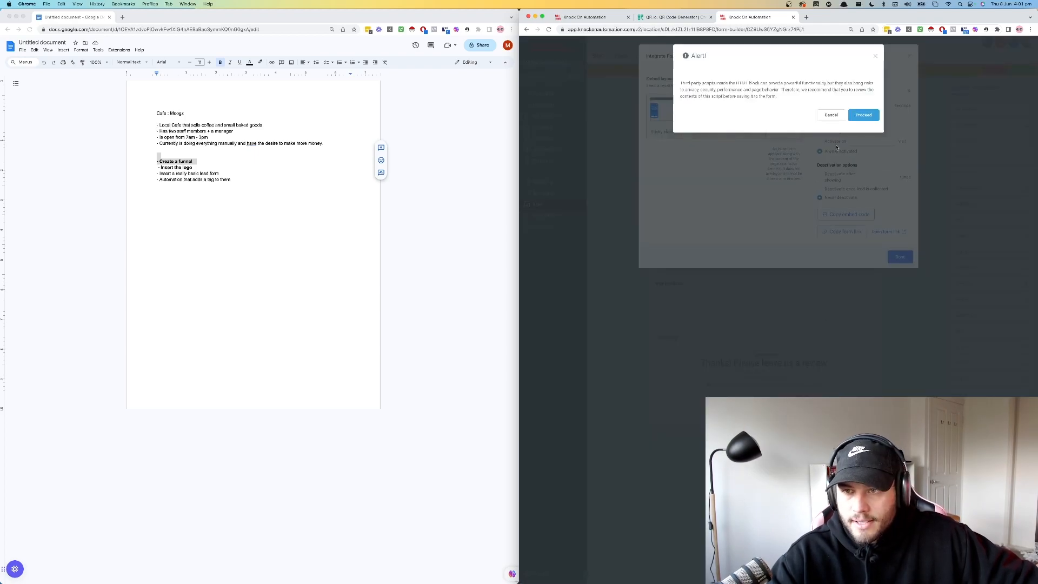
pyautogui.click(864, 114)
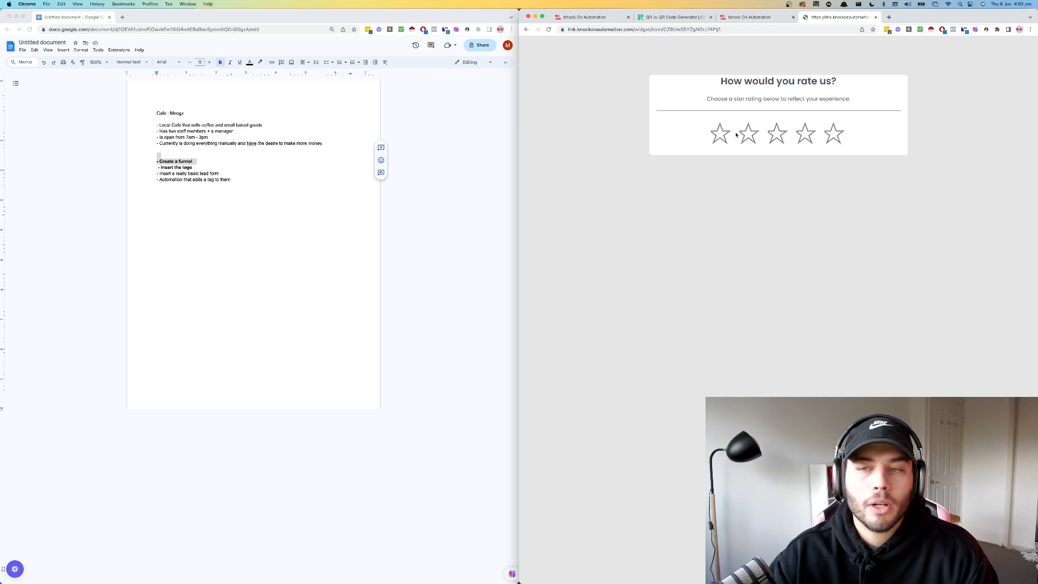
pyautogui.click(720, 134)
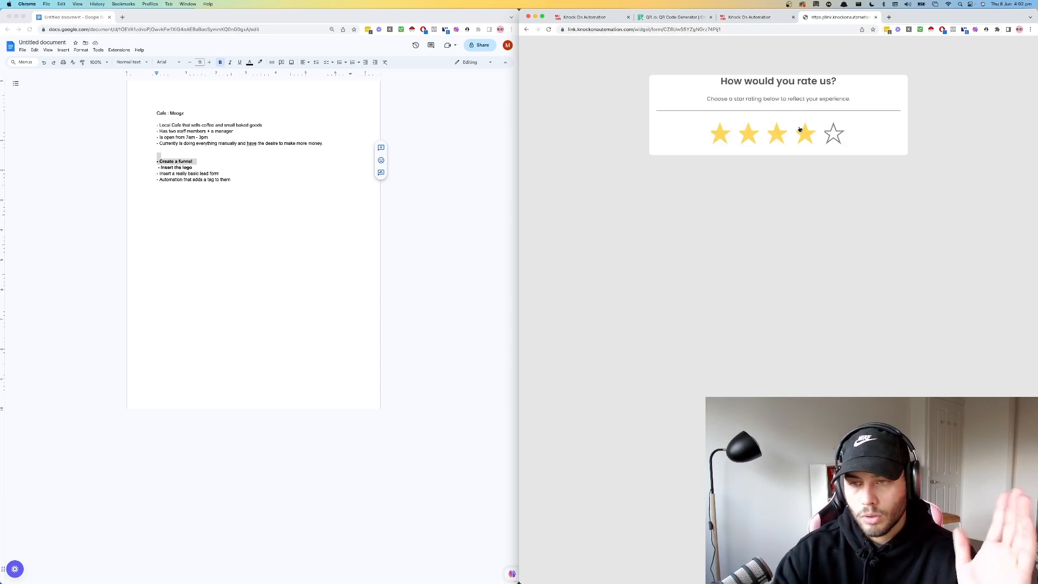
pyautogui.click(805, 134)
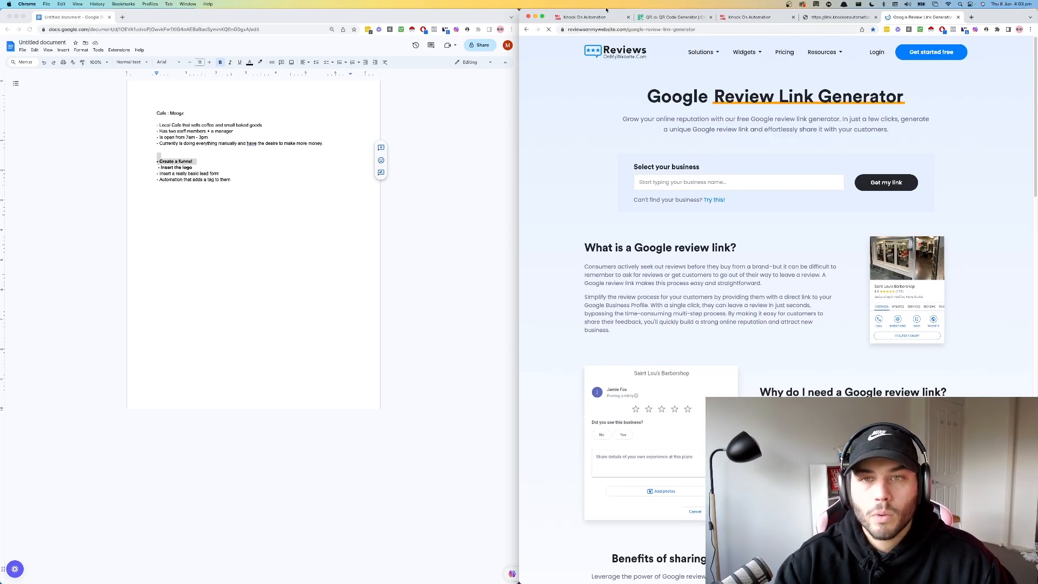
# Step: Search the business field for 'kodama' and pick the Kodama suggestion
pyautogui.scroll(-3)
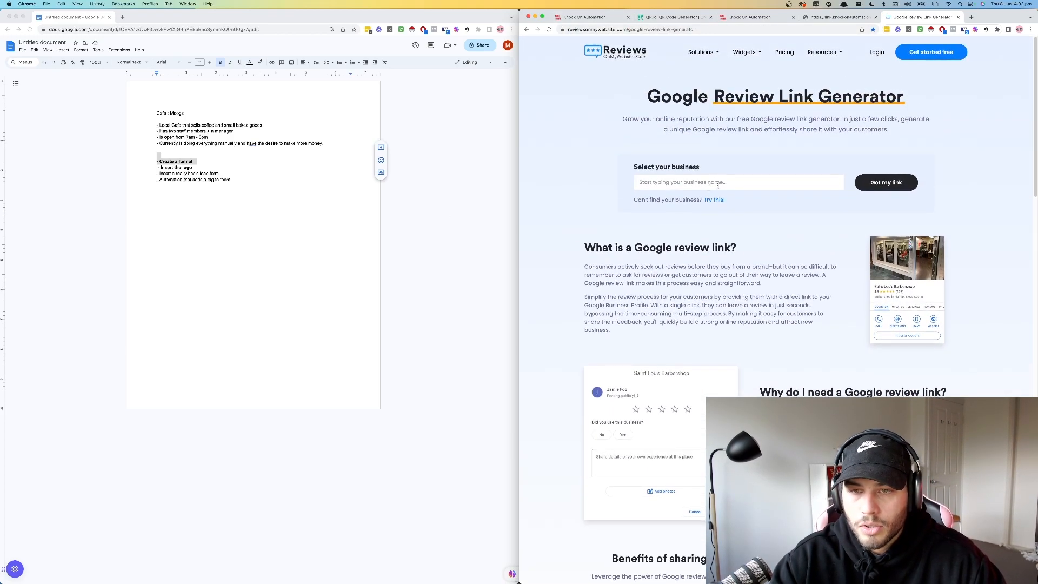
pyautogui.click(739, 182)
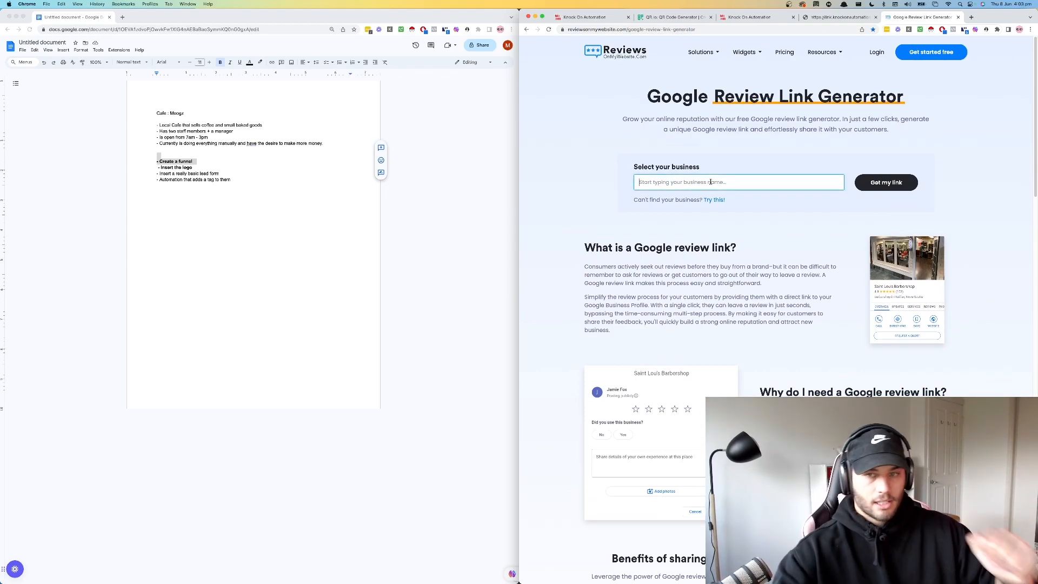
pyautogui.write('c')
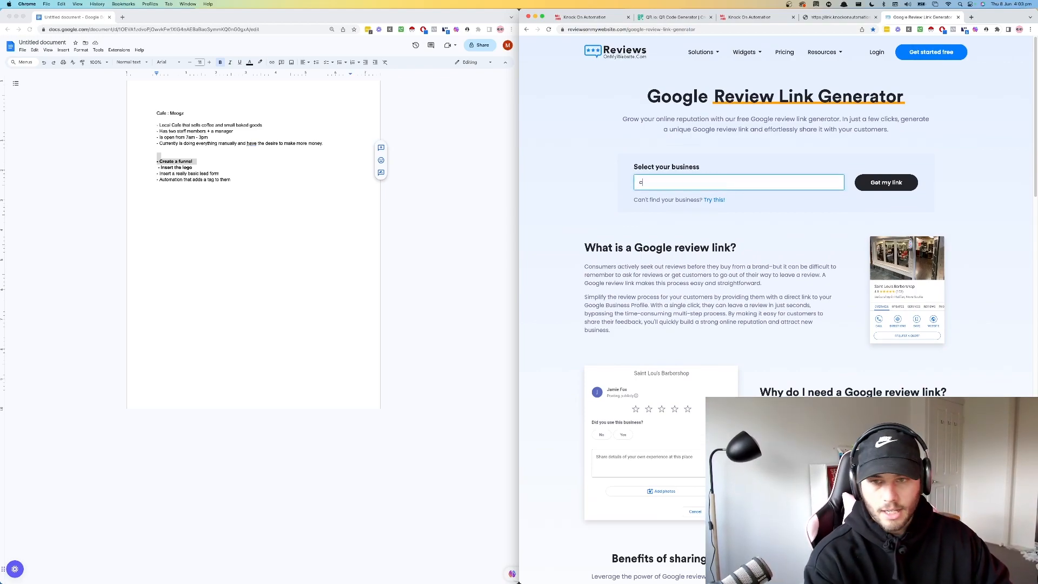
pyautogui.write('kodama')
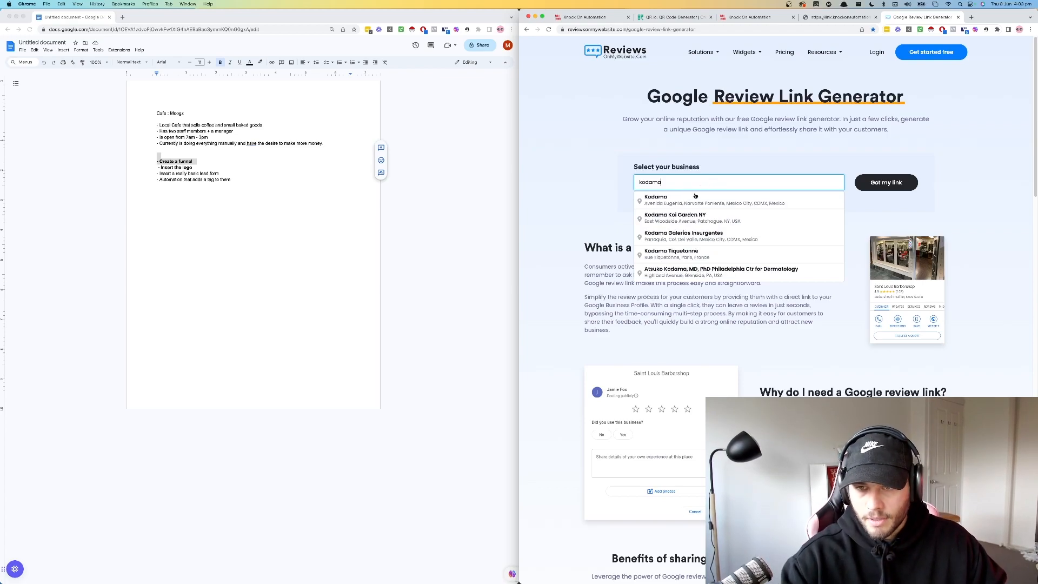
pyautogui.click(655, 199)
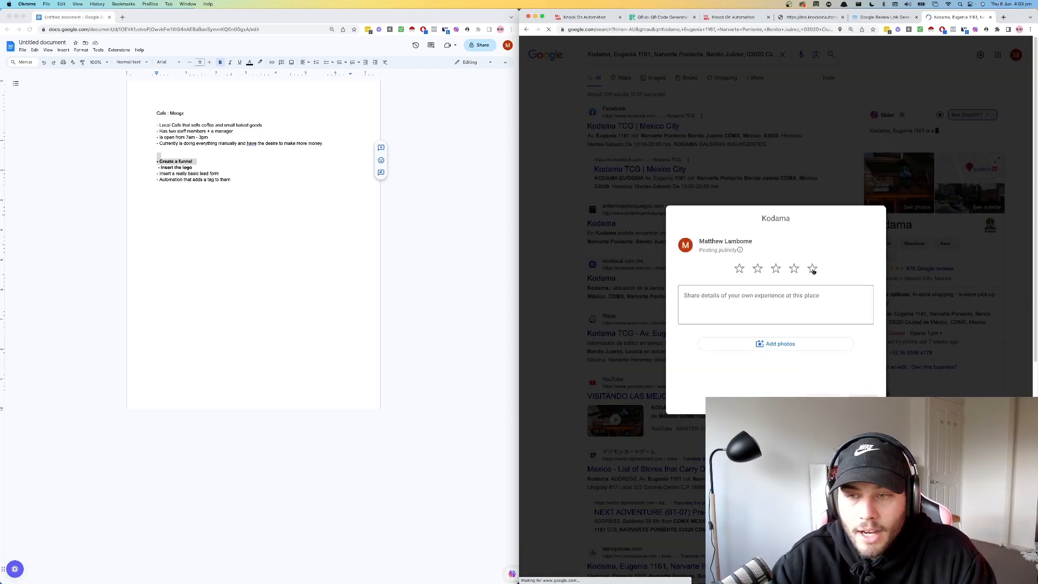
# Step: Select the fifth star in Google's Kodama review dialog for a full five-star rating
pyautogui.click(813, 269)
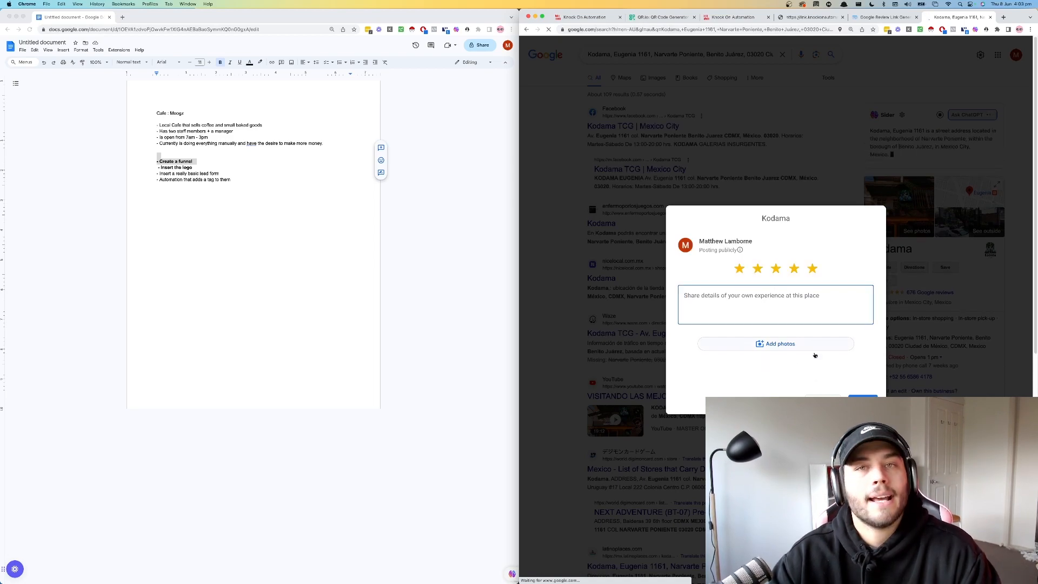